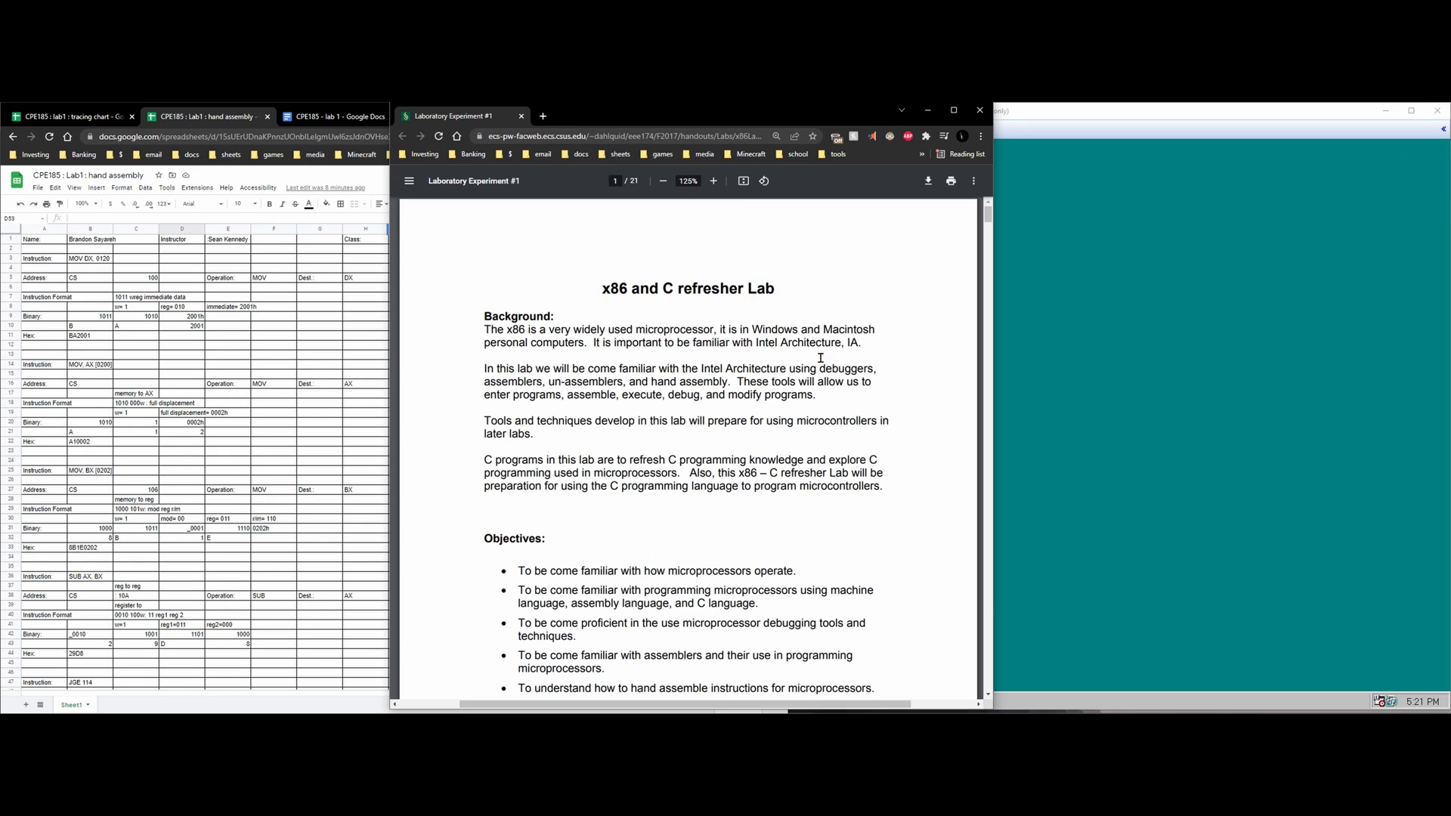
{"action": "mouse_move", "coordinate": [574, 307]}
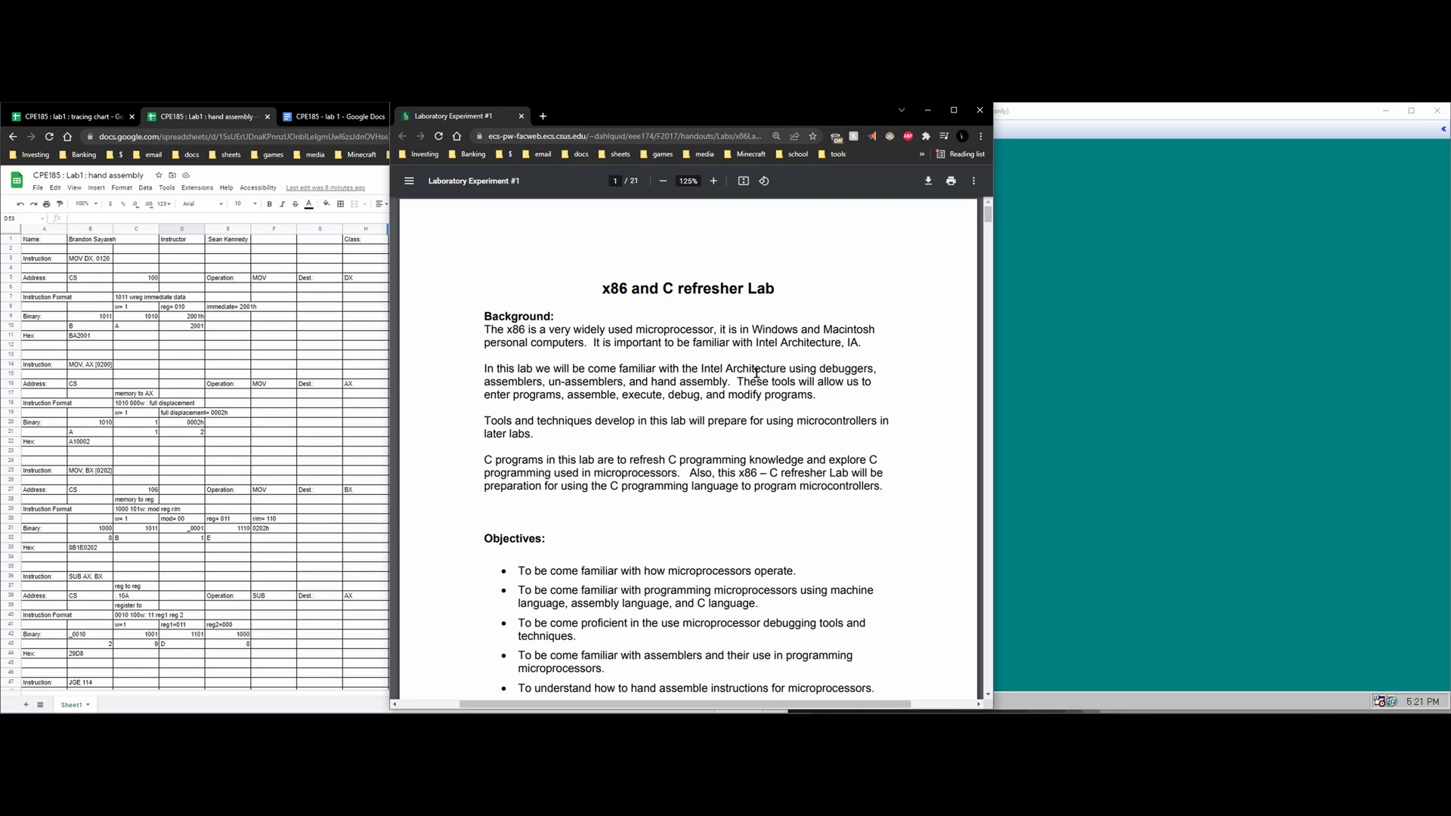
{"action": "mouse_move", "coordinate": [801, 331]}
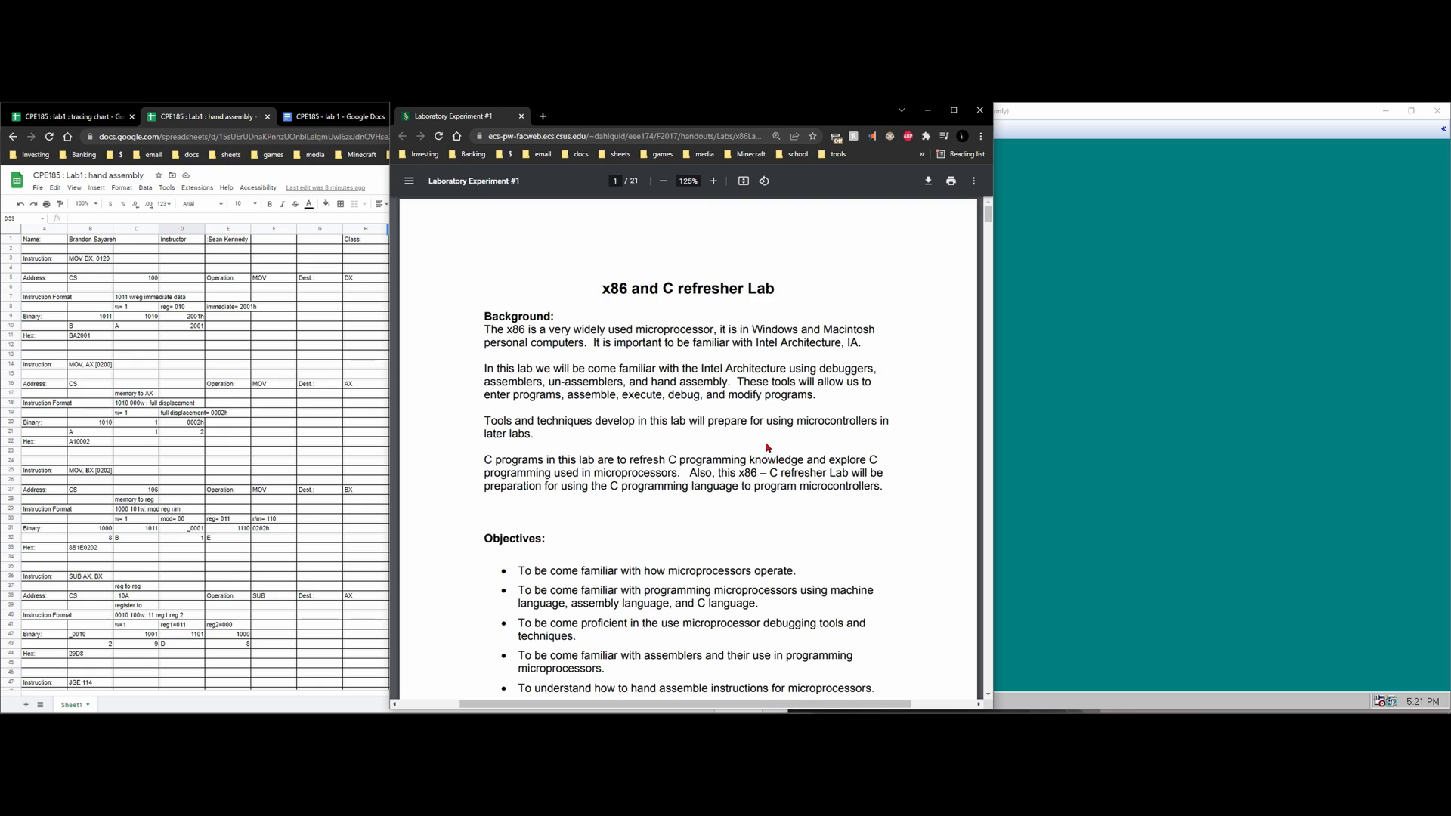
{"action": "mouse_move", "coordinate": [779, 444]}
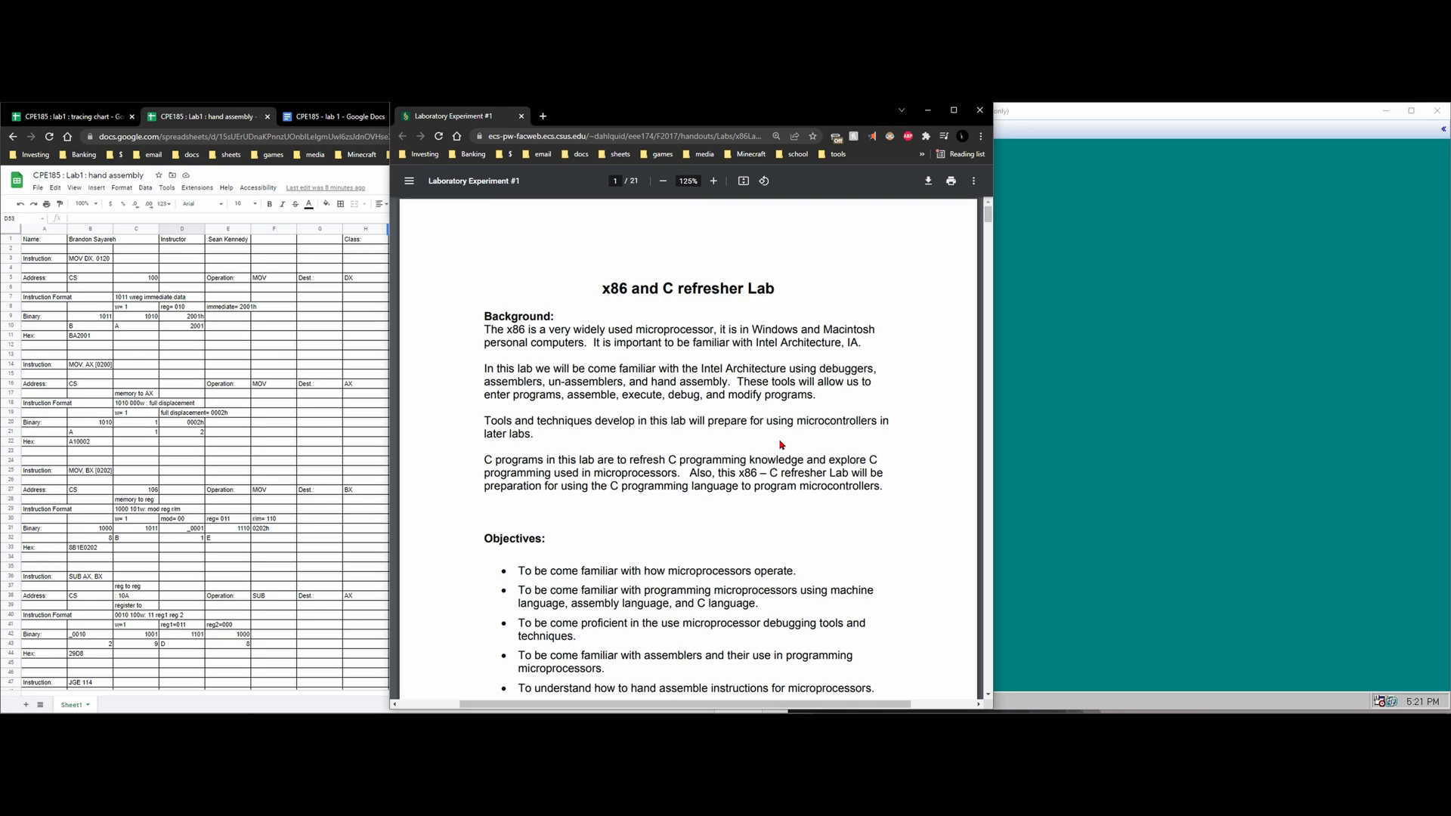
{"action": "mouse_move", "coordinate": [781, 522]}
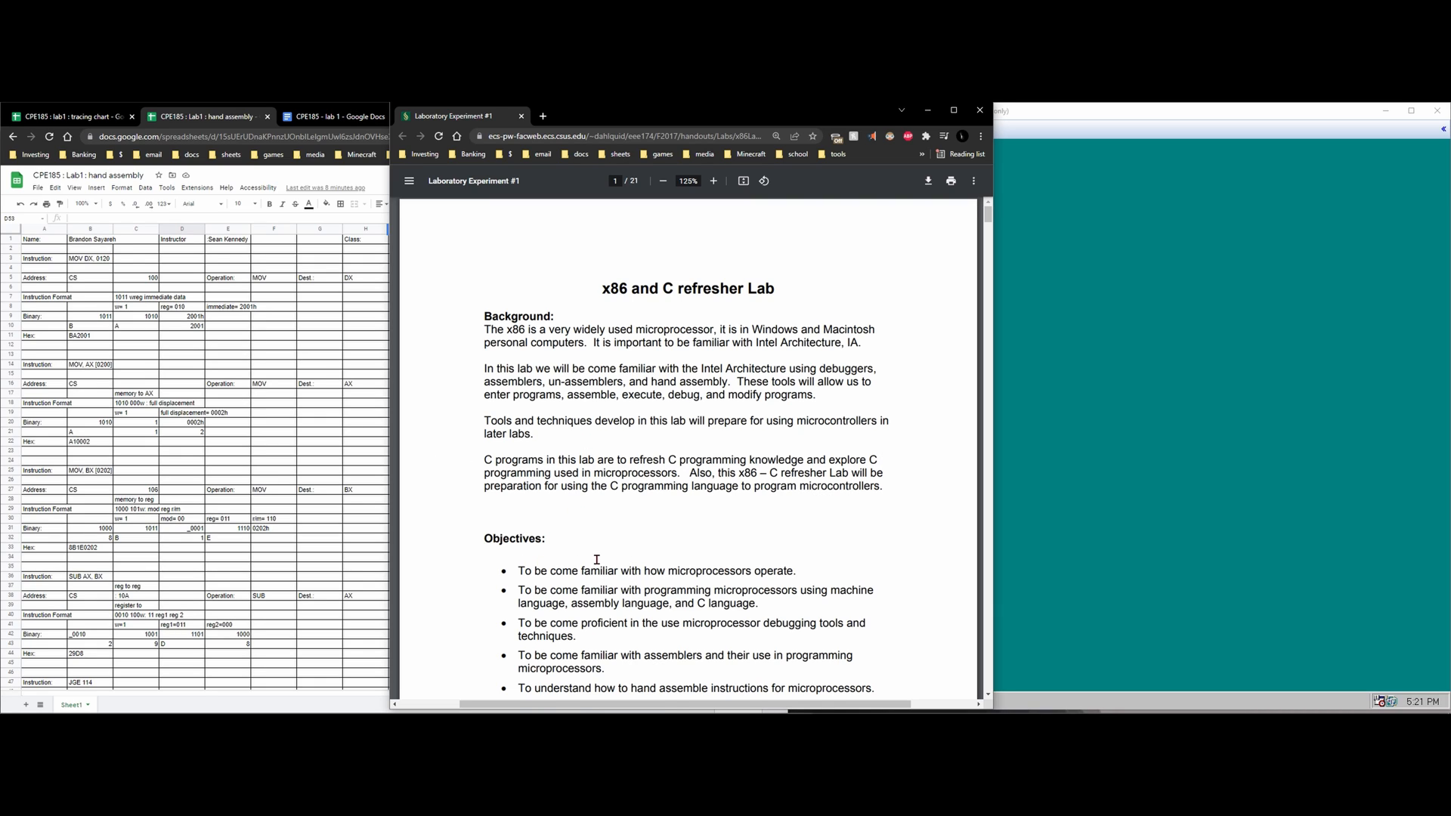
- Scroll the Laboratory Experiment #1 PDF past the Objectives list to the X86 Lab Part 1 introduction
{"action": "scroll", "scroll_direction": "down", "scroll_amount": 3}
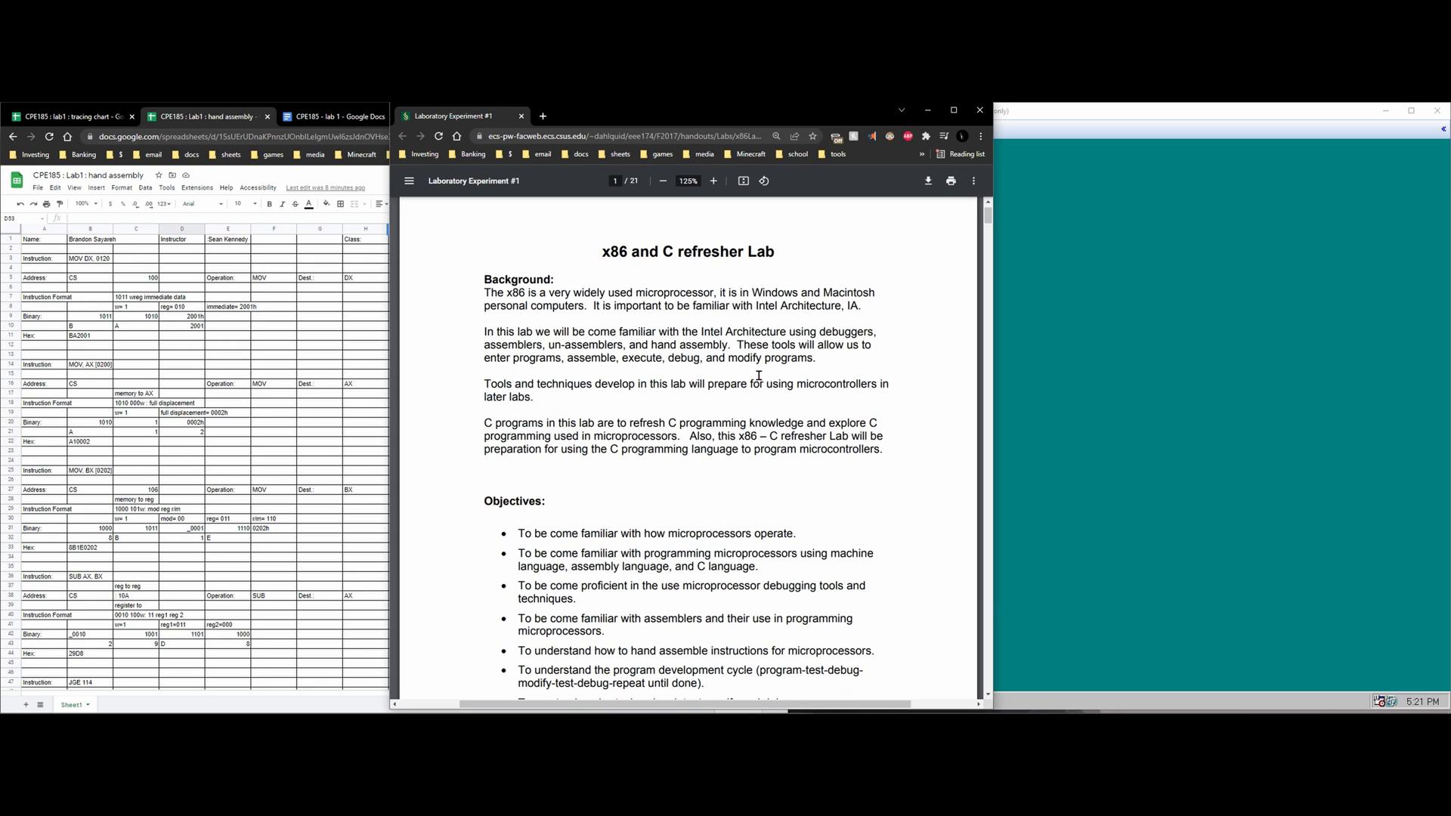
{"action": "mouse_move", "coordinate": [751, 409]}
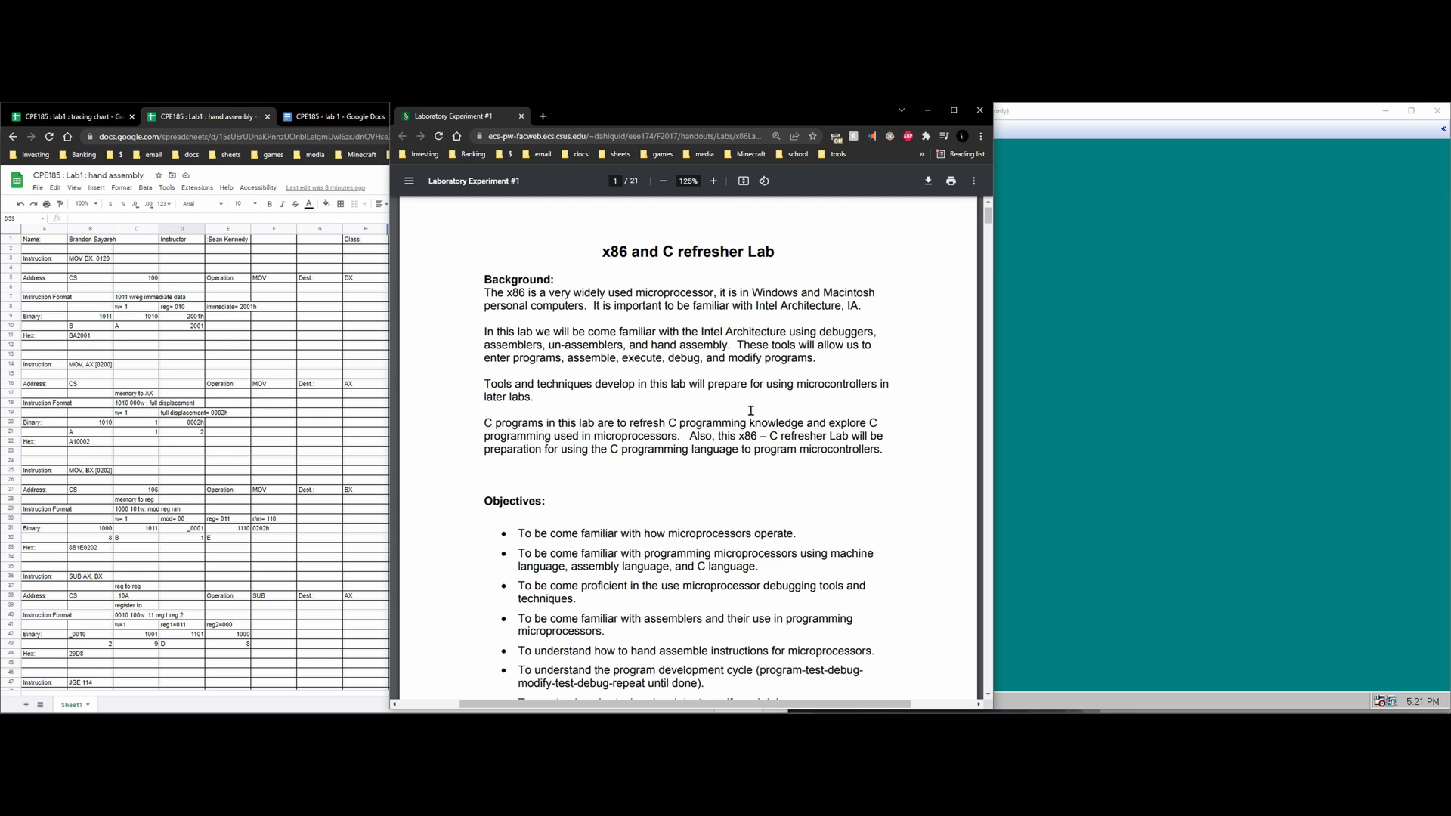
{"action": "mouse_move", "coordinate": [824, 410]}
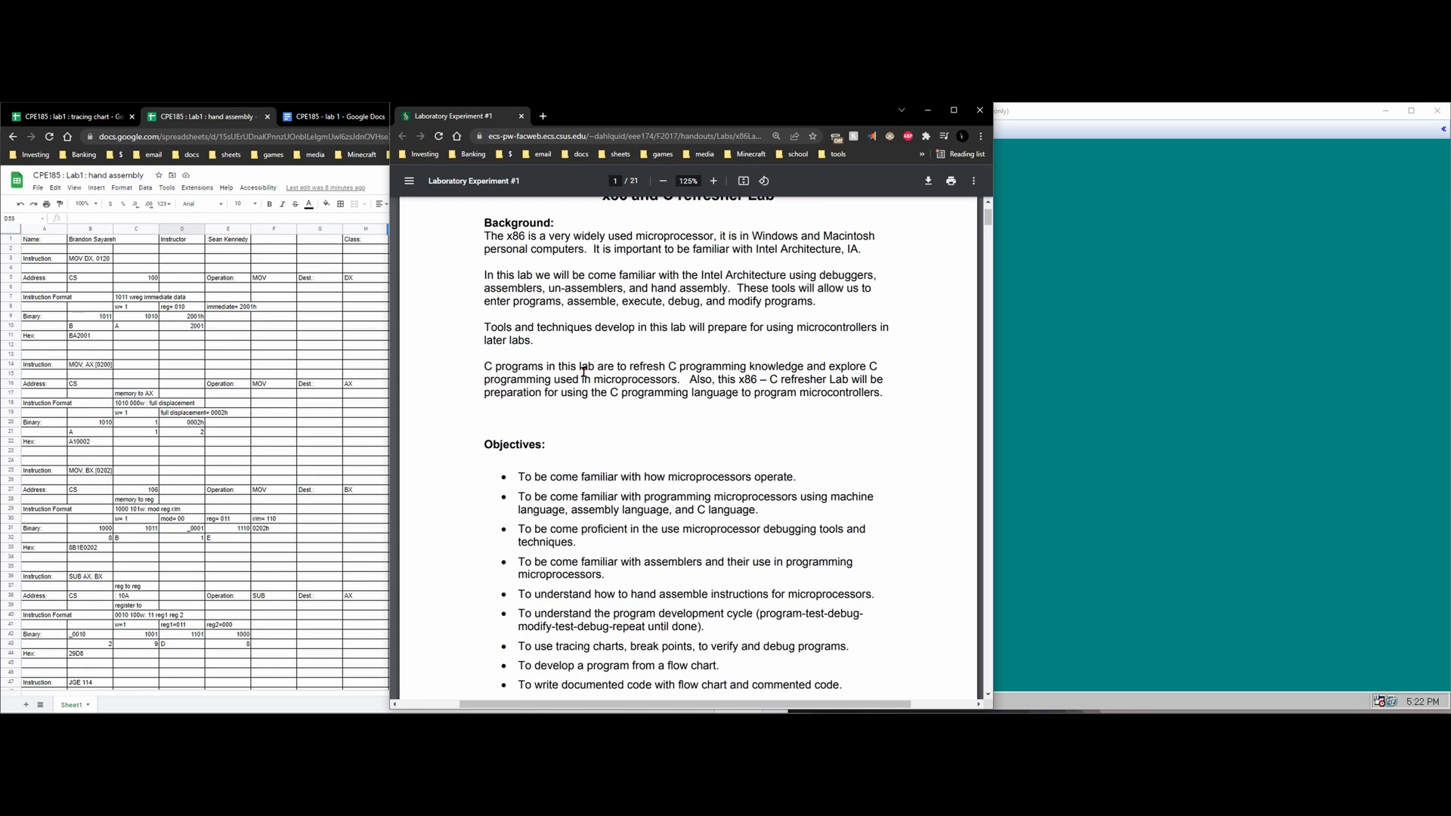
{"action": "scroll", "scroll_direction": "down", "scroll_amount": 3}
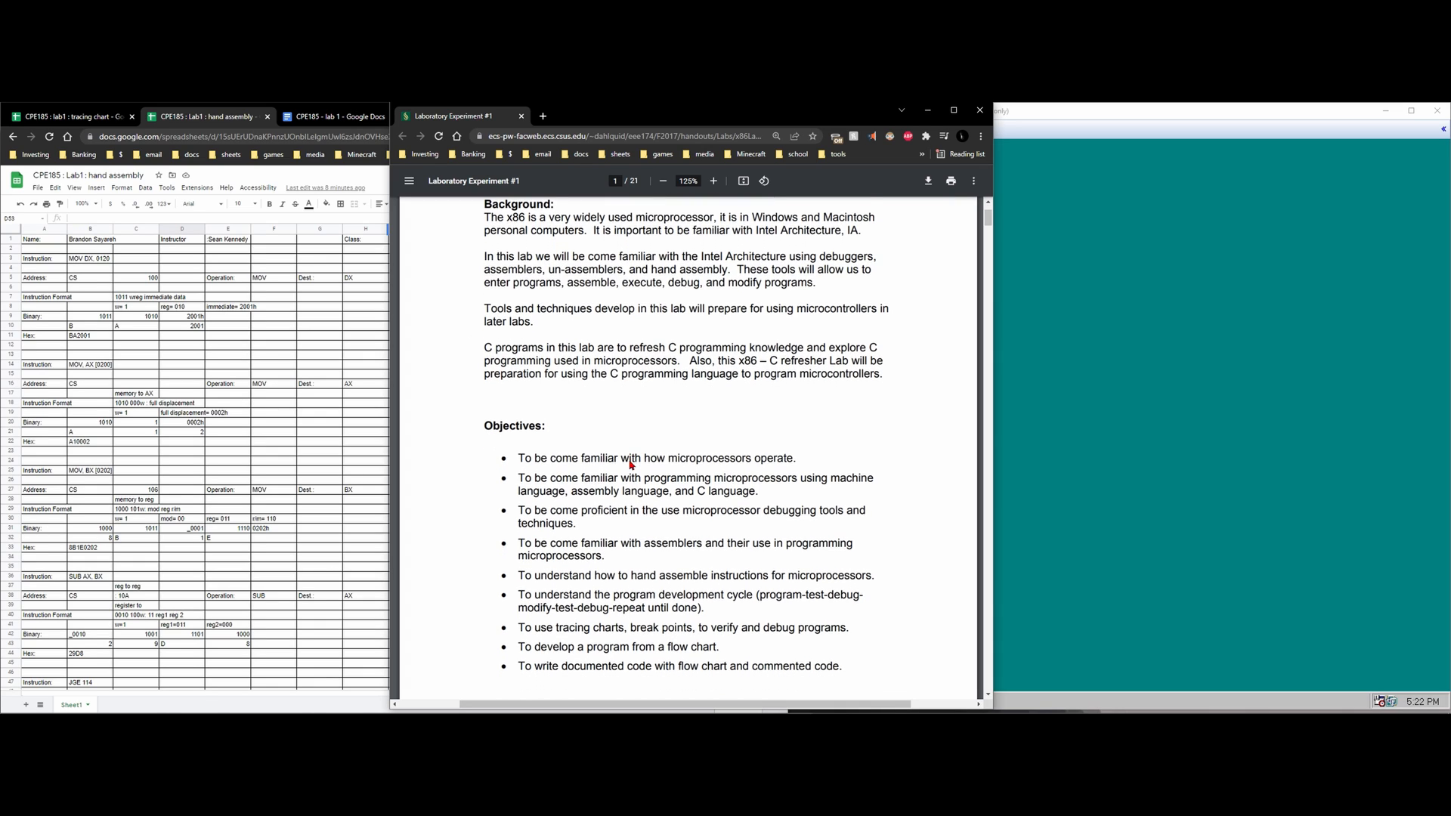
{"action": "scroll", "scroll_direction": "down", "scroll_amount": 3}
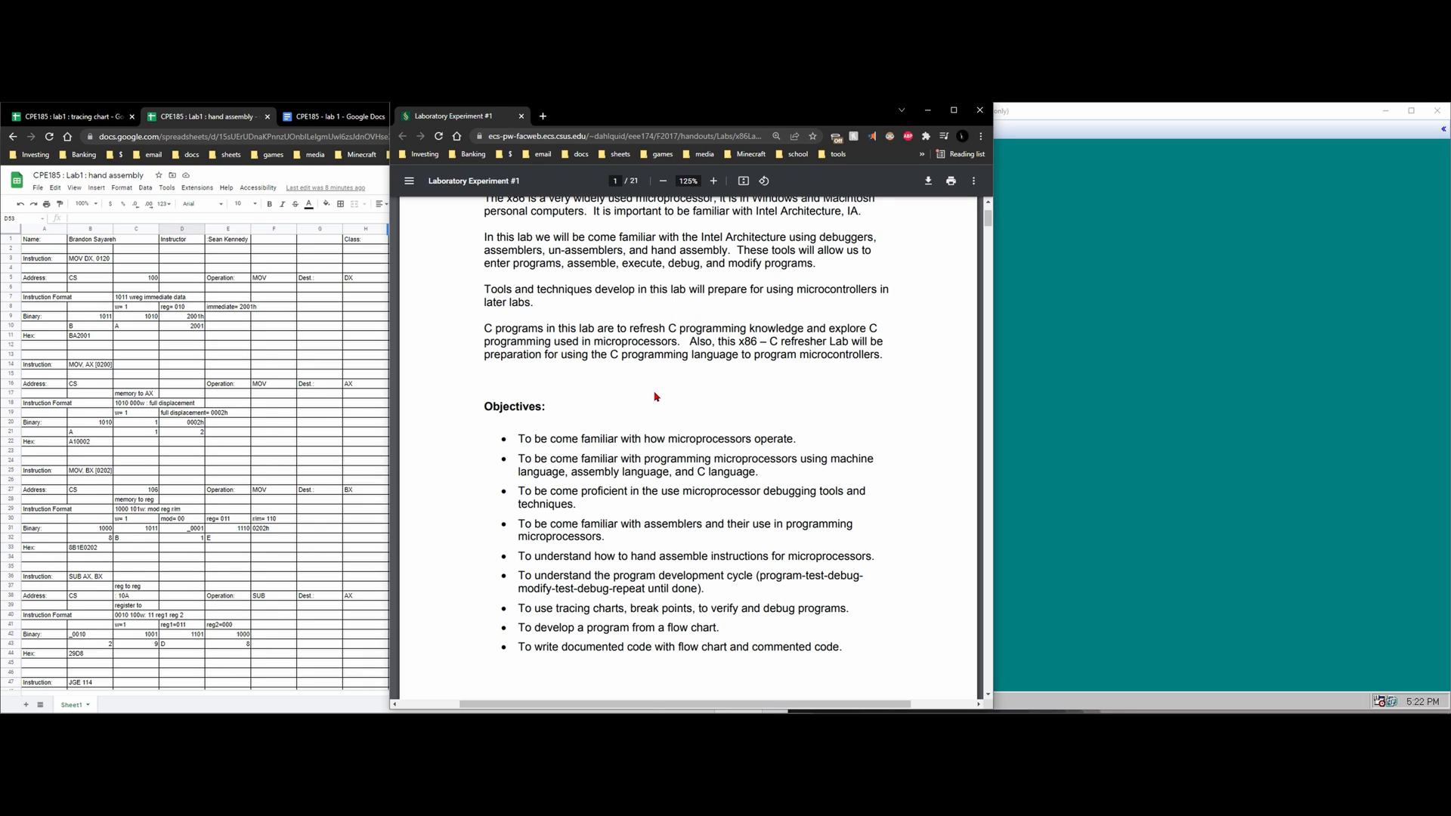
{"action": "mouse_move", "coordinate": [729, 385]}
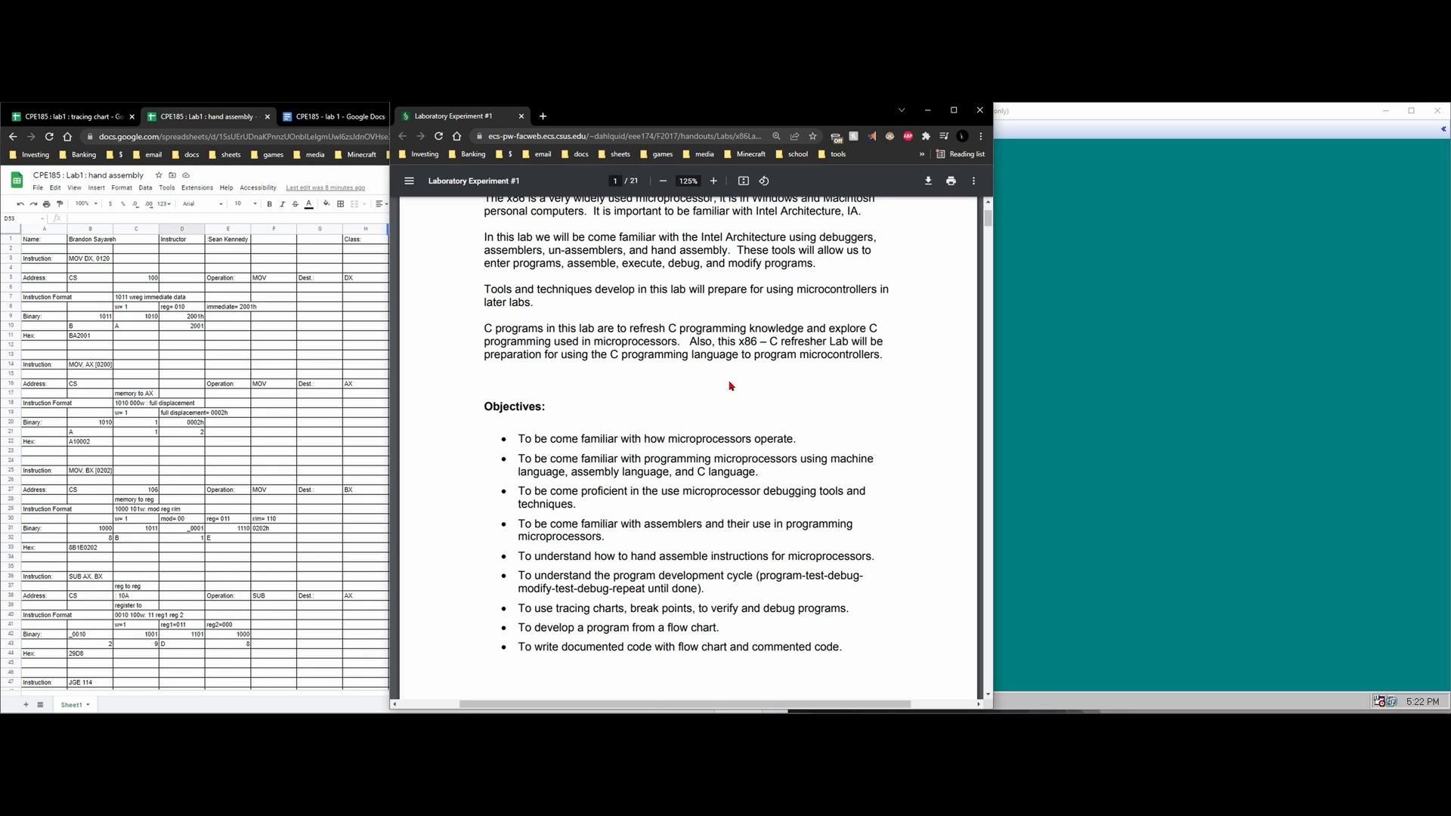
{"action": "mouse_move", "coordinate": [792, 394]}
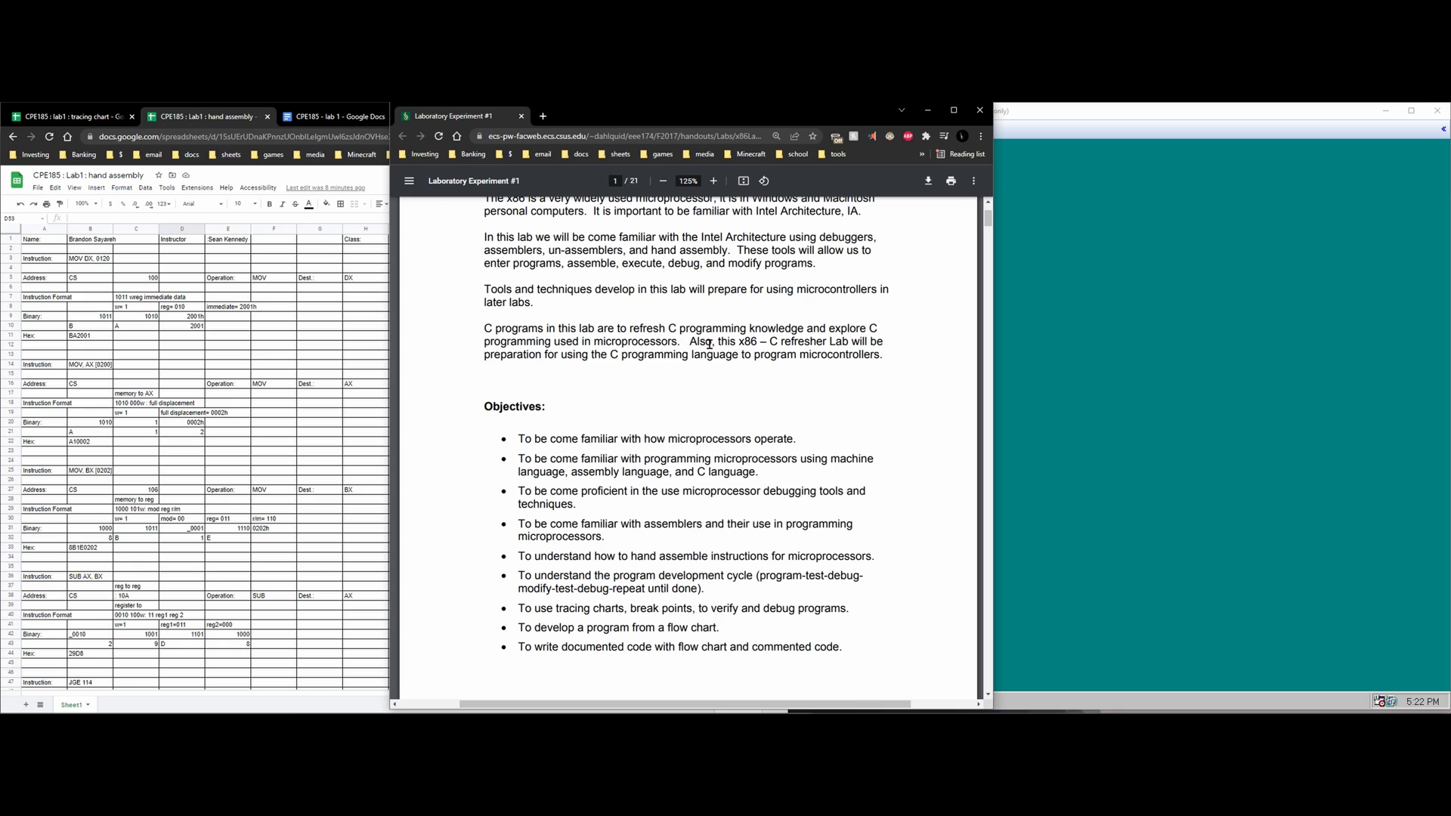
{"action": "mouse_move", "coordinate": [776, 446]}
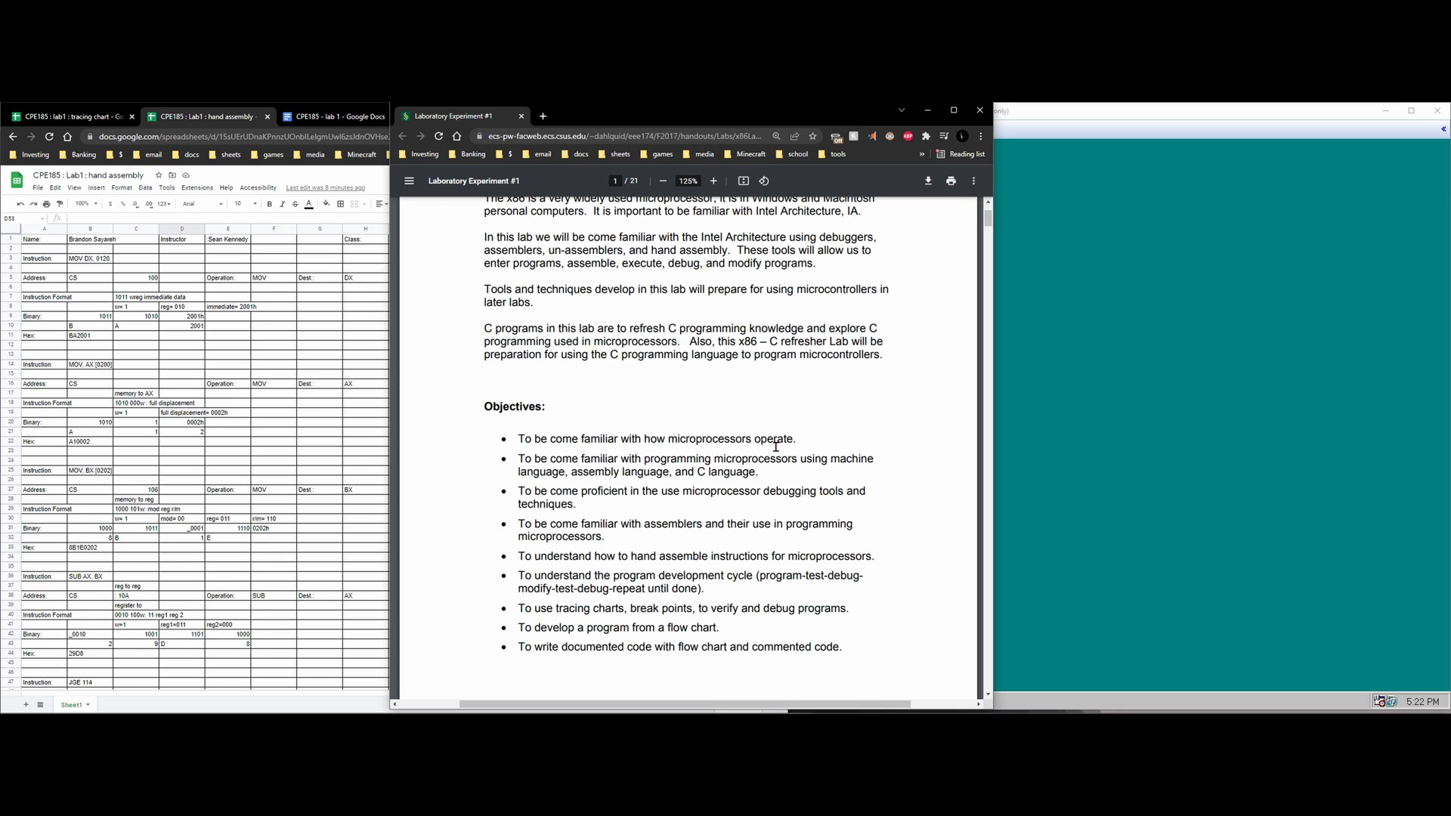
{"action": "scroll", "scroll_direction": "down", "scroll_amount": 3}
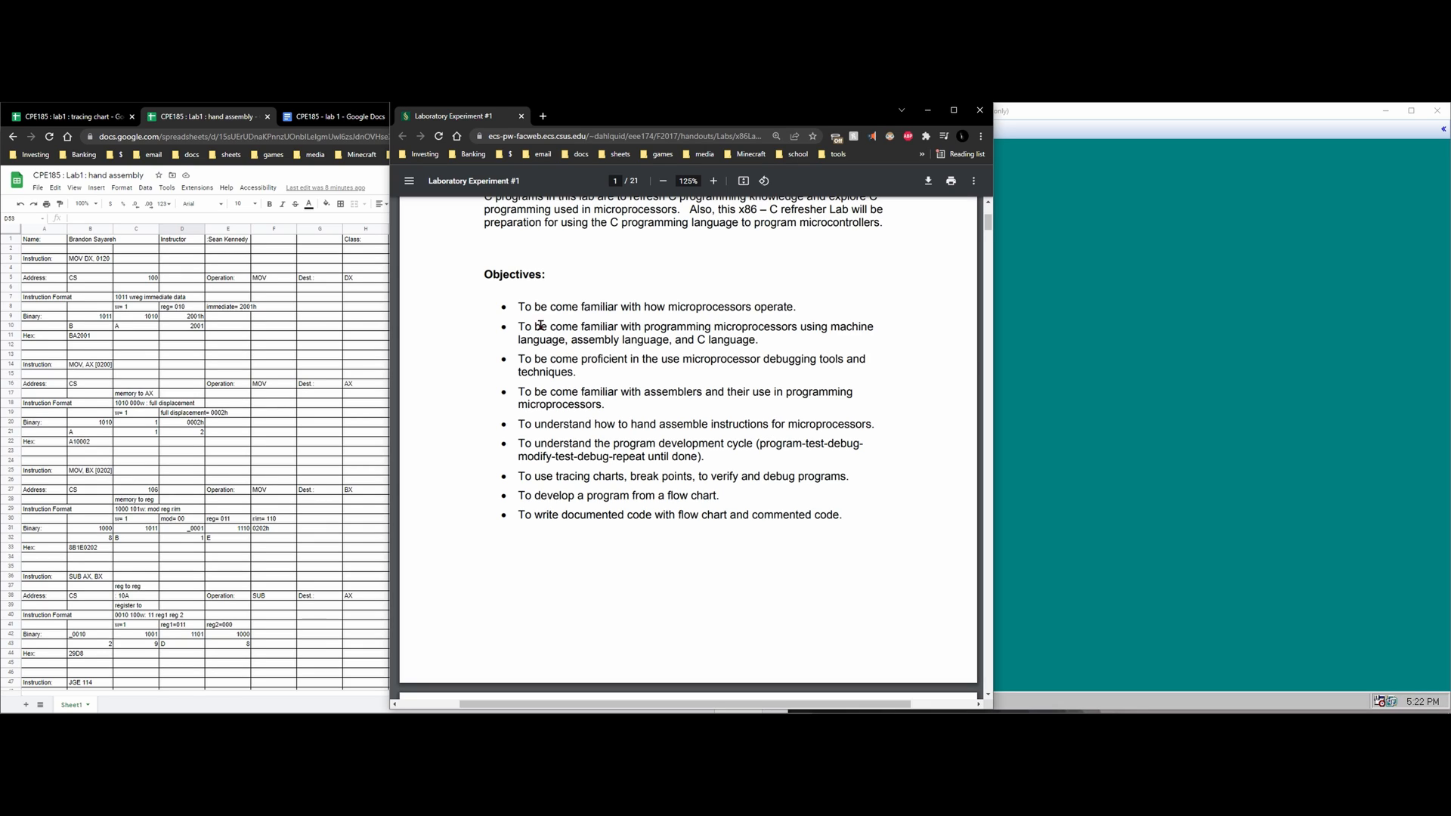
{"action": "mouse_move", "coordinate": [793, 336]}
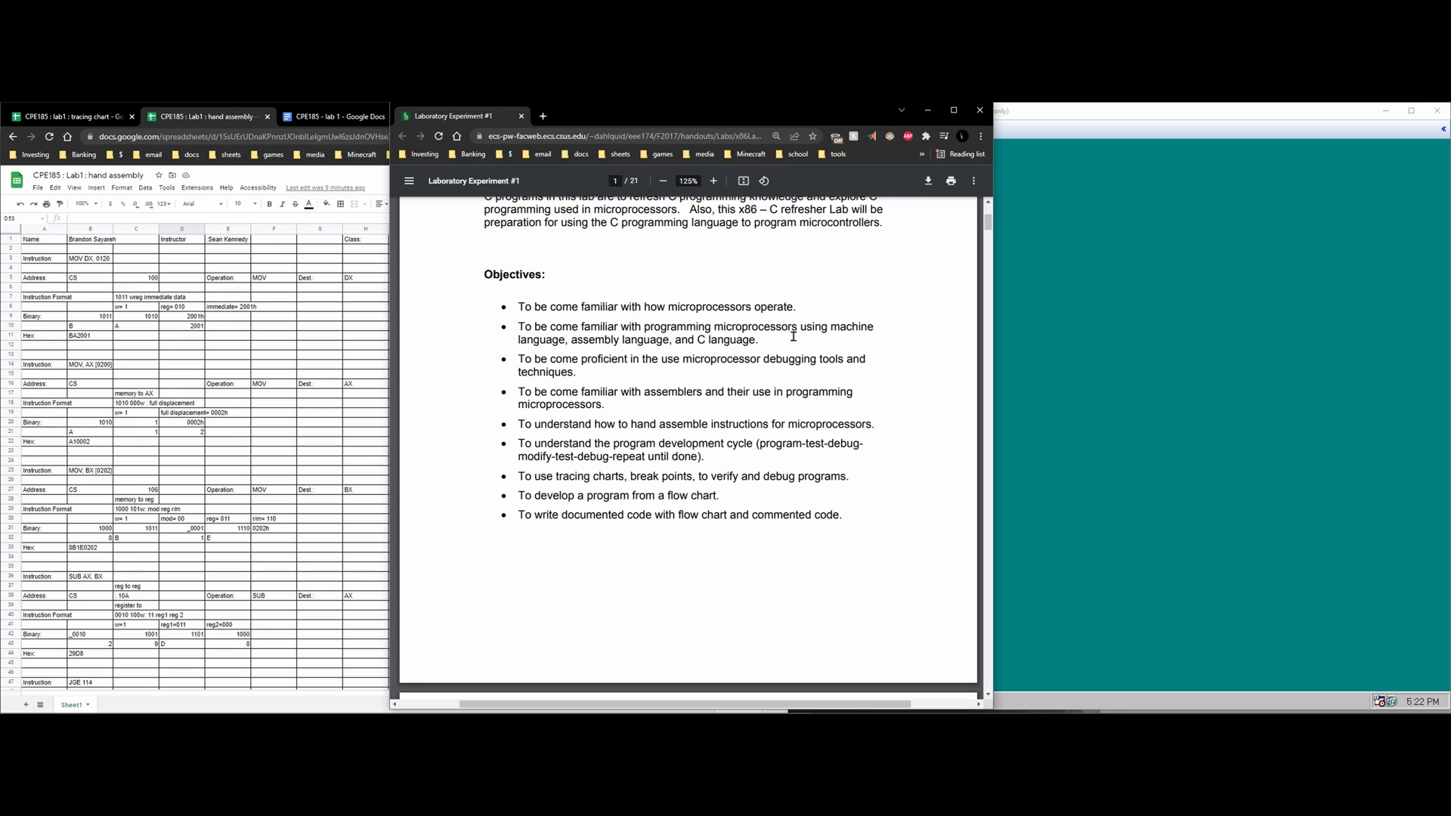
{"action": "scroll", "scroll_direction": "down", "scroll_amount": 3}
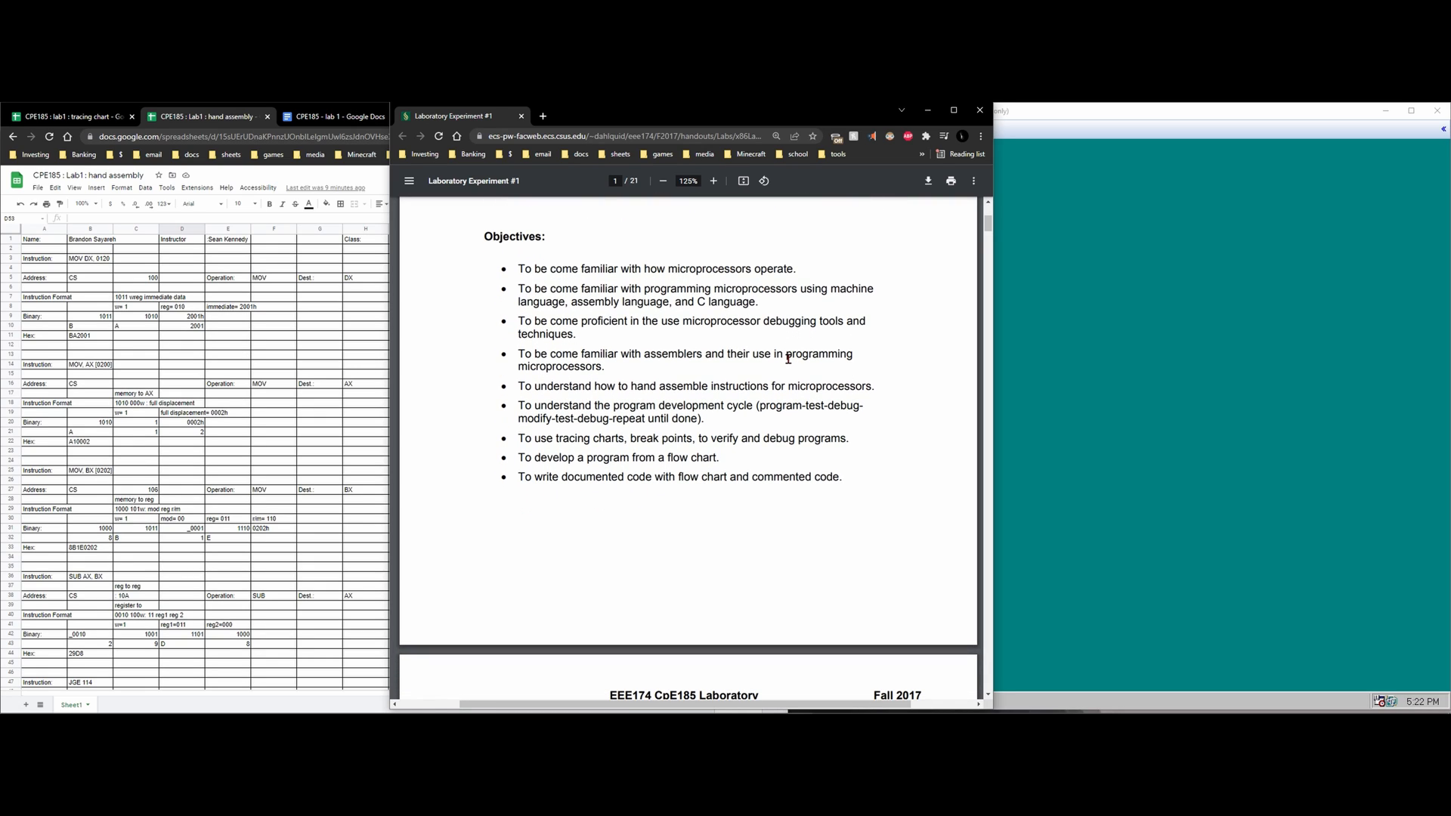
{"action": "mouse_move", "coordinate": [526, 320]}
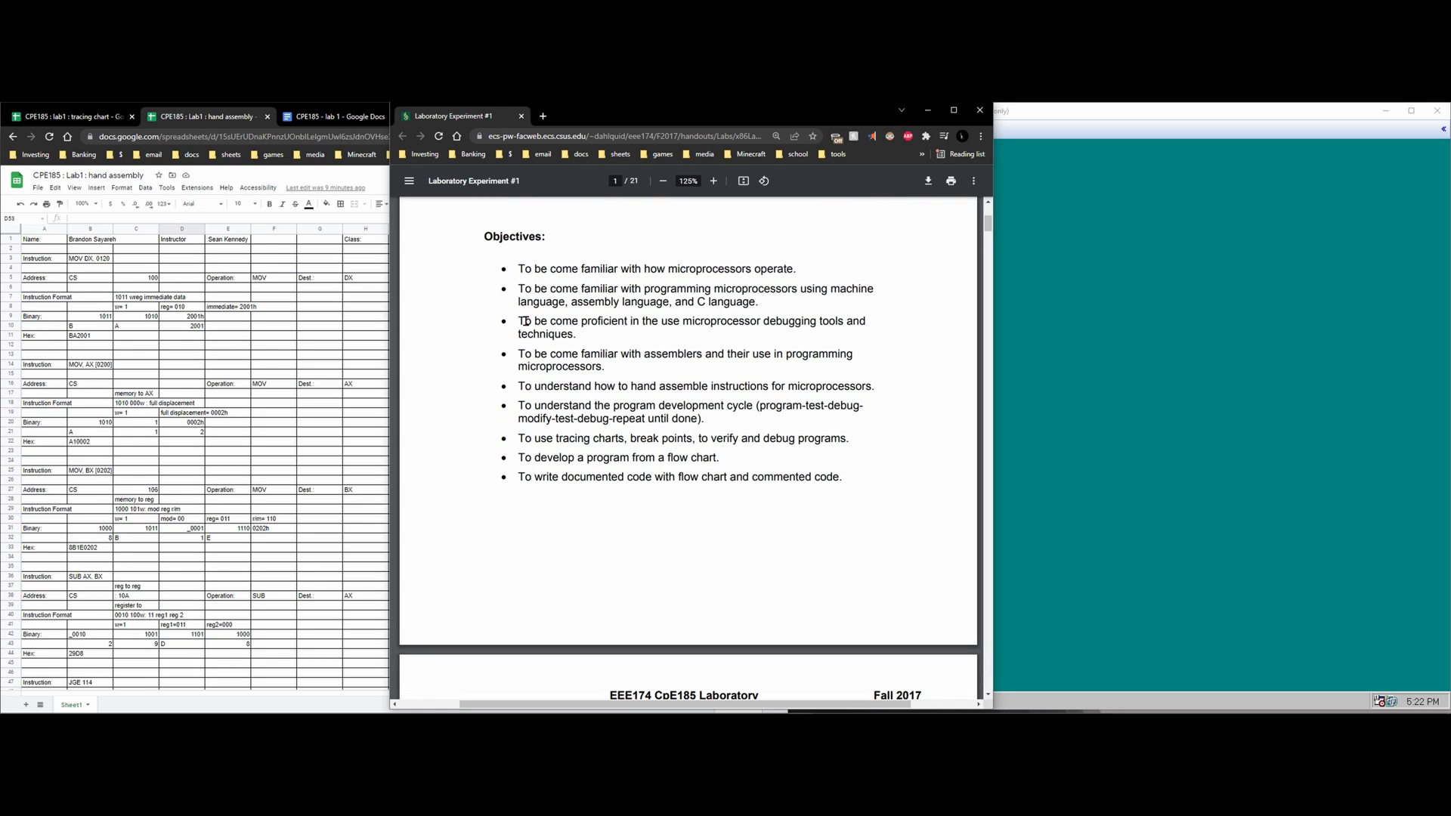
{"action": "mouse_move", "coordinate": [744, 346]}
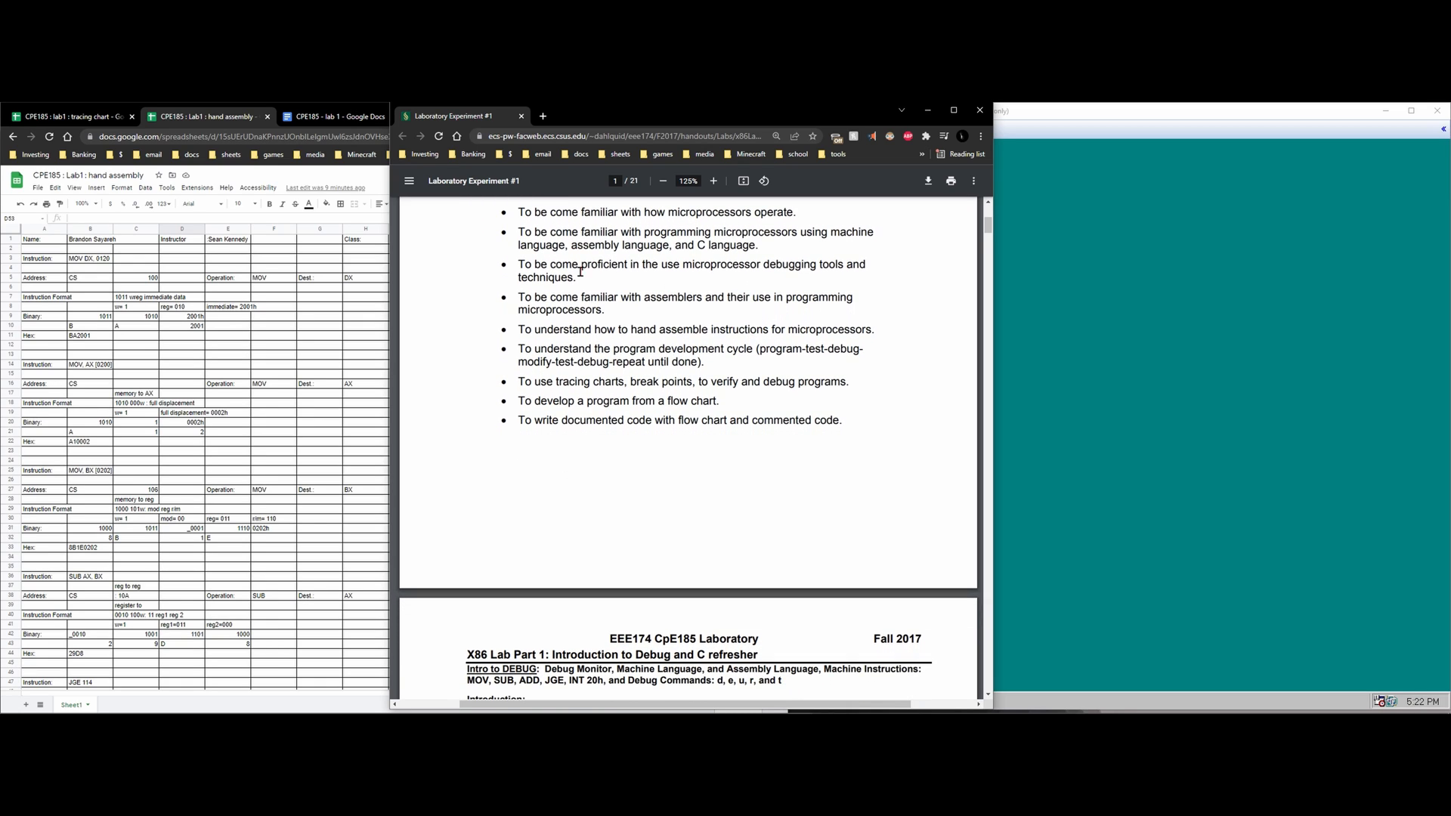
{"action": "mouse_move", "coordinate": [683, 302]}
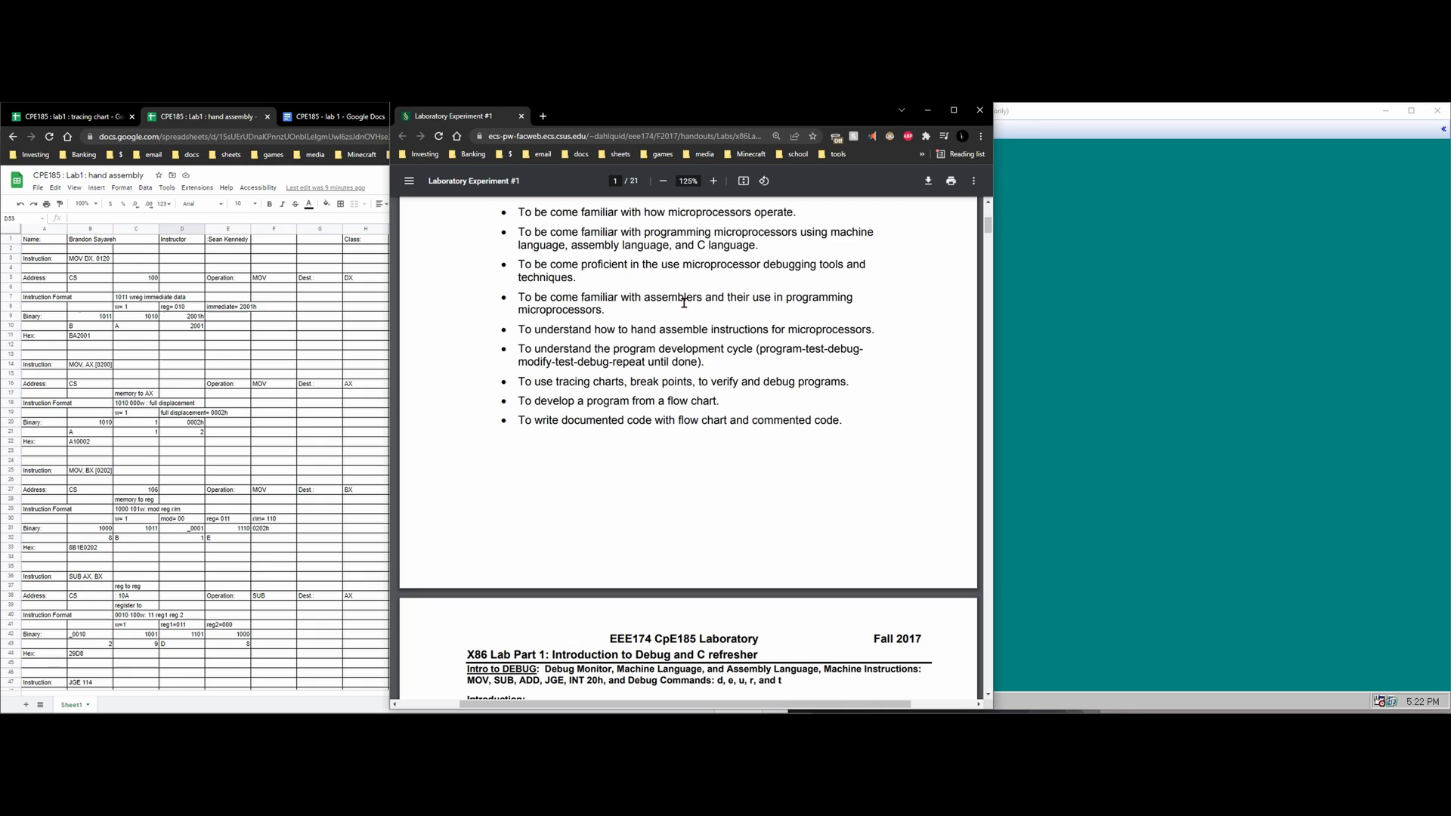
{"action": "scroll", "scroll_direction": "down", "scroll_amount": 3}
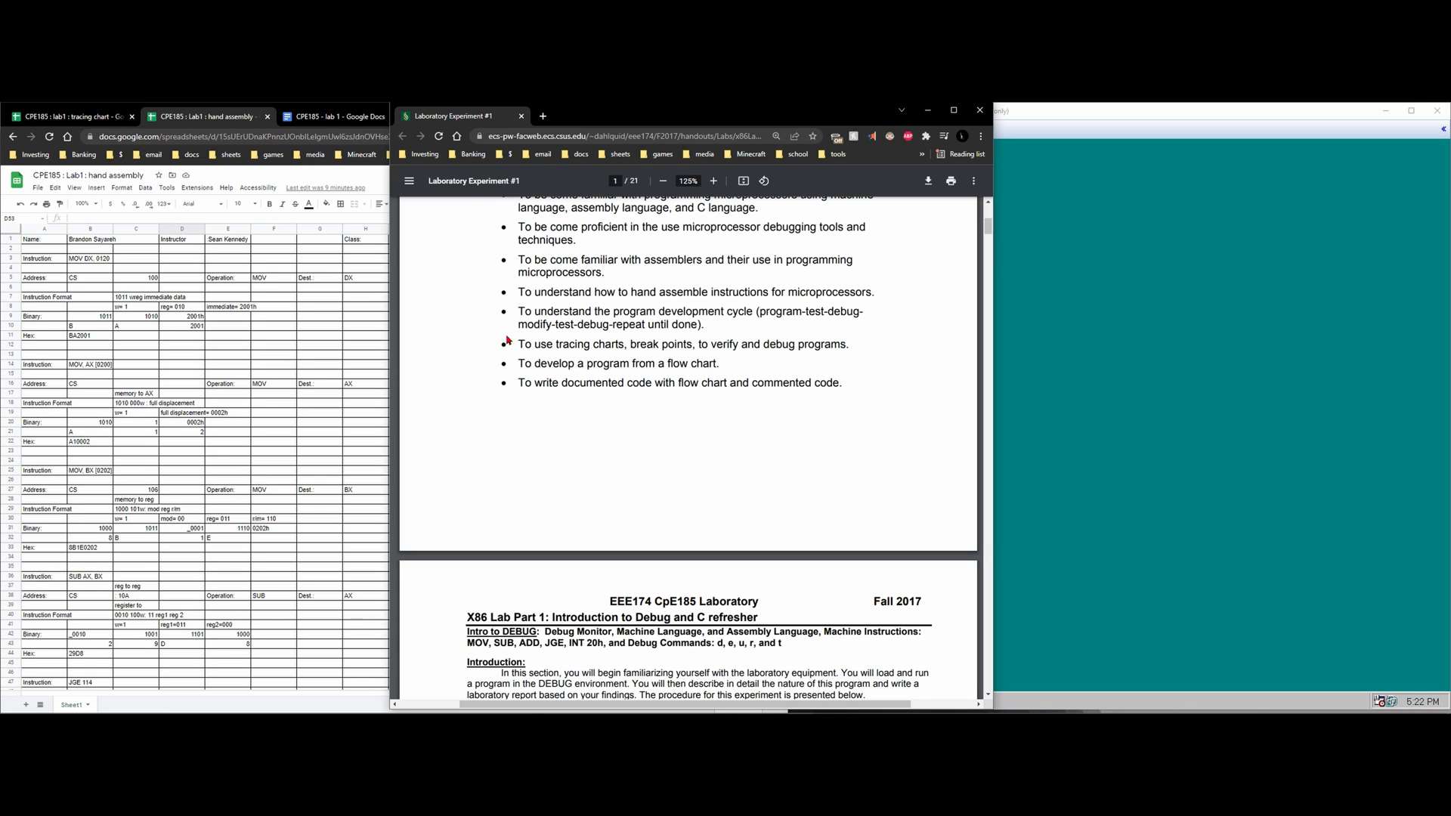
{"action": "mouse_move", "coordinate": [691, 367]}
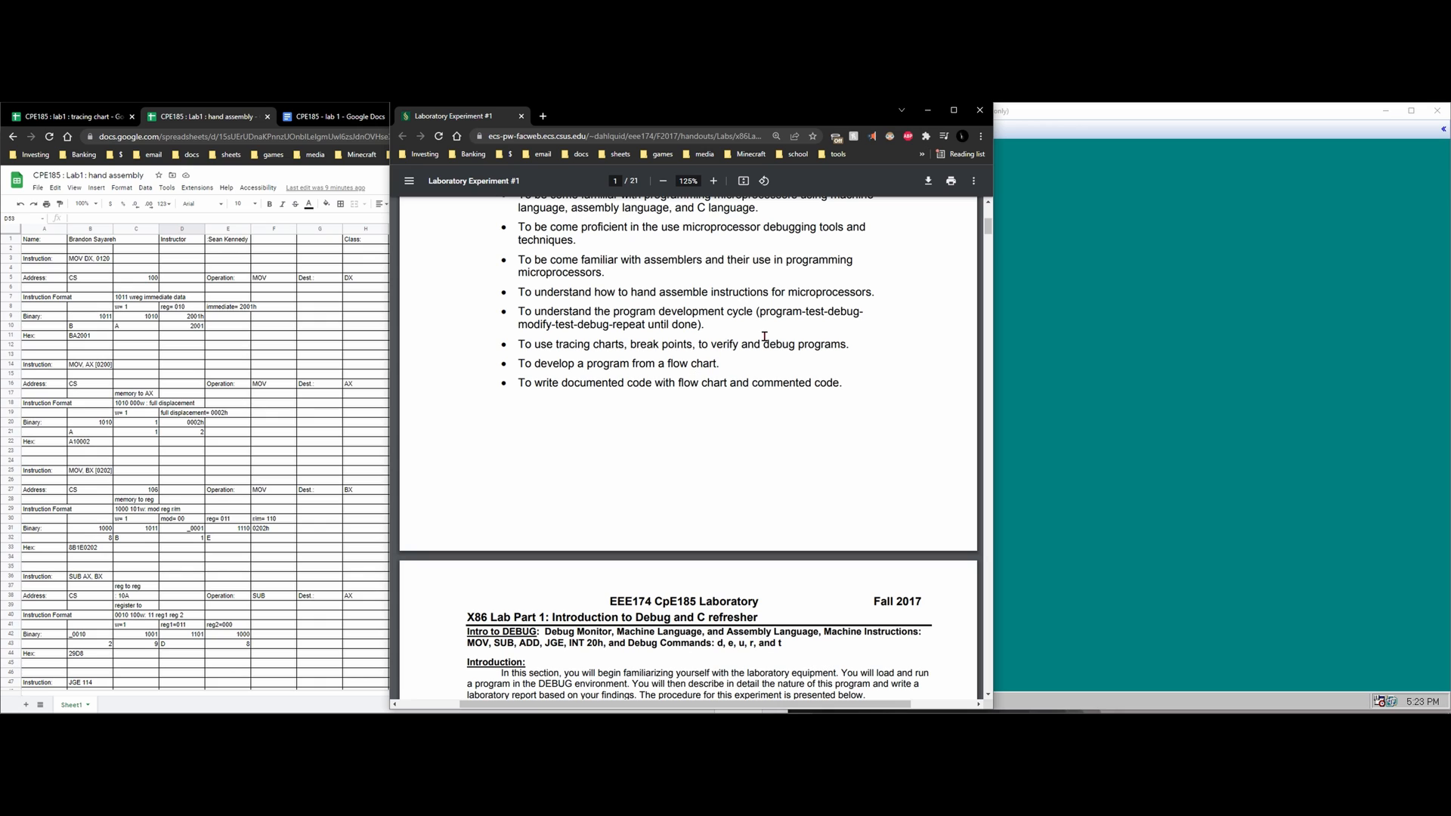
{"action": "scroll", "scroll_direction": "down", "scroll_amount": 3}
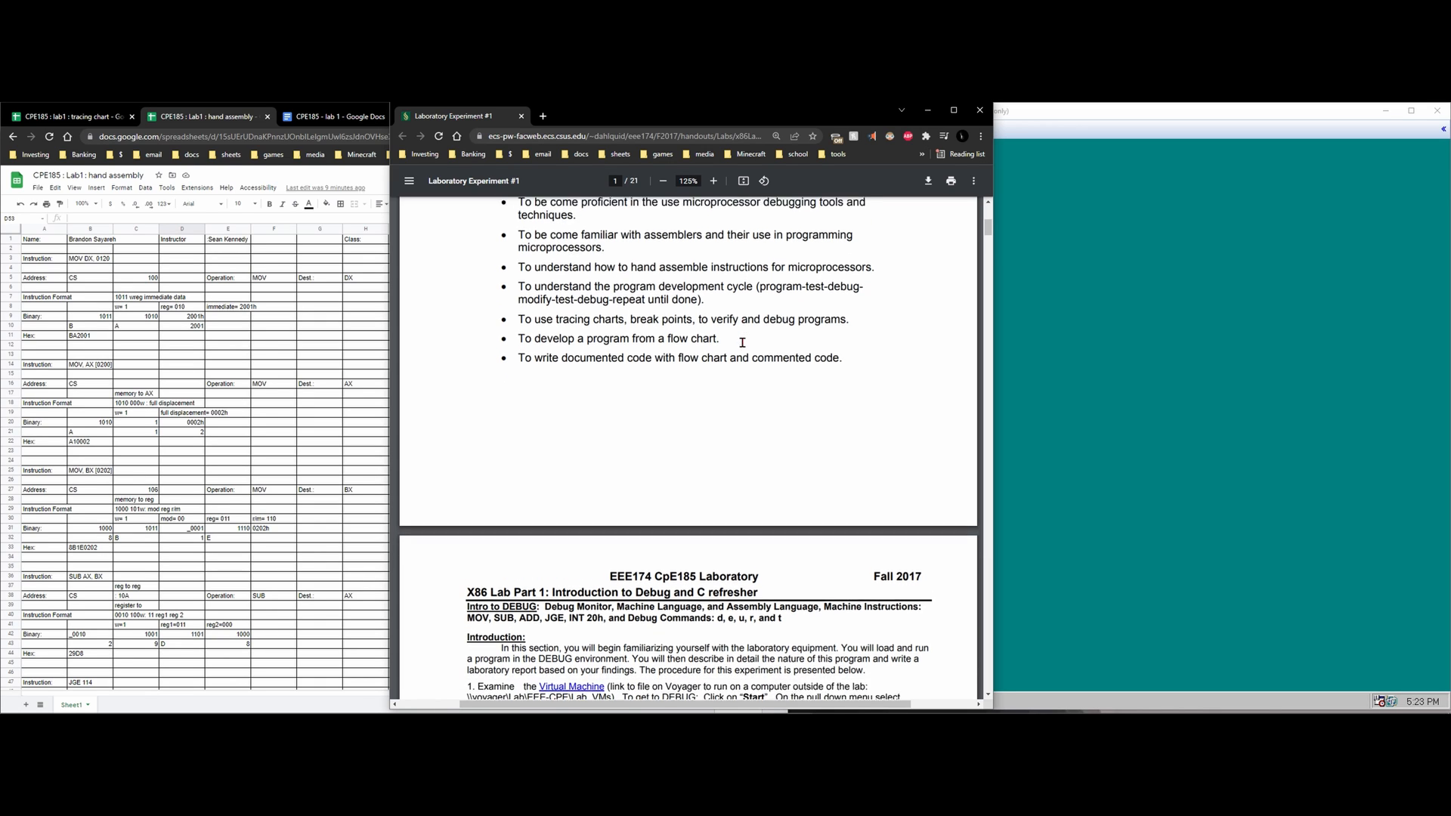
{"action": "scroll", "scroll_direction": "down", "scroll_amount": 3}
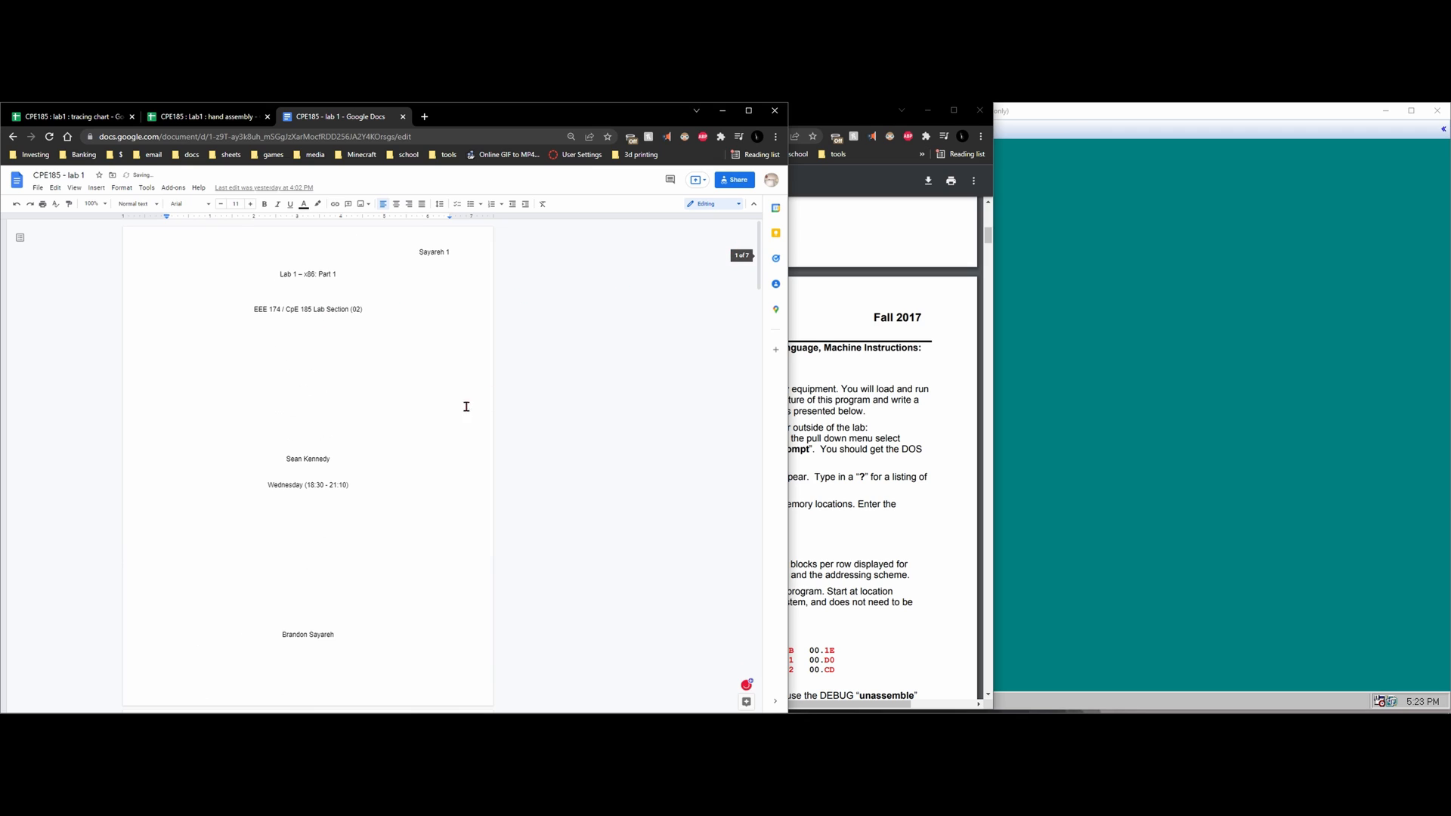
- Scroll the CPE185 lab 1 report down to page 2 with Lab 1 Overview and Step 1.1.1
{"action": "scroll", "scroll_direction": "down", "scroll_amount": 3}
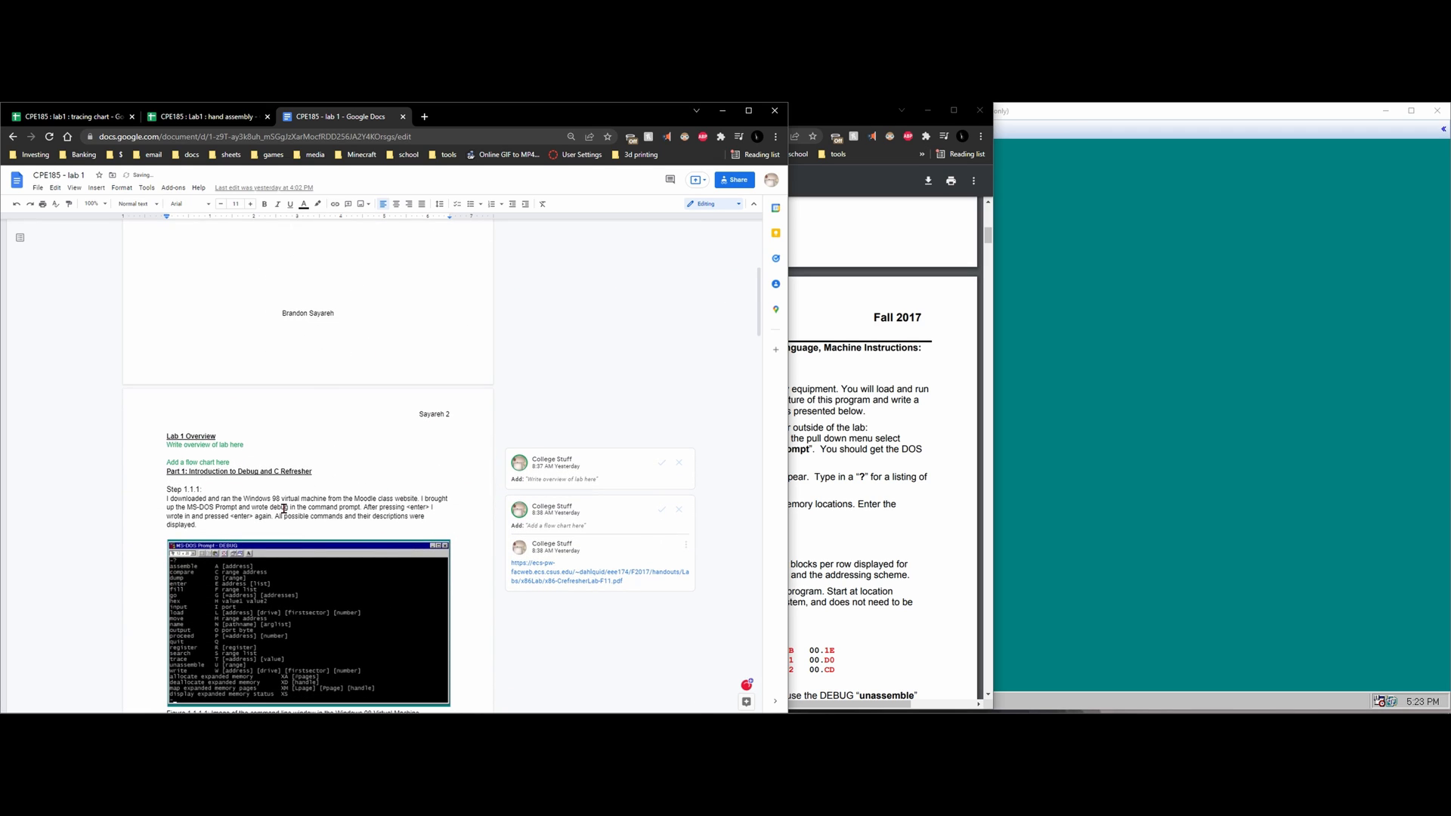
{"action": "scroll", "scroll_direction": "down", "scroll_amount": 3}
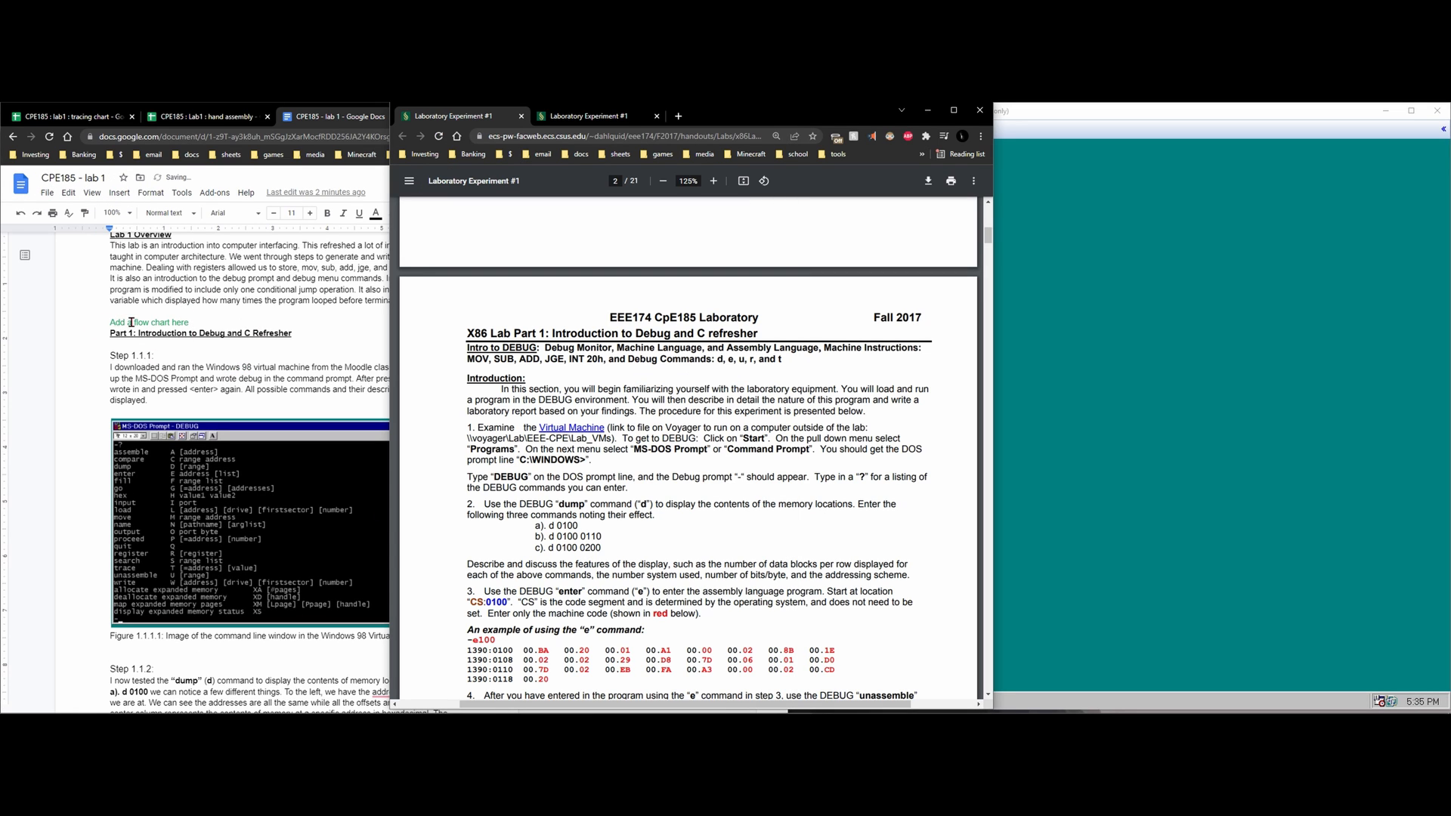
{"action": "mouse_move", "coordinate": [248, 379]}
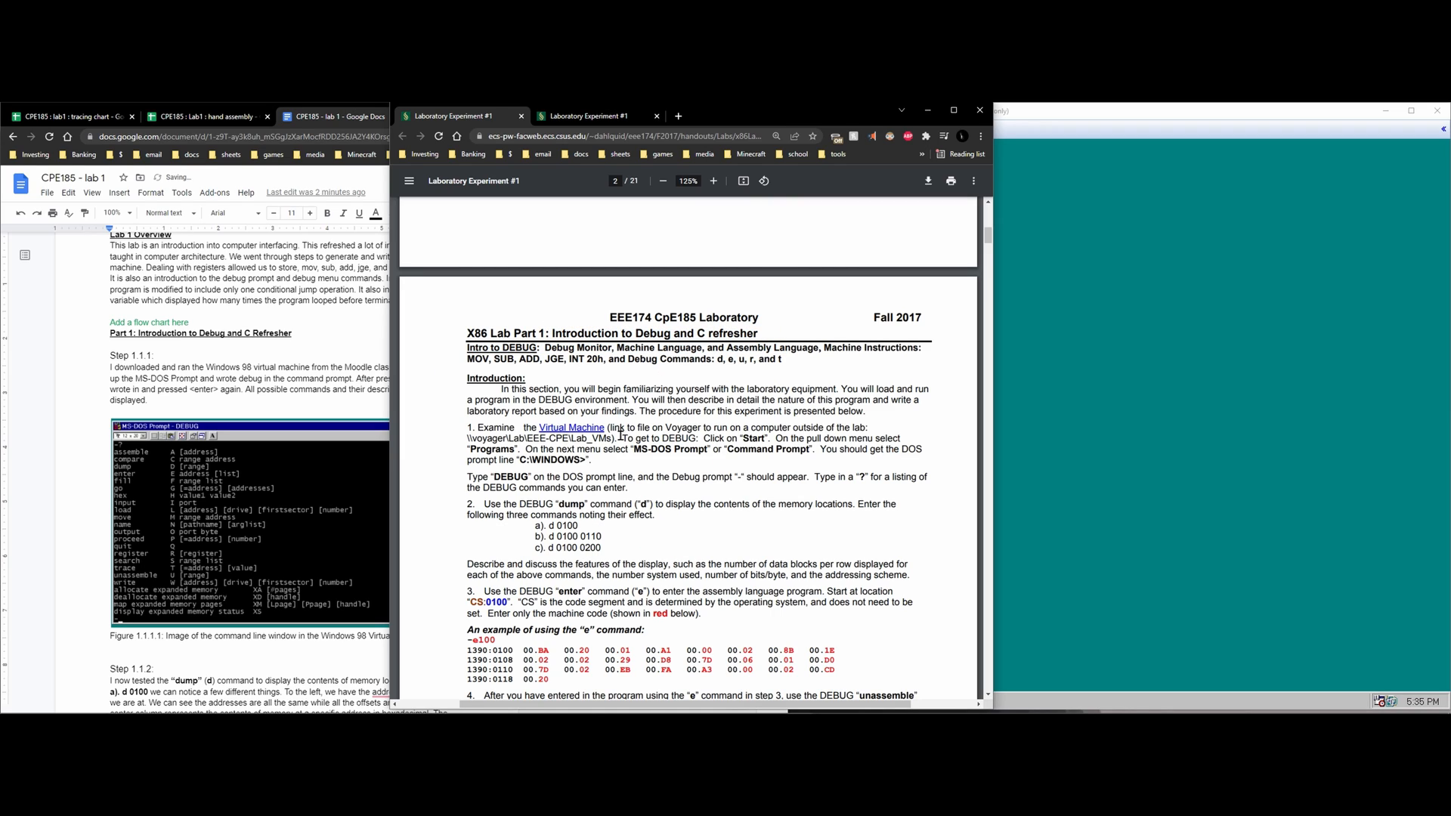
{"action": "mouse_move", "coordinate": [172, 411]}
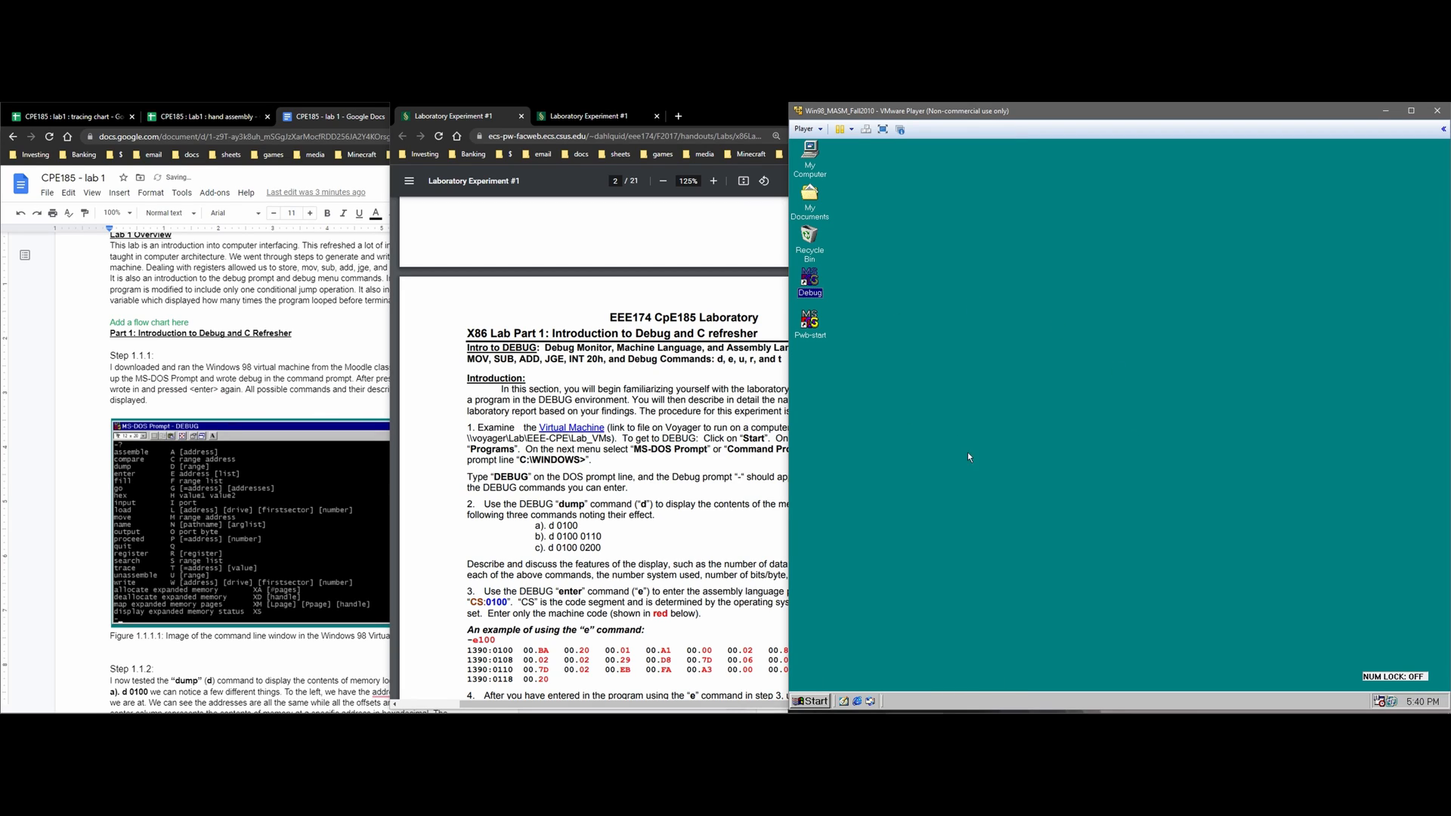
{"action": "mouse_move", "coordinate": [860, 244]}
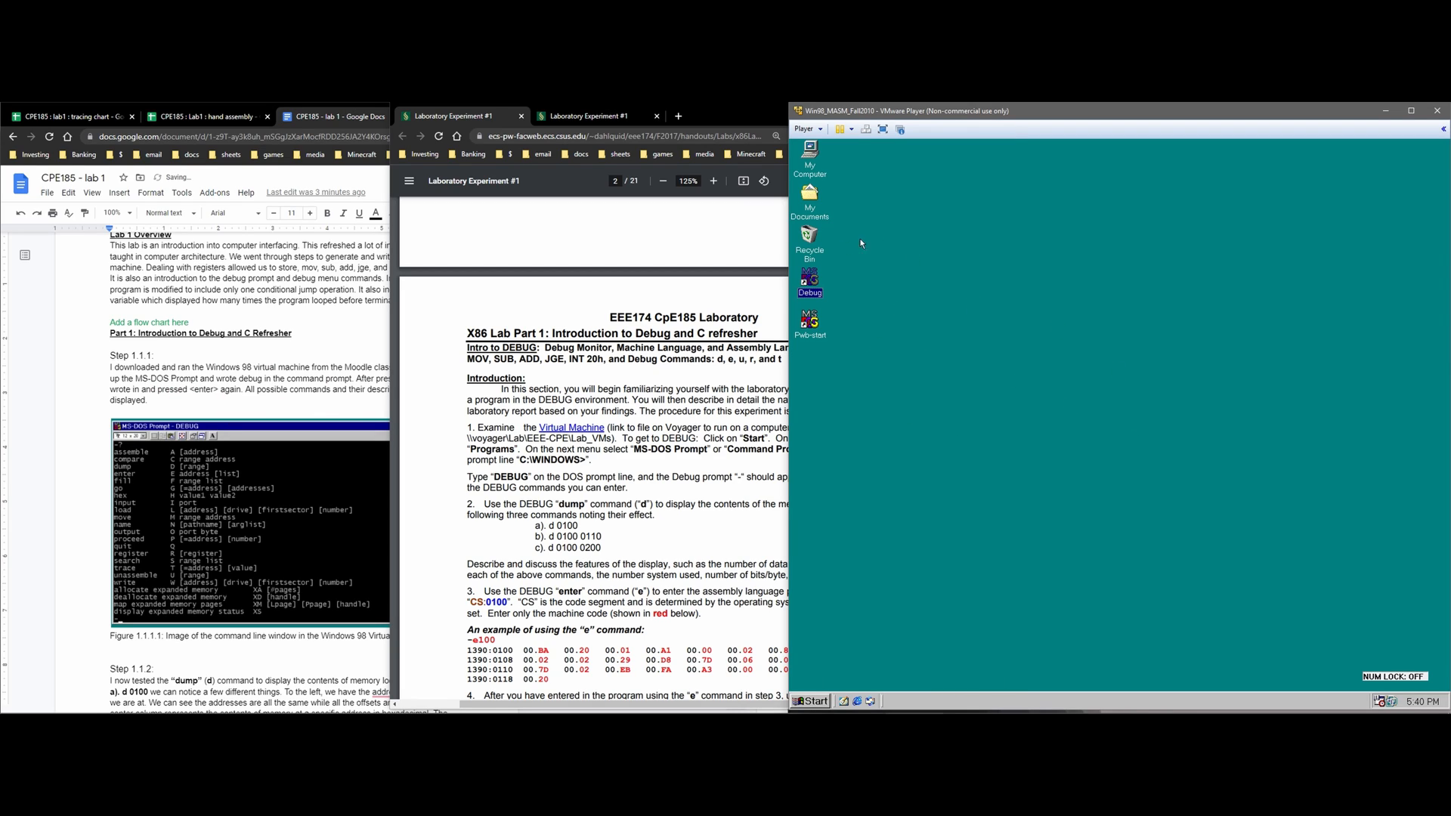
- Start DEBUG from an MS-DOS Prompt on the Windows 98 desktop and list its commands with ?
{"action": "double_click", "coordinate": [810, 278]}
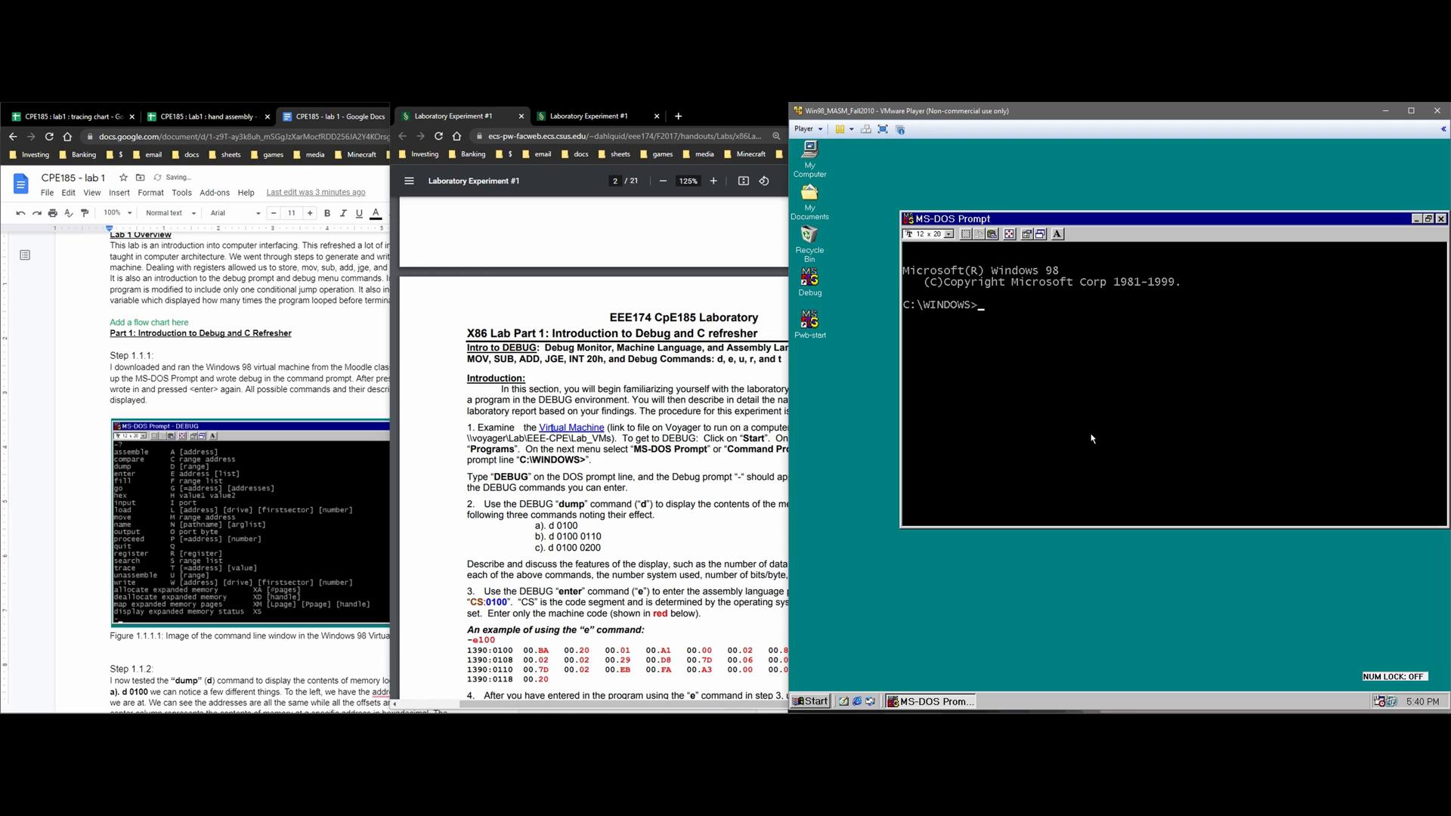
{"action": "mouse_move", "coordinate": [988, 398]}
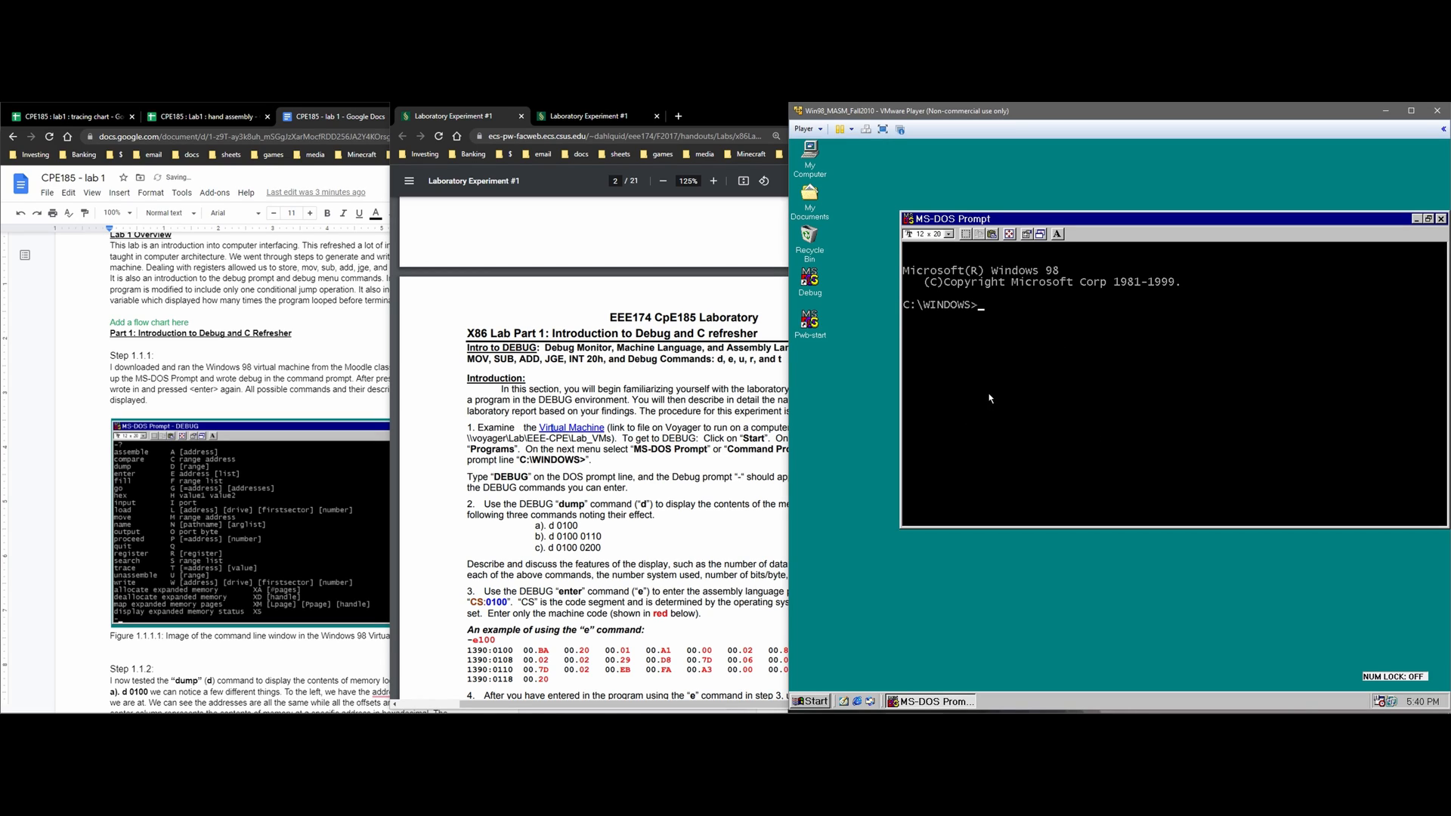
{"action": "type", "text": "db"}
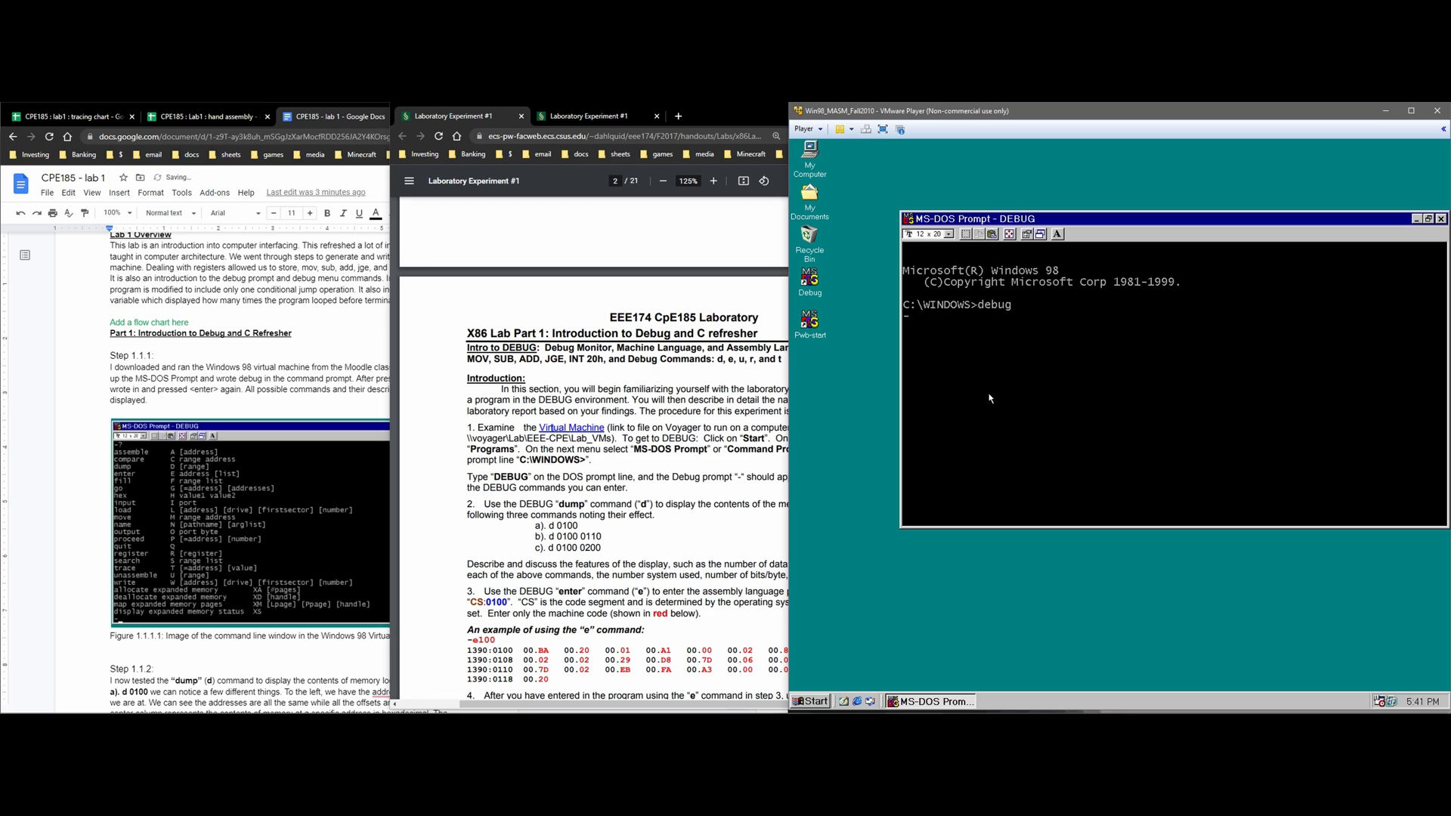
{"action": "type", "text": "?"}
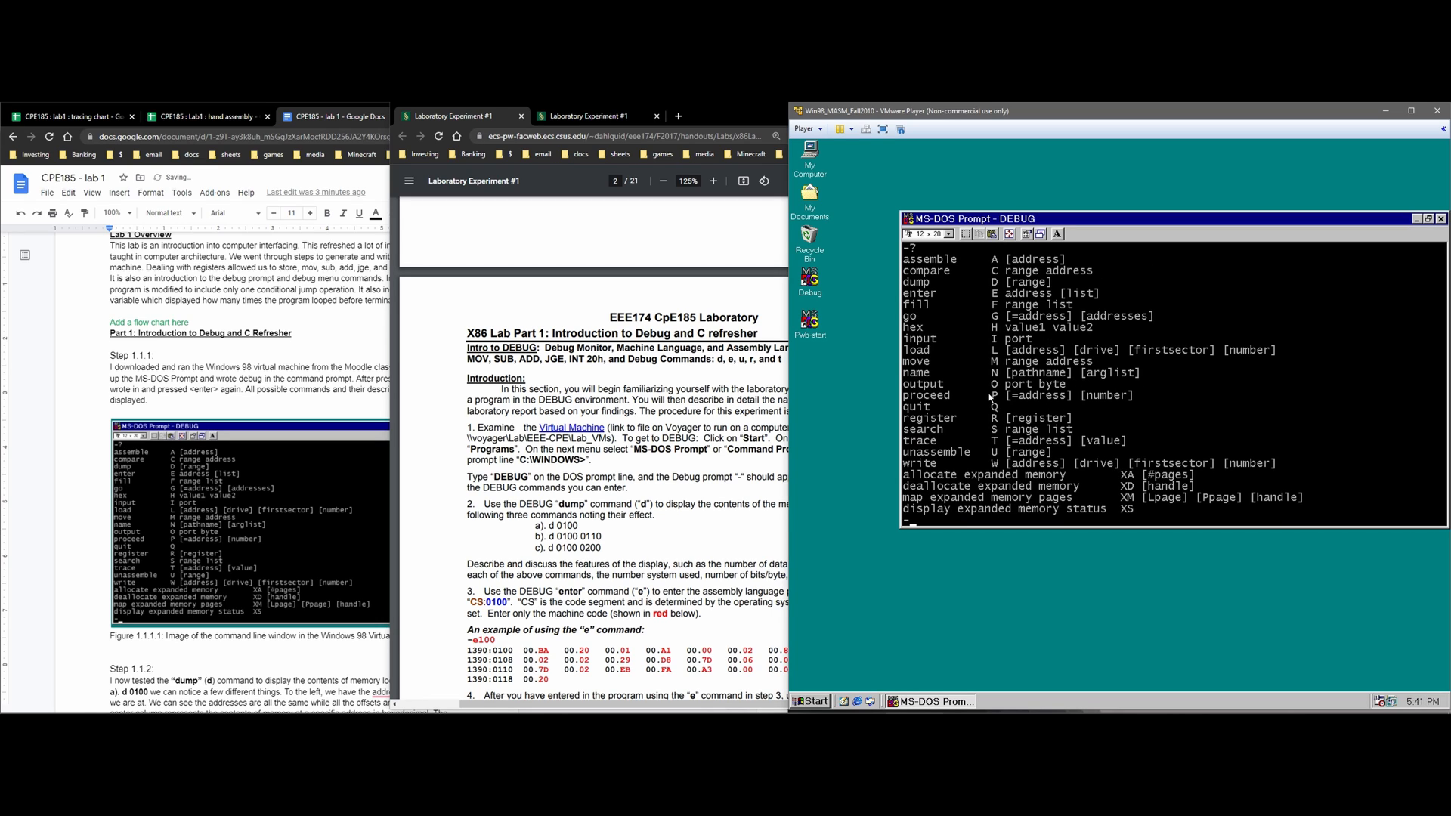
{"action": "mouse_move", "coordinate": [1038, 512]}
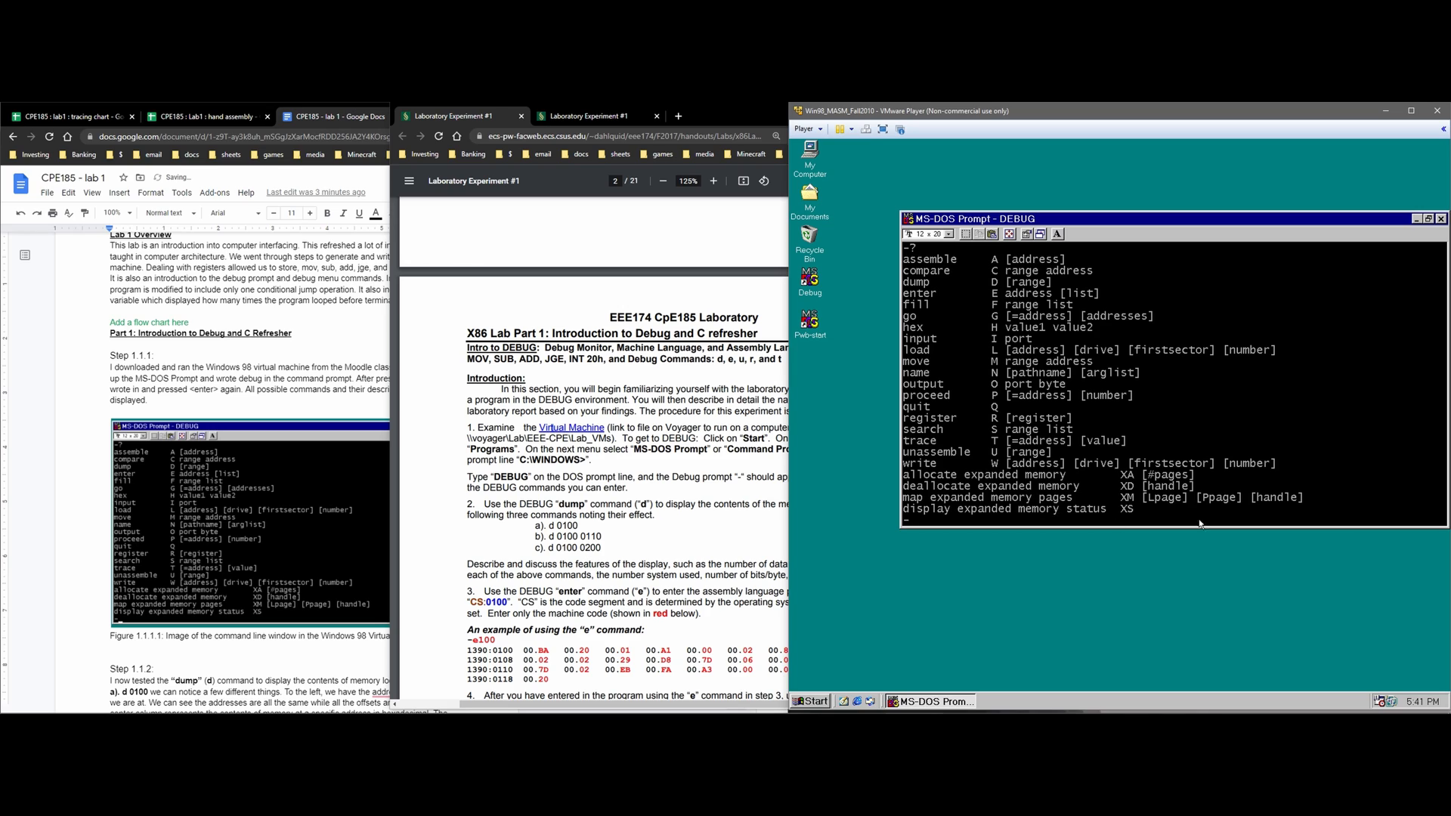
{"action": "mouse_move", "coordinate": [1011, 408]}
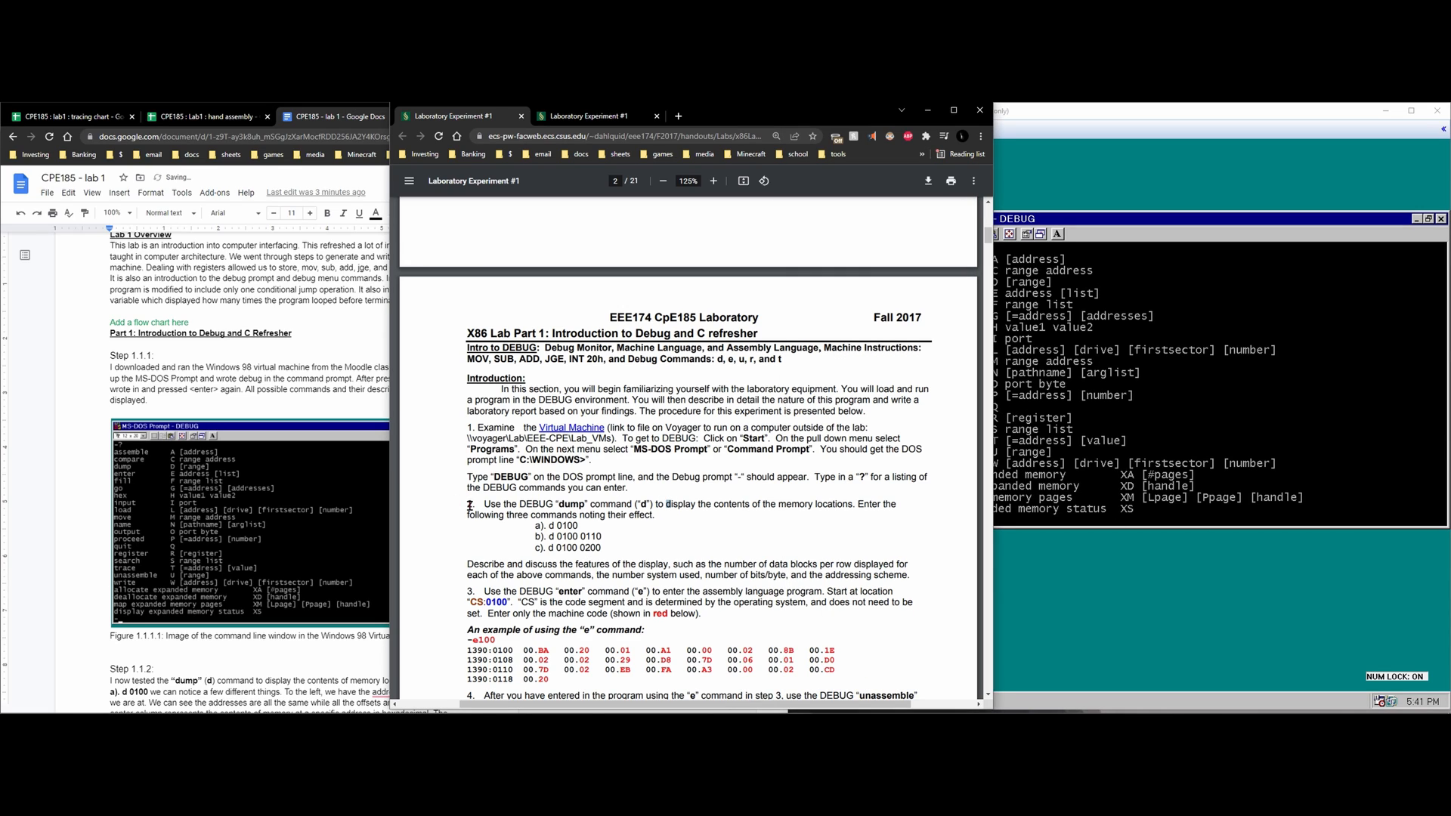
- Highlight the dump instruction in the handout, then scroll the report down to Step 1.1.2
{"action": "left_click_drag", "start_coordinate": [483, 503], "coordinate": [653, 503]}
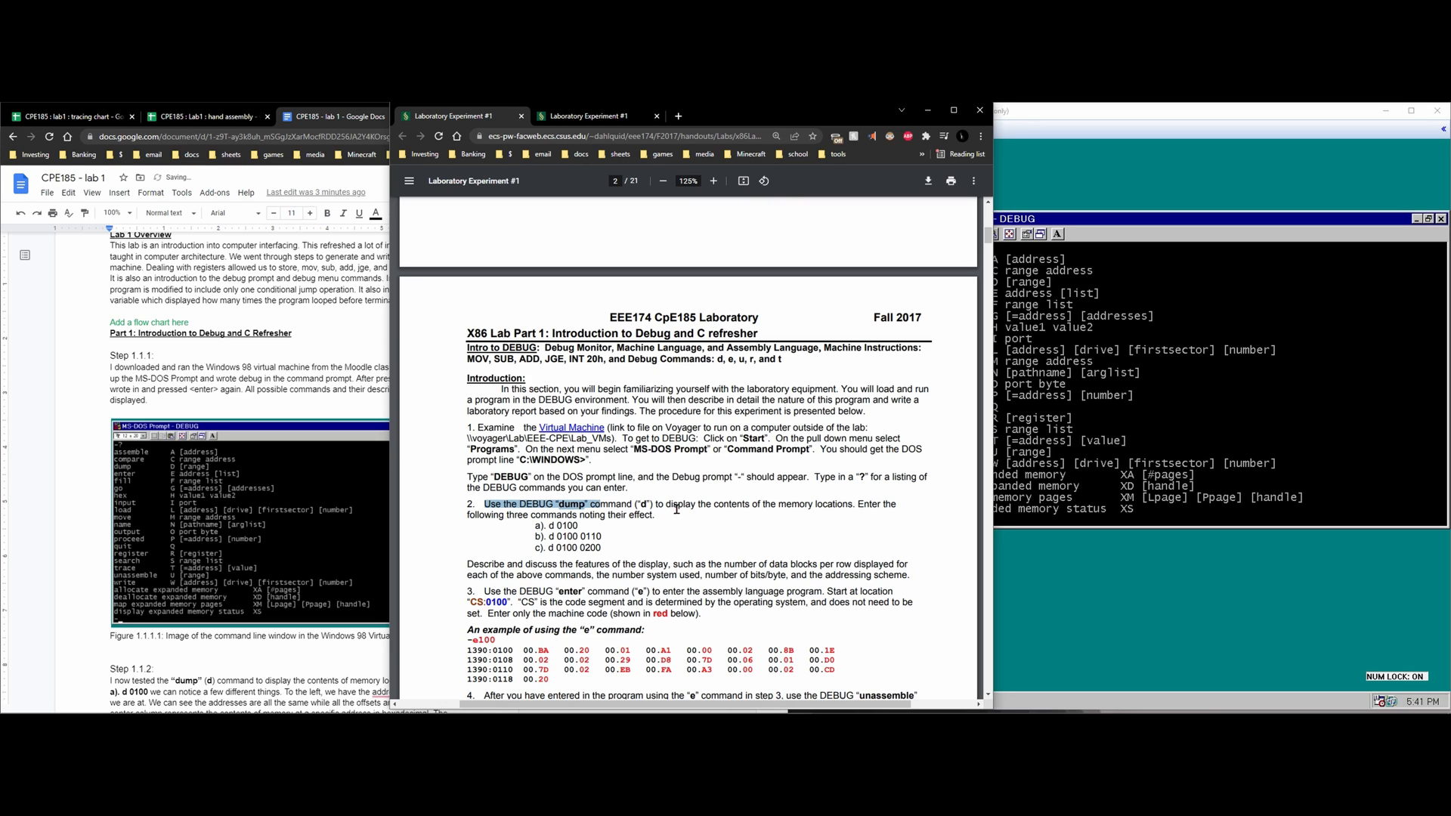
{"action": "mouse_move", "coordinate": [785, 526]}
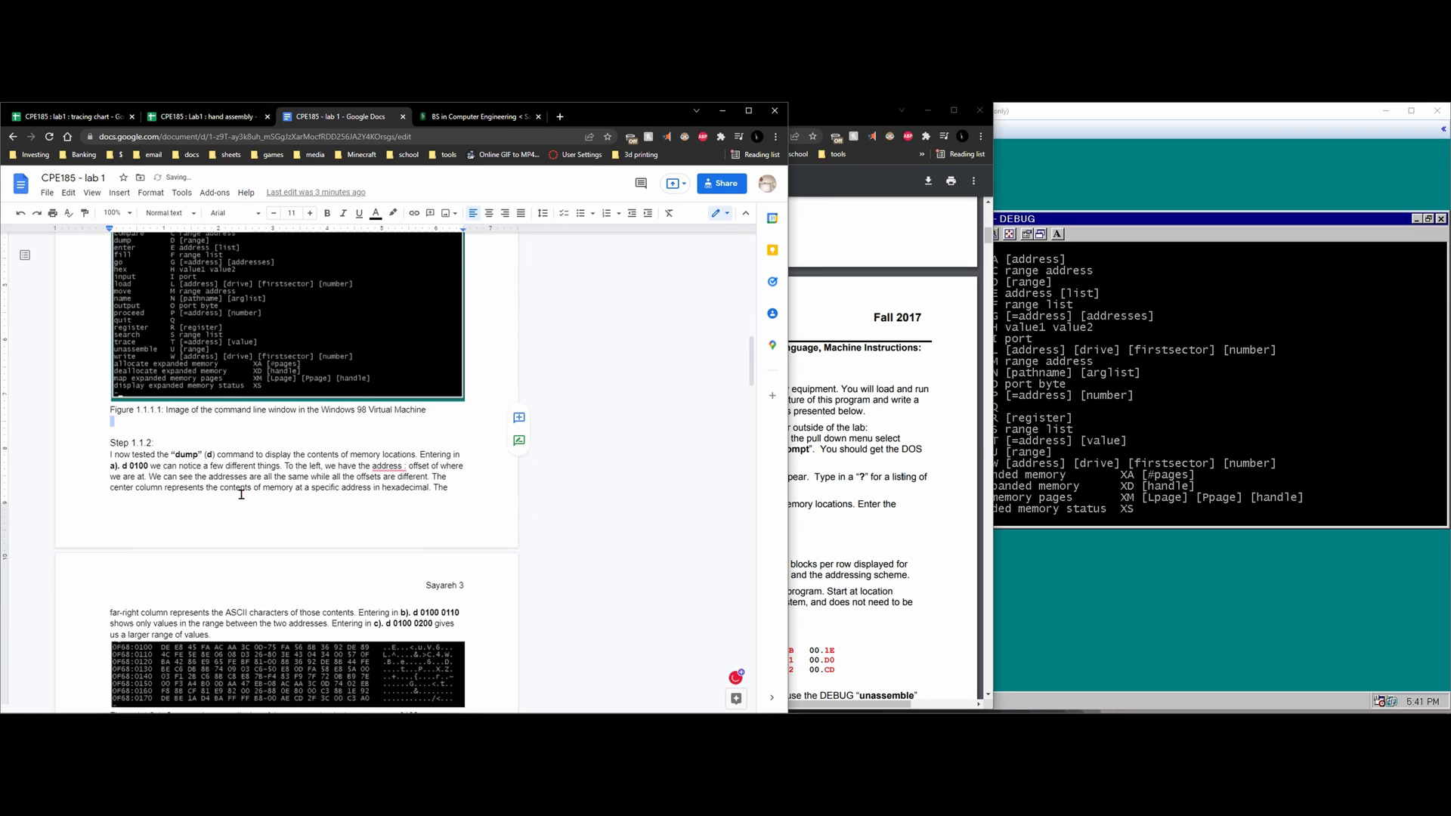
{"action": "scroll", "scroll_direction": "down", "scroll_amount": 3}
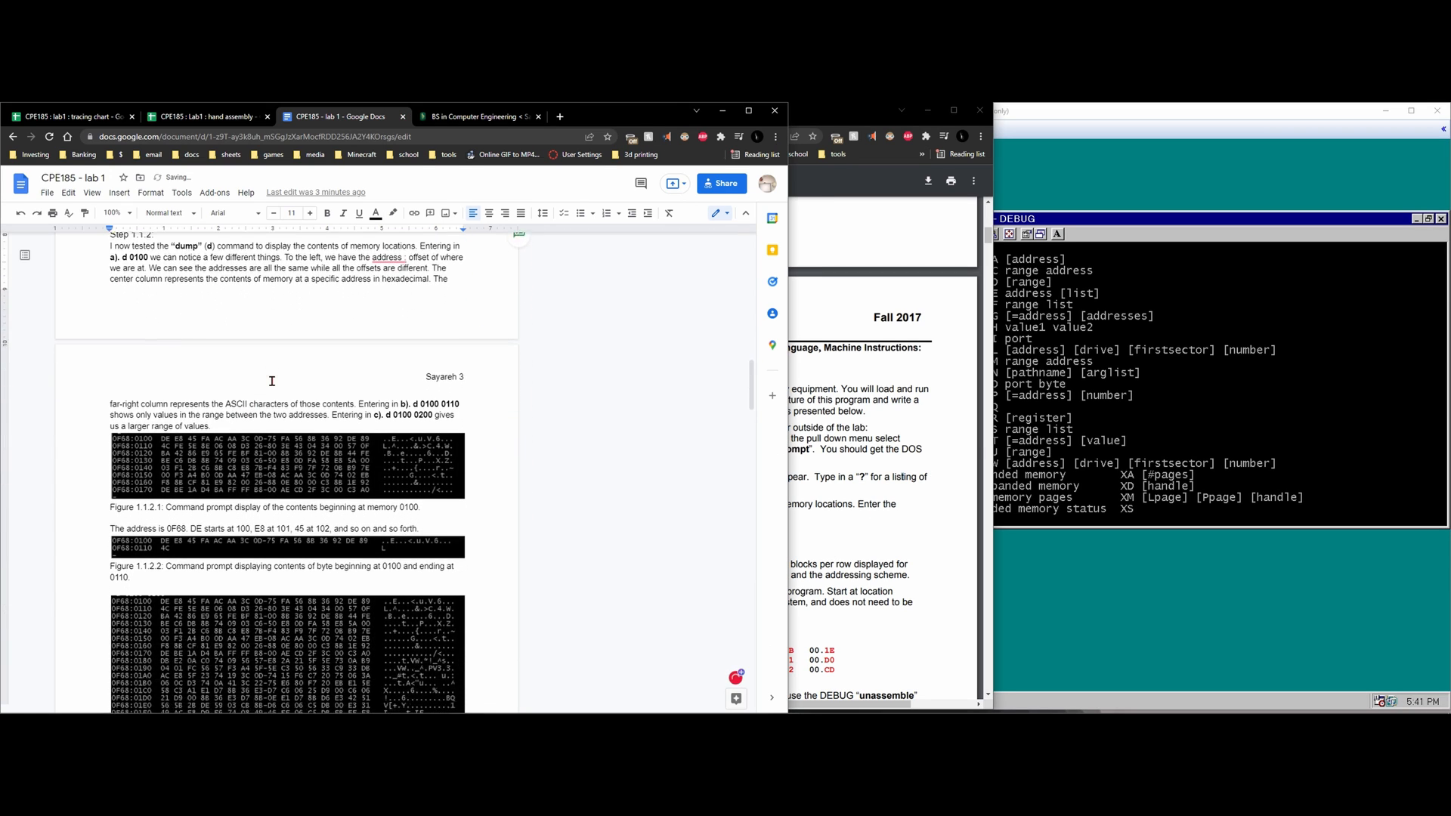
{"action": "scroll", "scroll_direction": "down", "scroll_amount": 3}
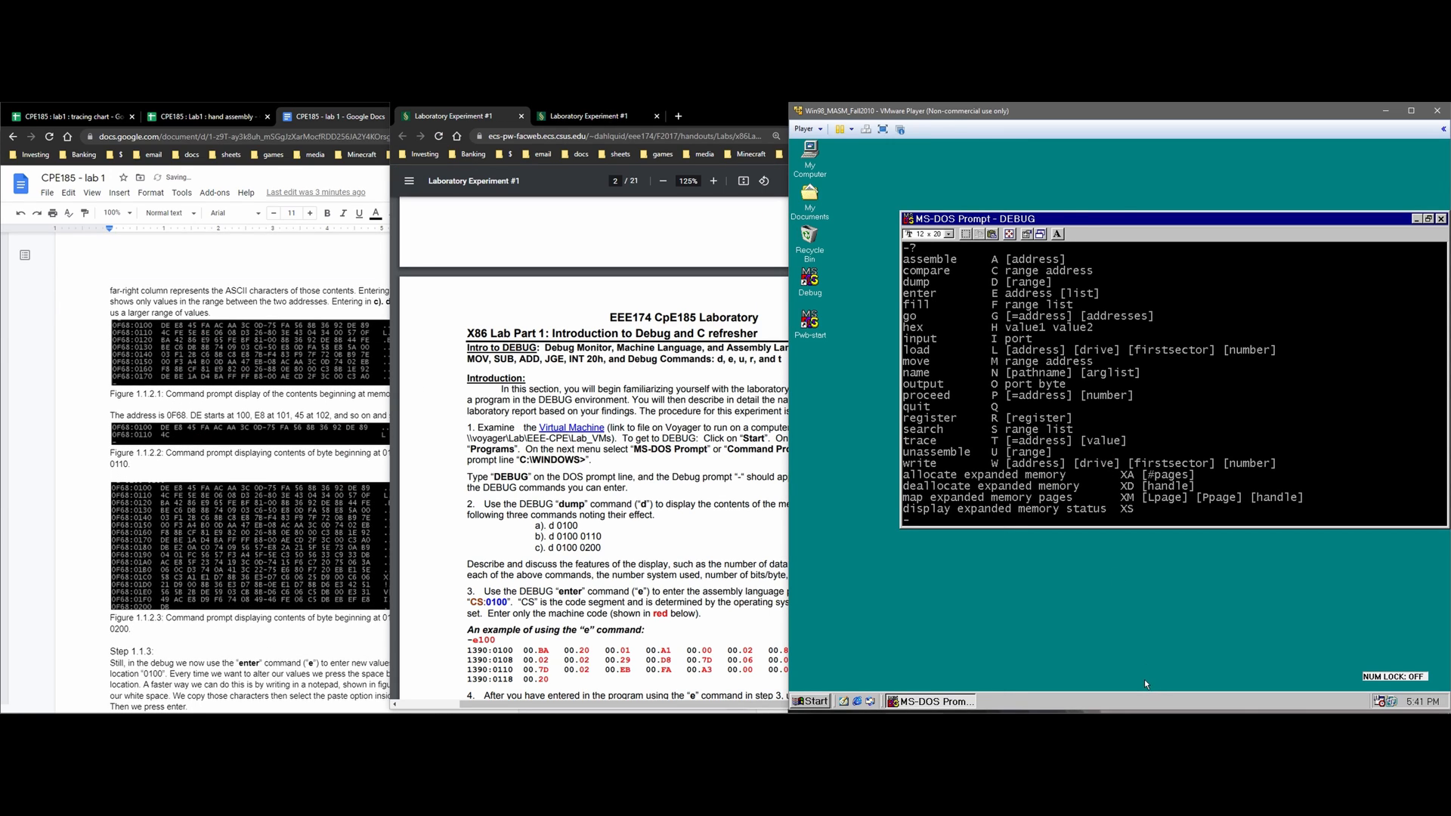
- Dump memory with d 0100, then dump only the range d 0100 0110
{"action": "type", "text": "d"}
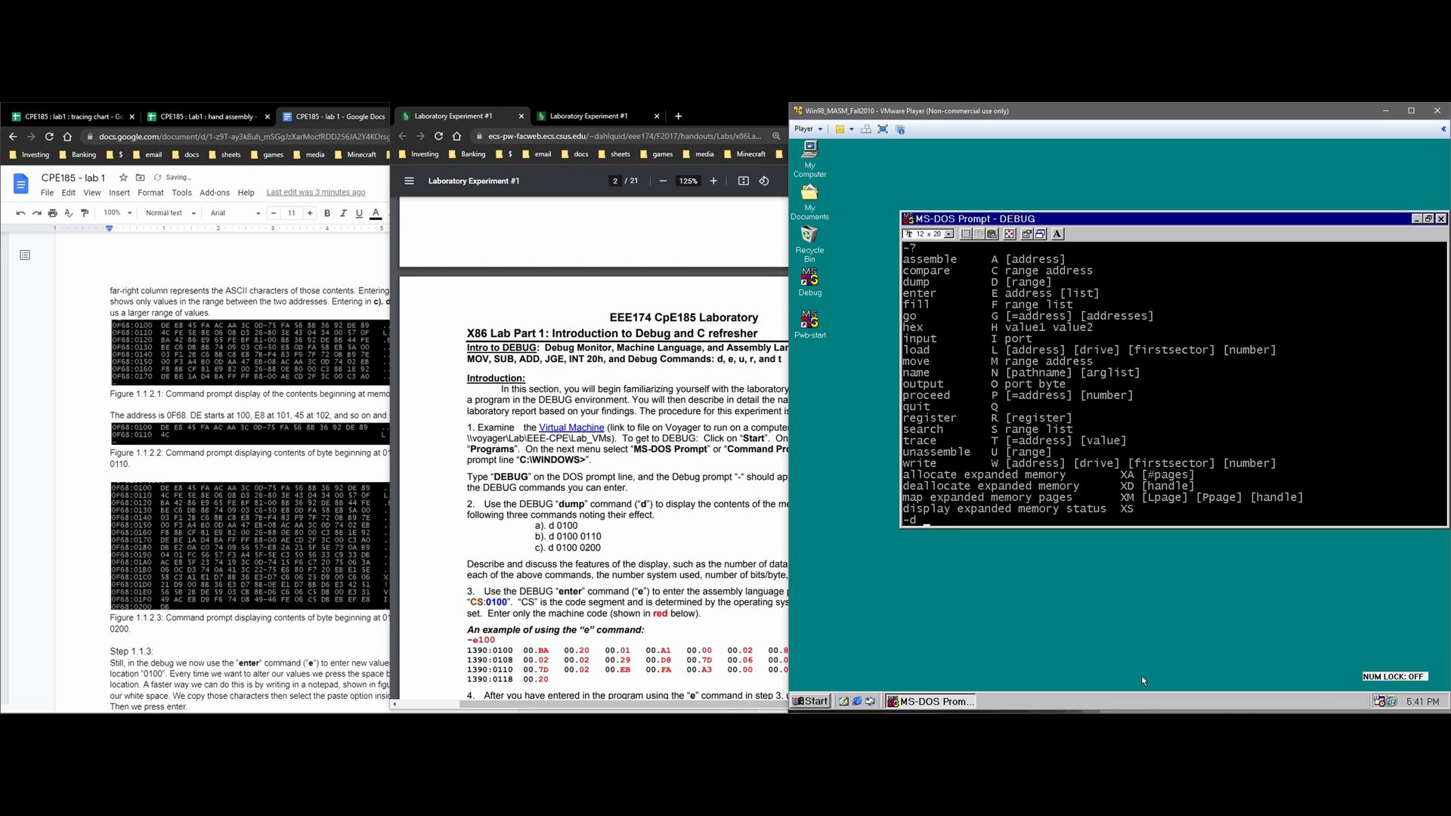
{"action": "type", "text": "0100"}
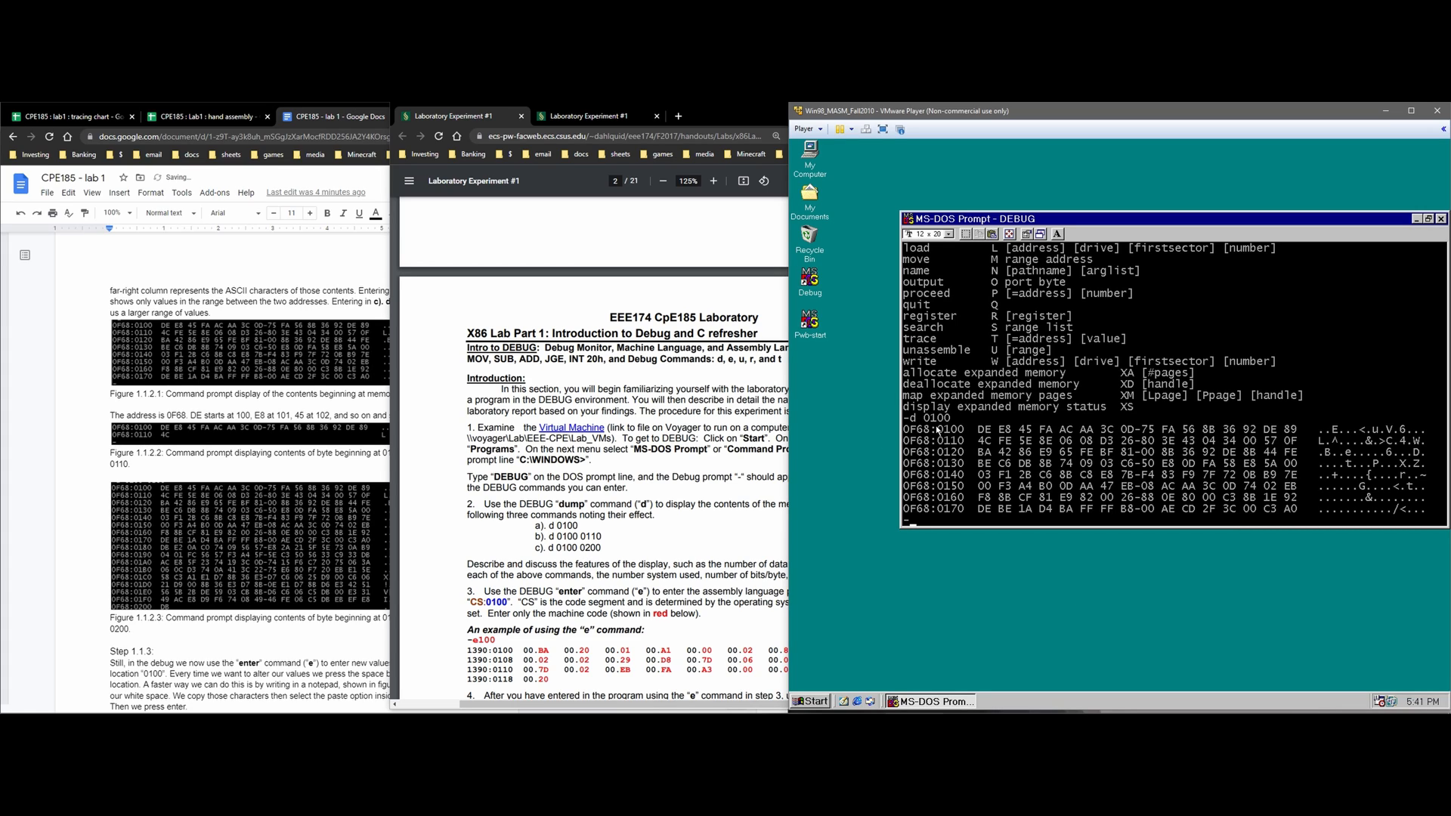
{"action": "mouse_move", "coordinate": [958, 475]}
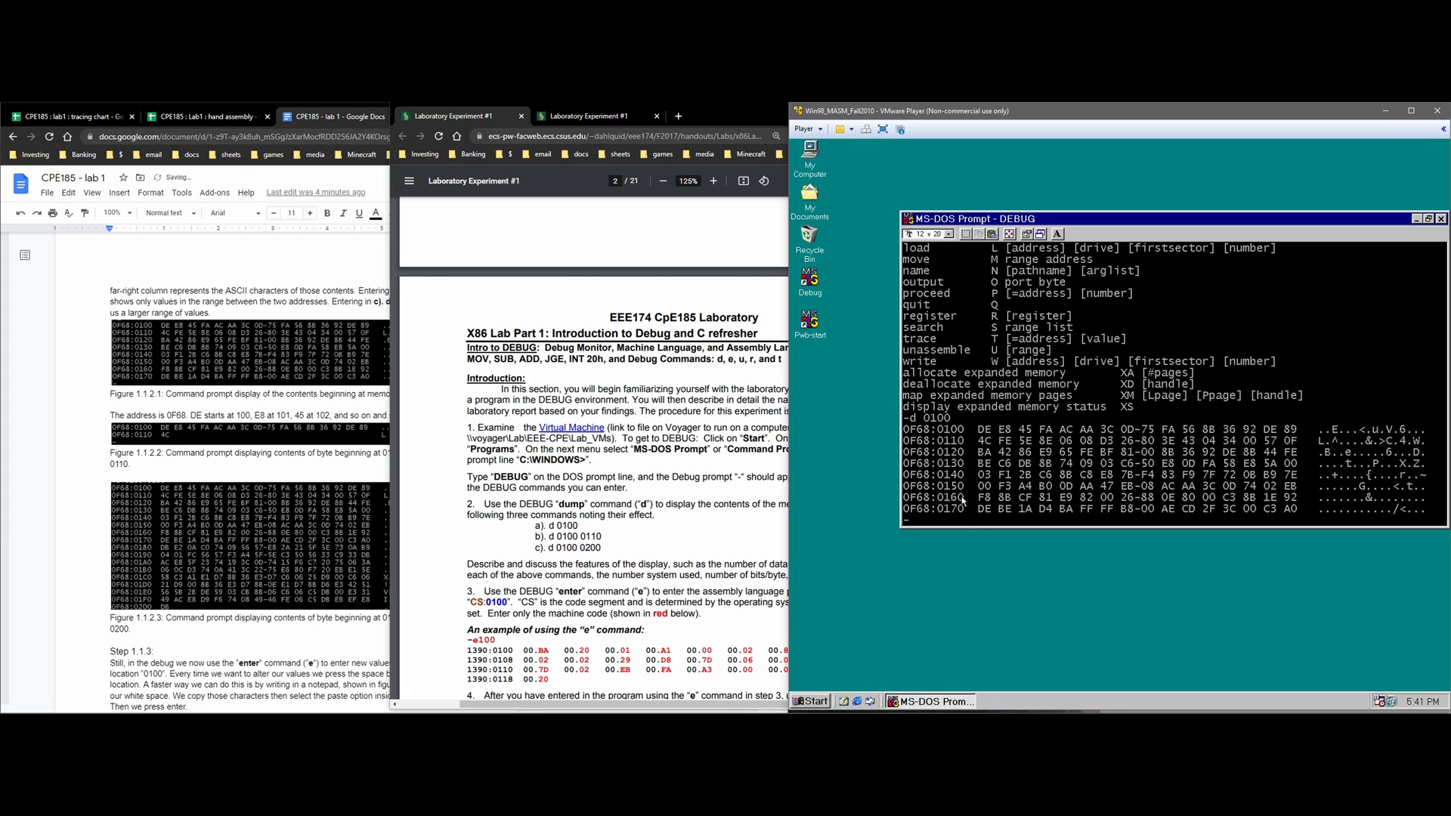
{"action": "mouse_move", "coordinate": [1086, 543]}
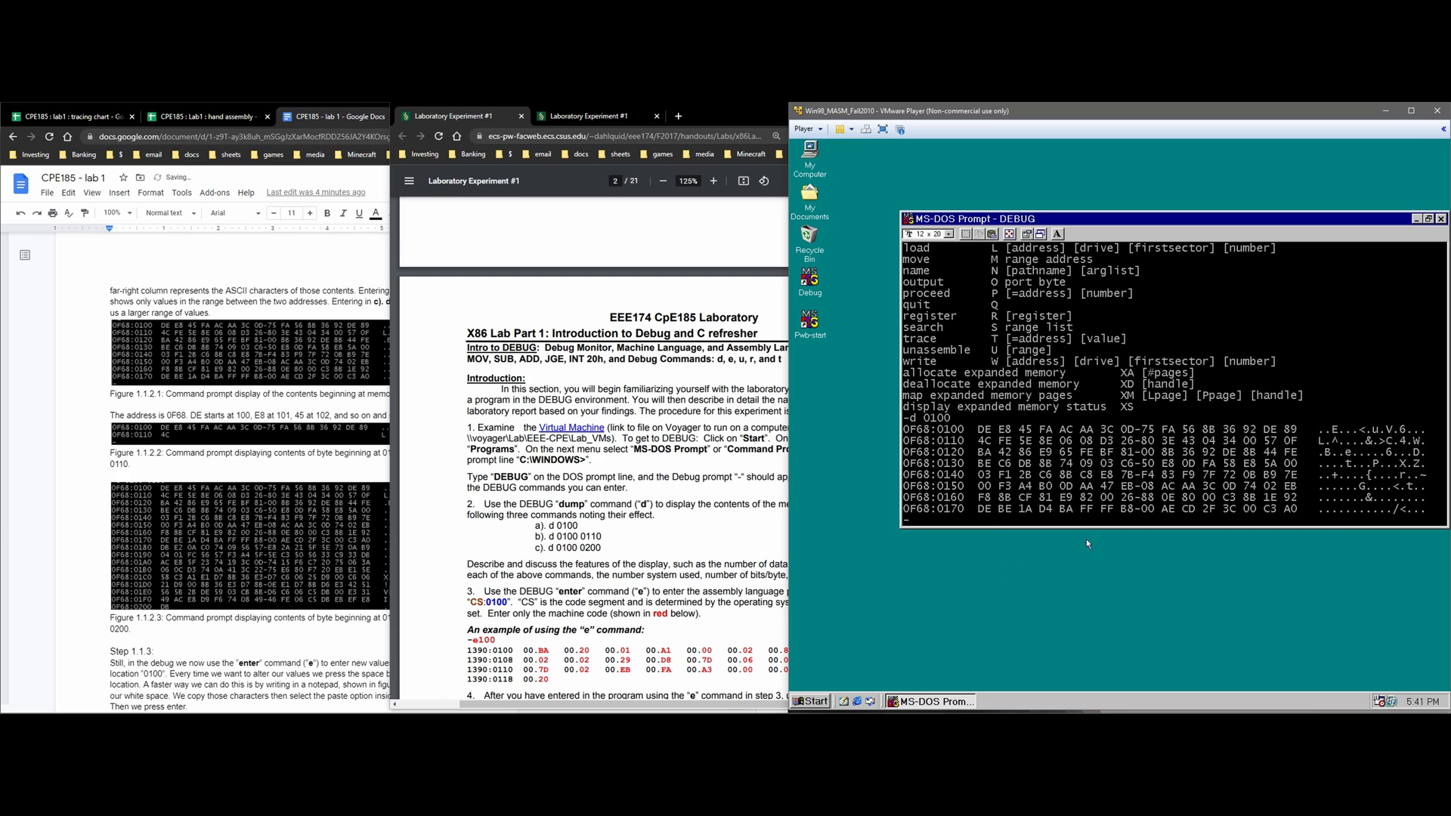
{"action": "mouse_move", "coordinate": [1020, 449]}
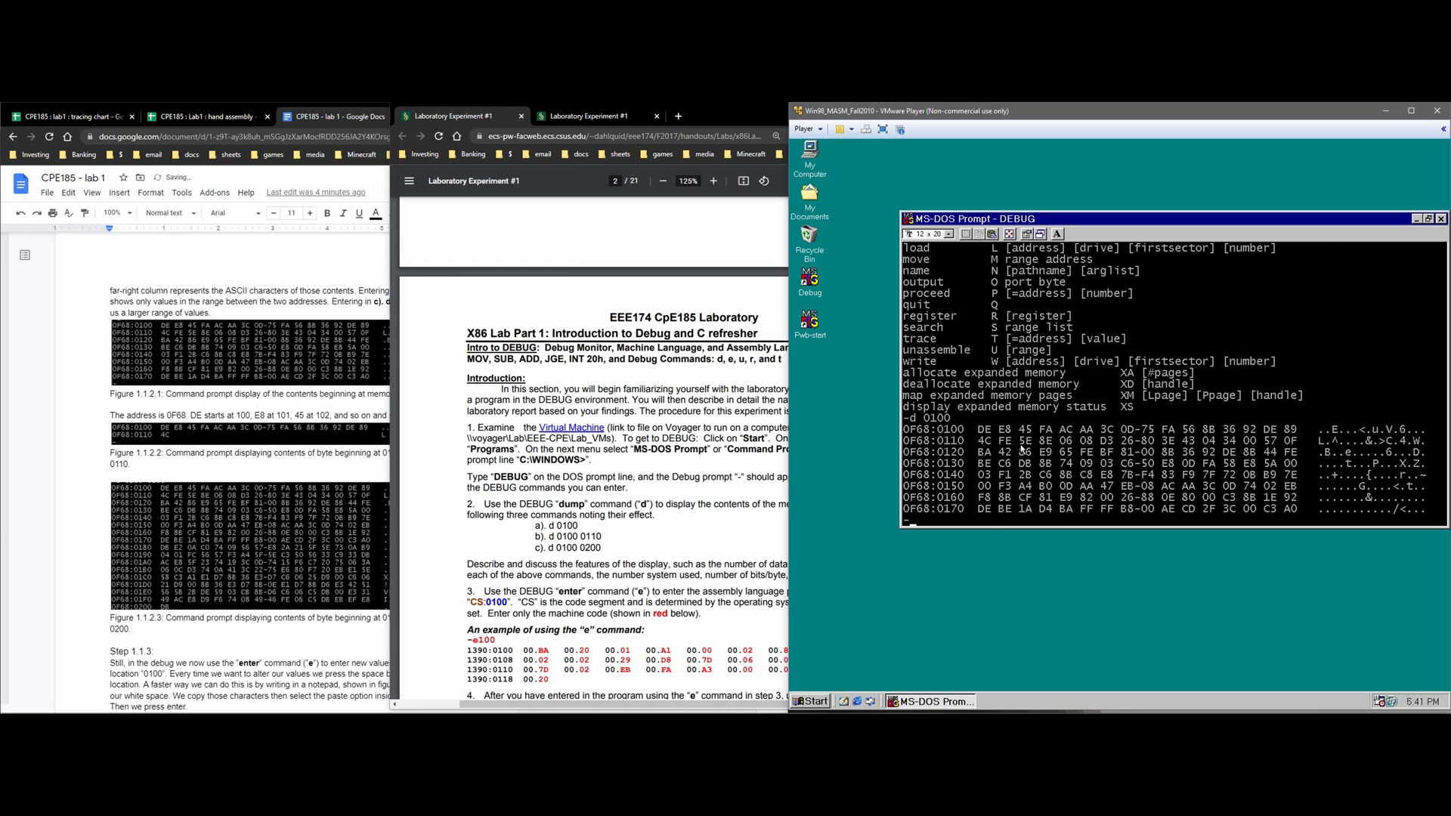
{"action": "type", "text": "d"}
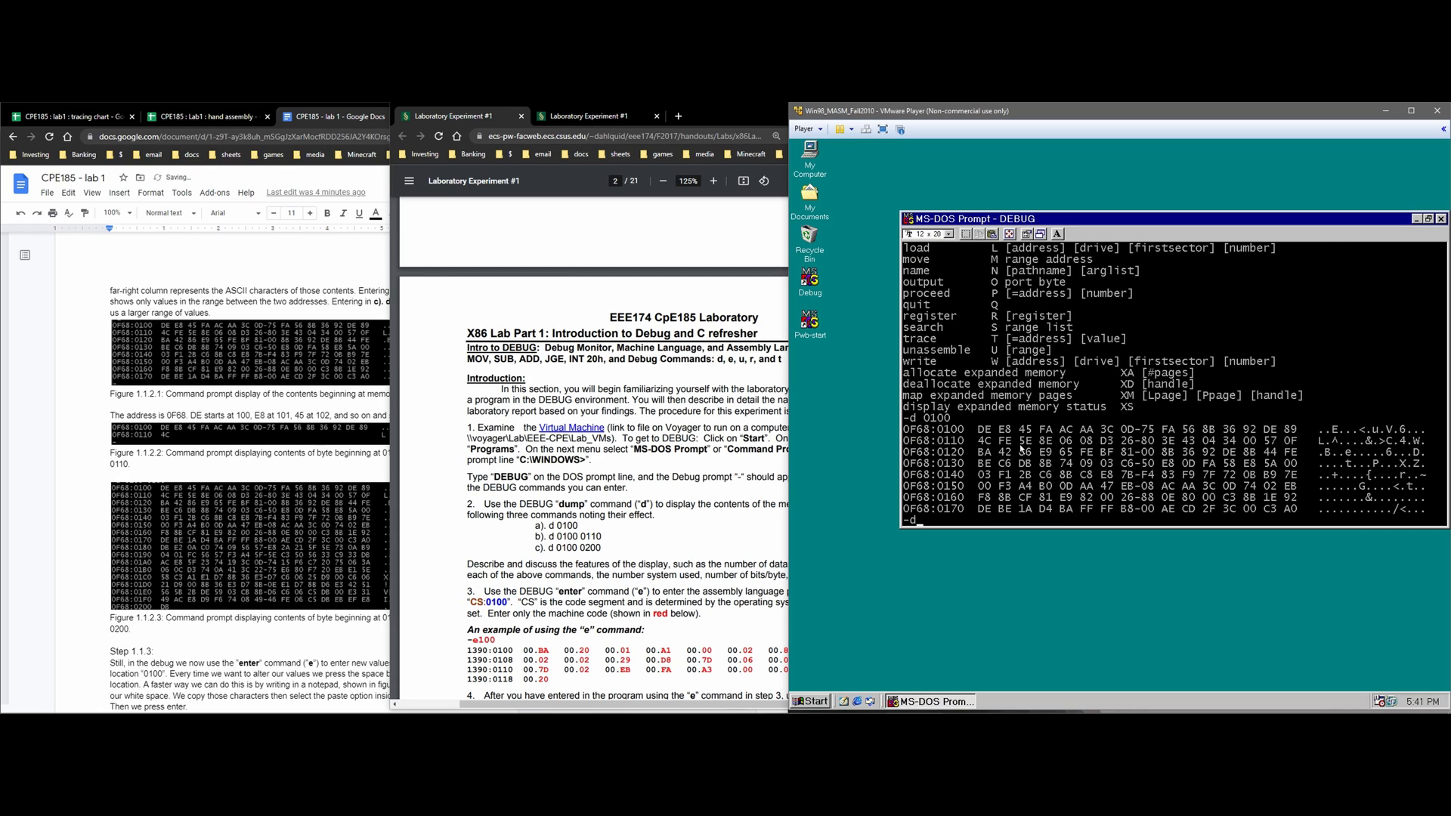
{"action": "type", "text": "0"}
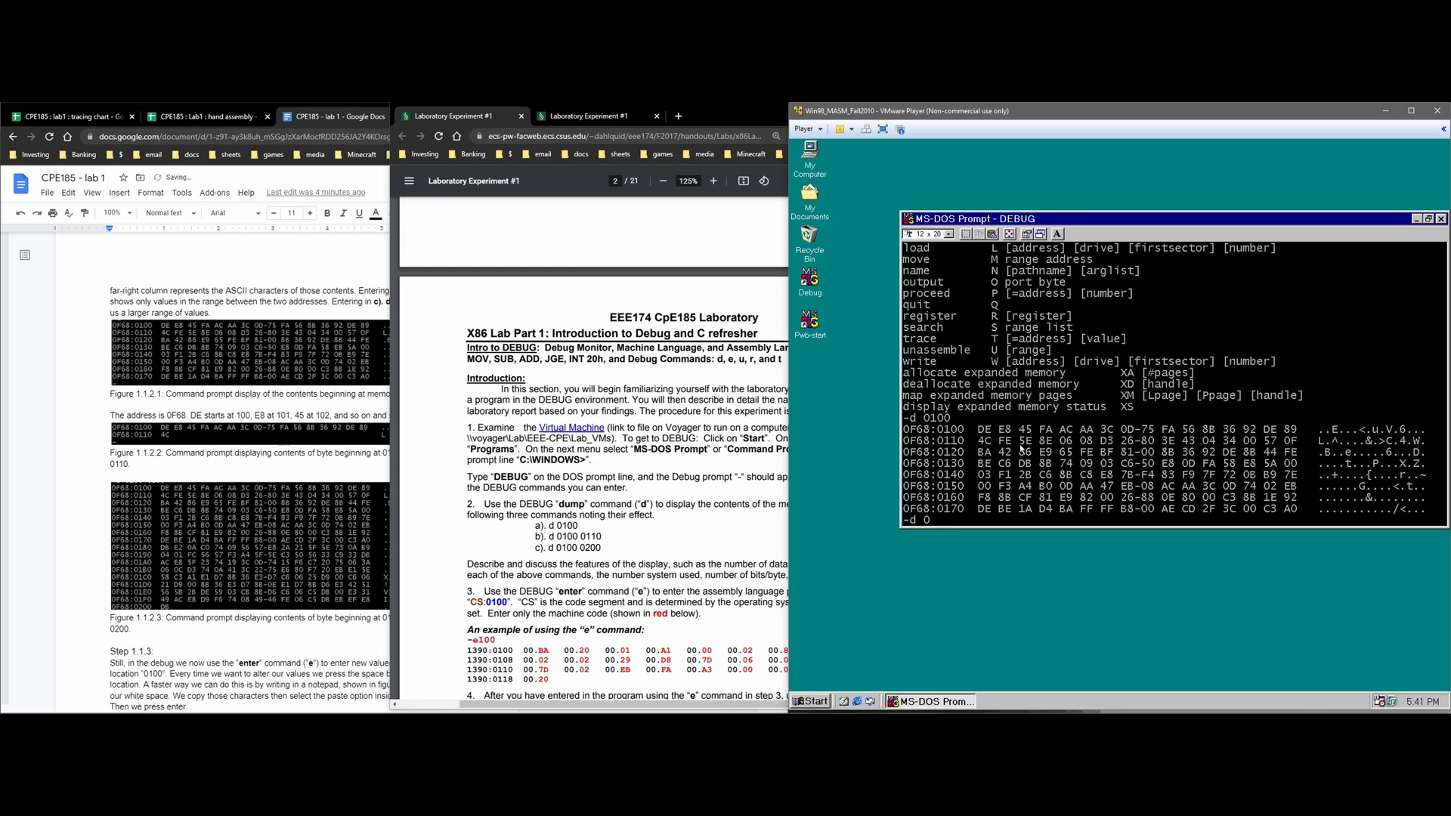
{"action": "type", "text": "100 0110"}
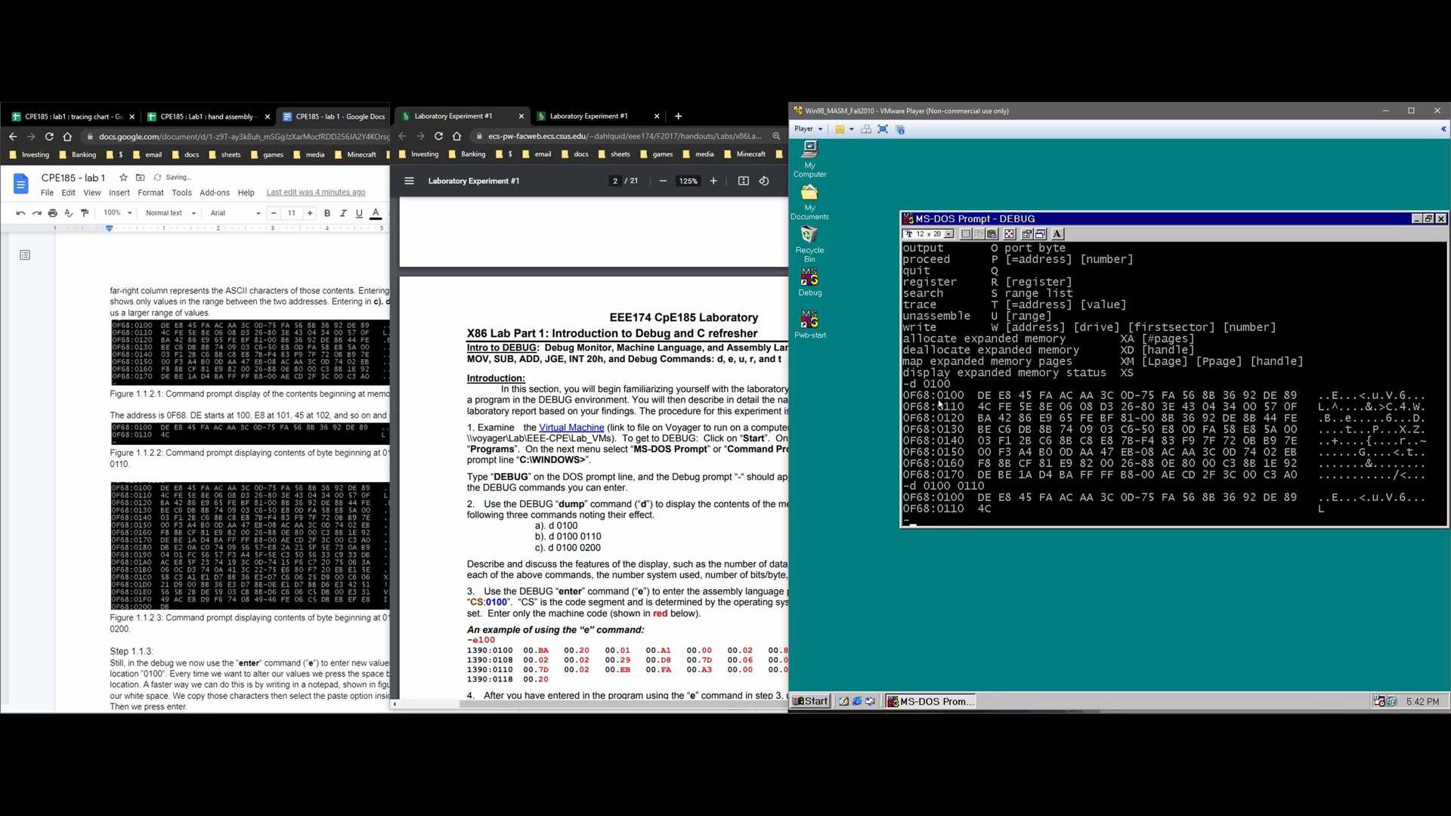
{"action": "mouse_move", "coordinate": [993, 522]}
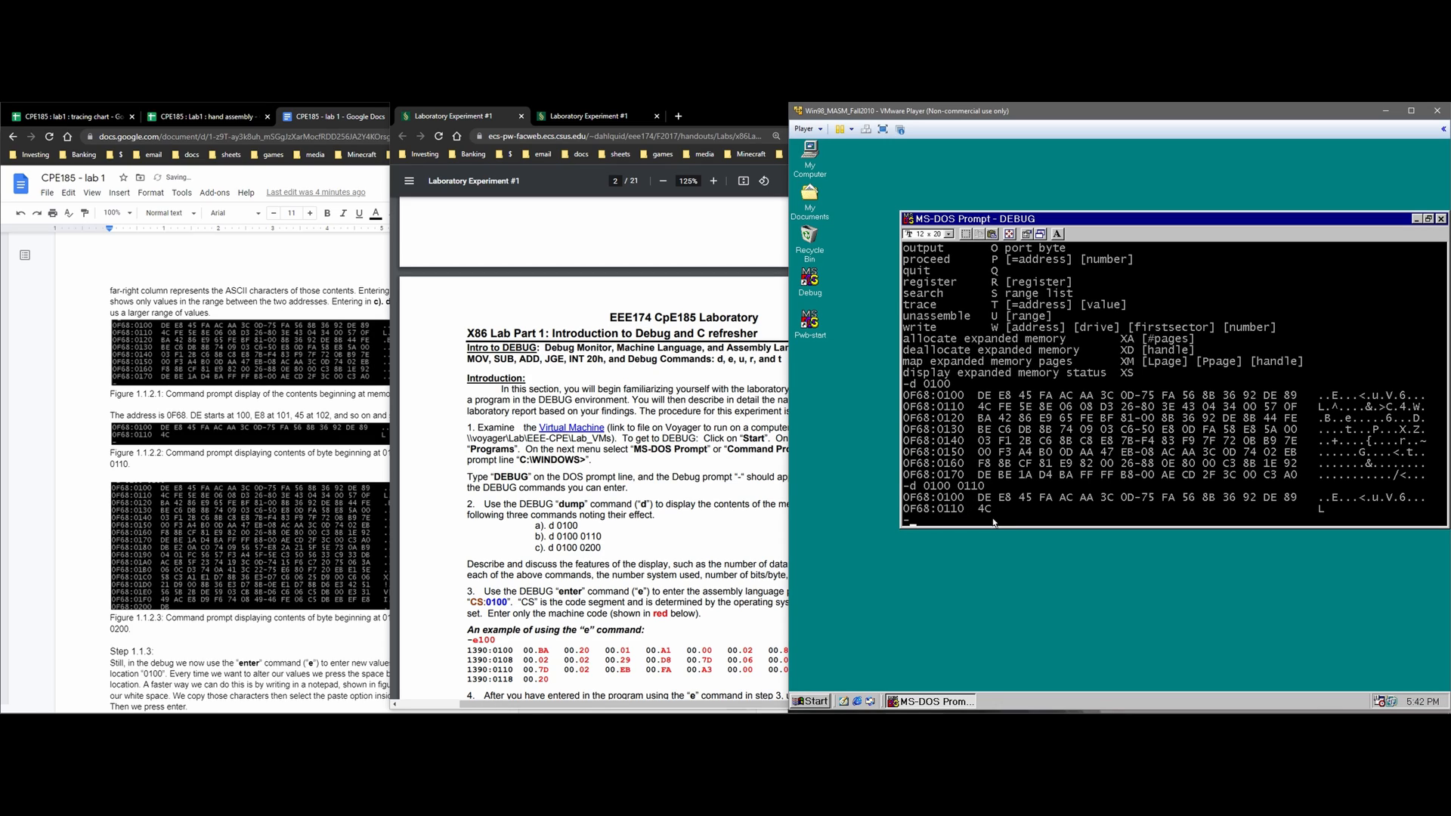
{"action": "mouse_move", "coordinate": [979, 423]}
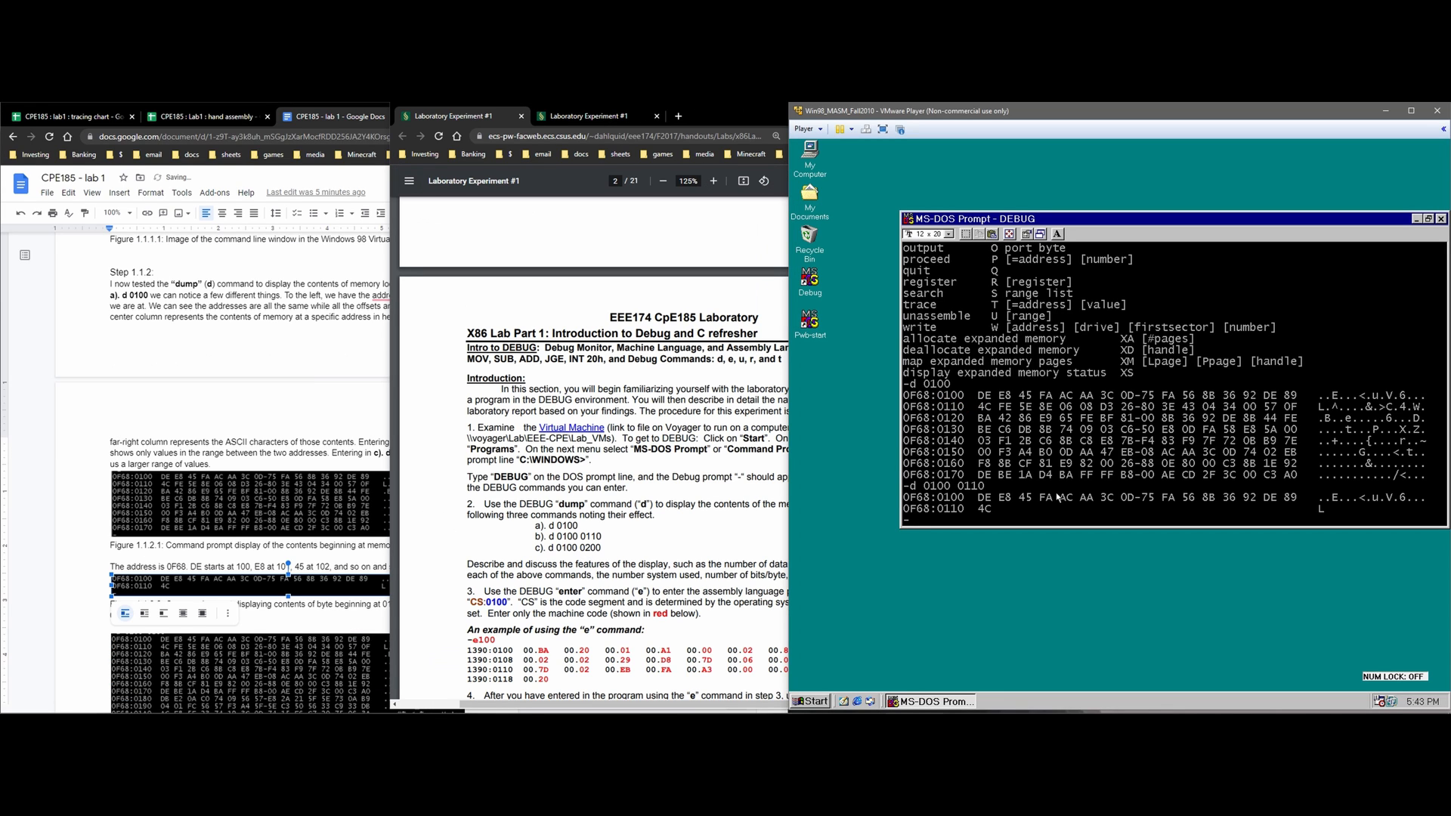
- Dump the larger memory block 0100 to 0200 with d 0100 0200
{"action": "type", "text": "d"}
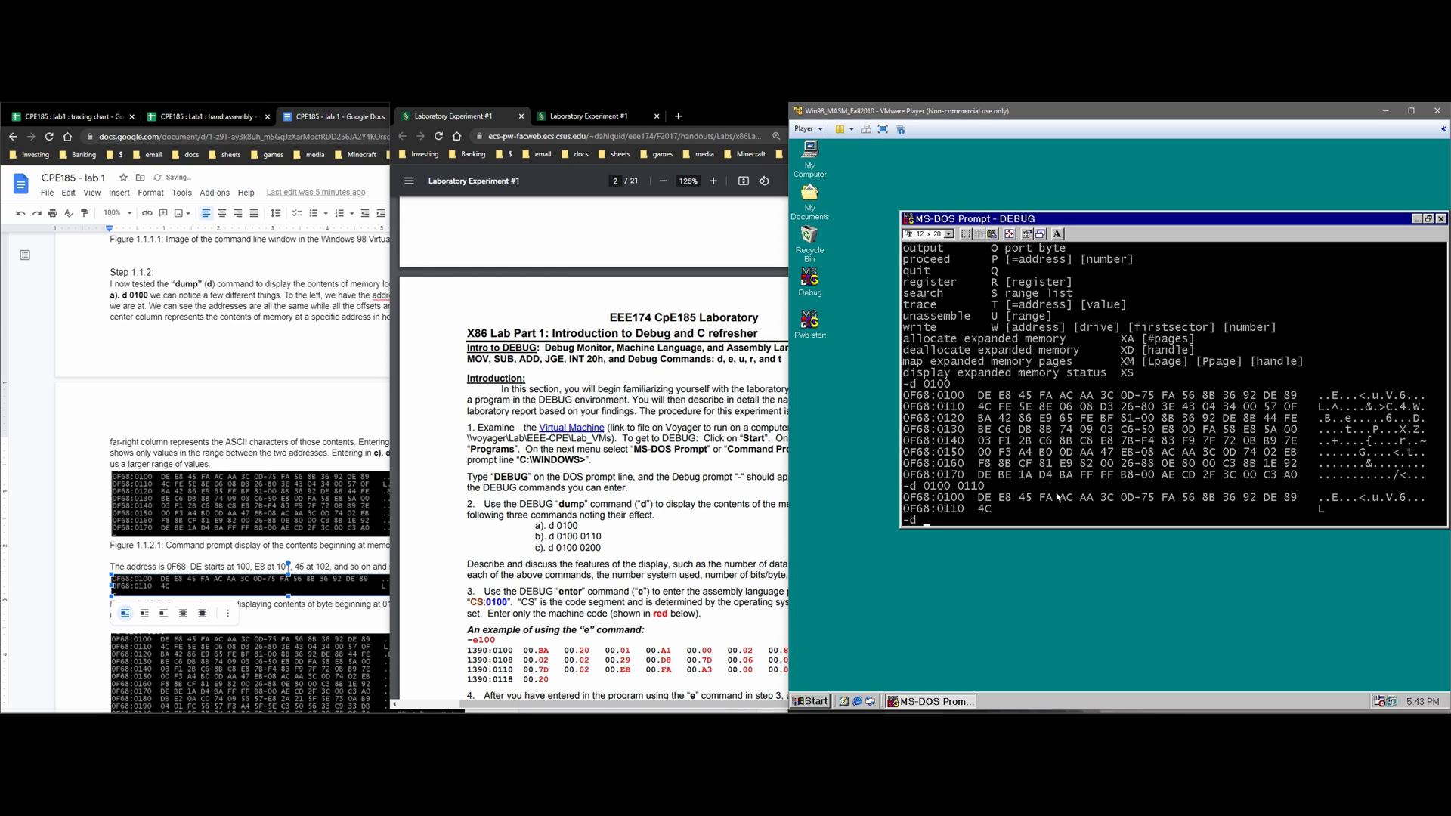
{"action": "type", "text": "0100 02"}
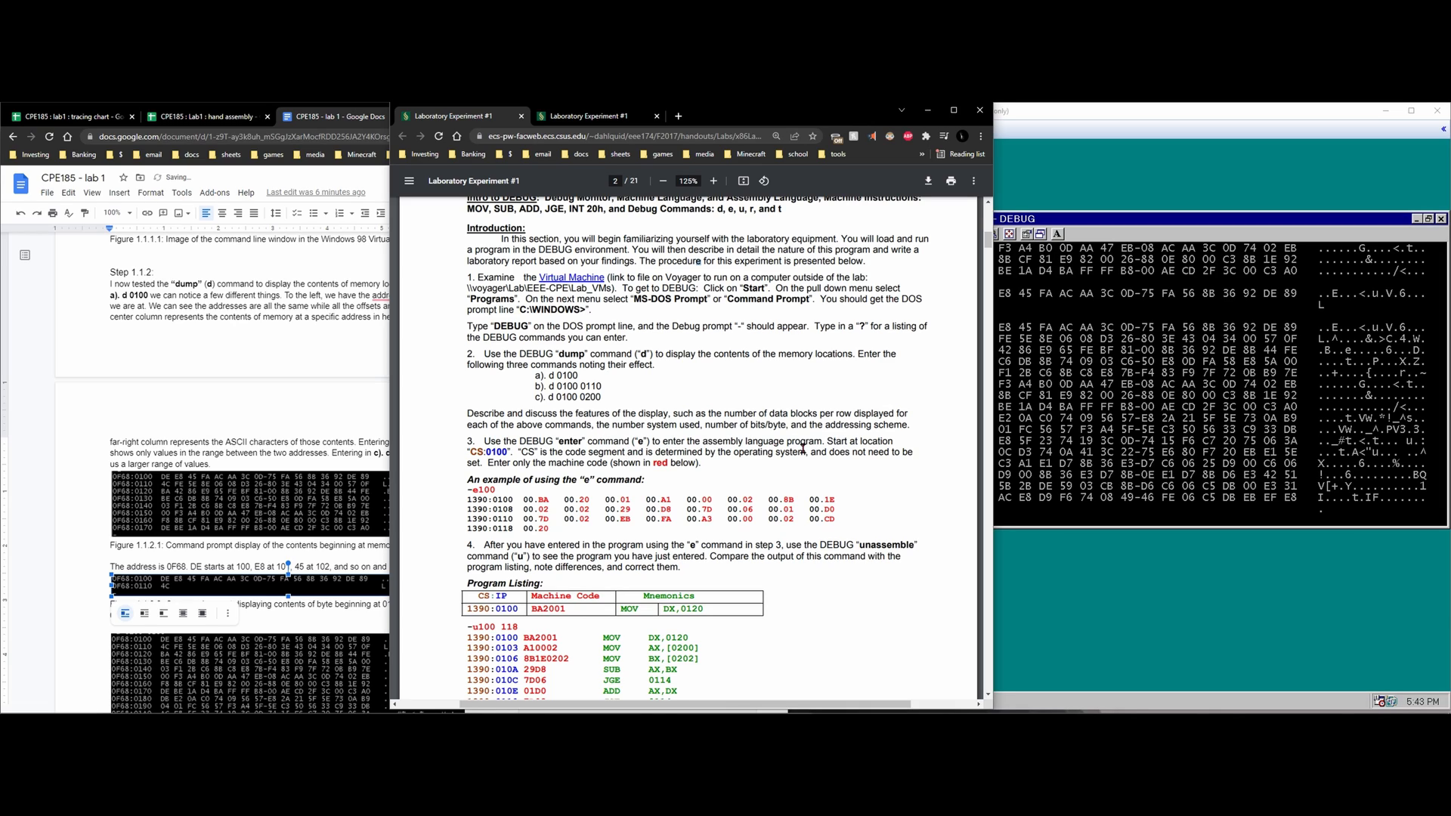
{"action": "mouse_move", "coordinate": [801, 447]}
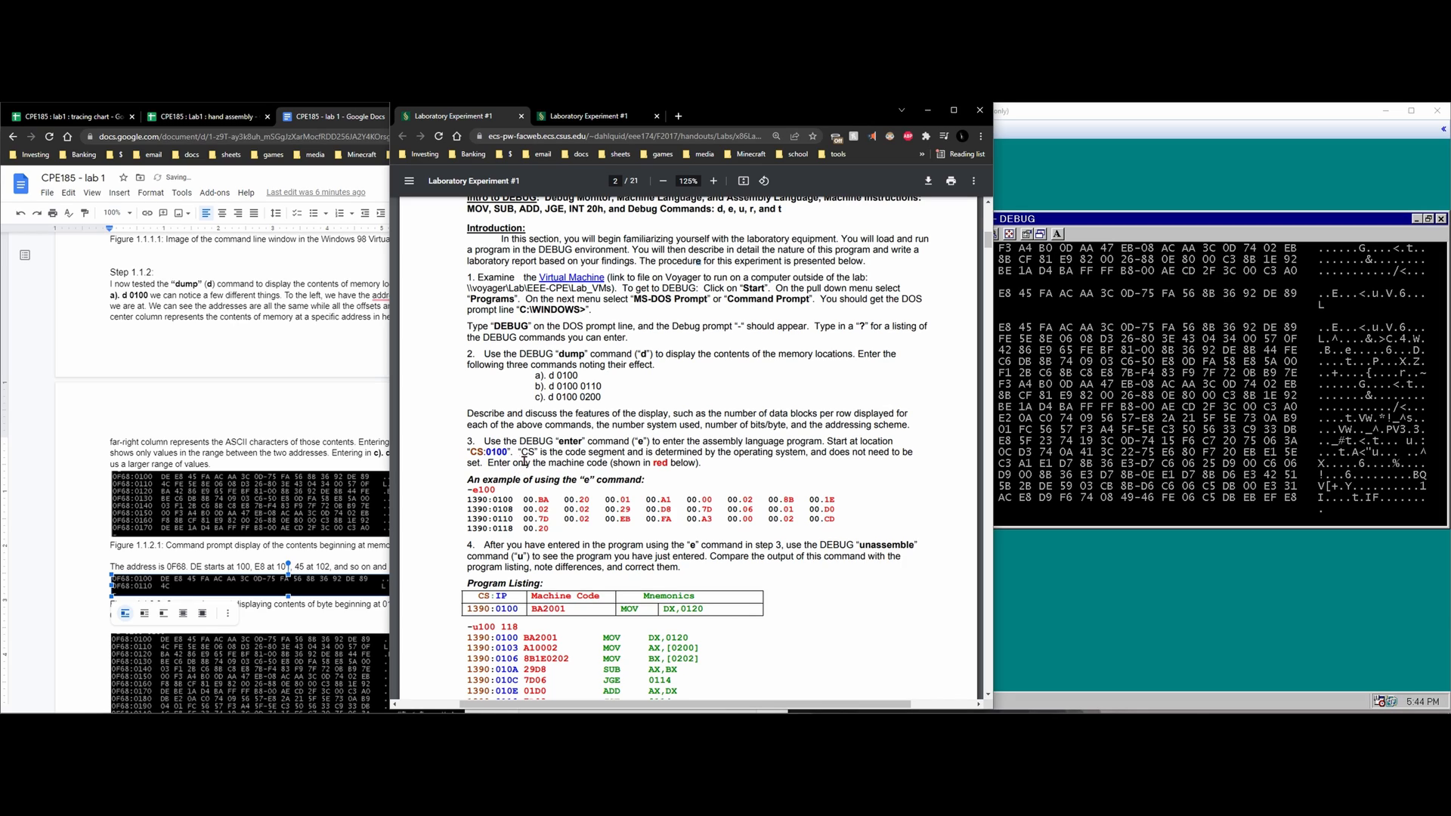
{"action": "mouse_move", "coordinate": [562, 502]}
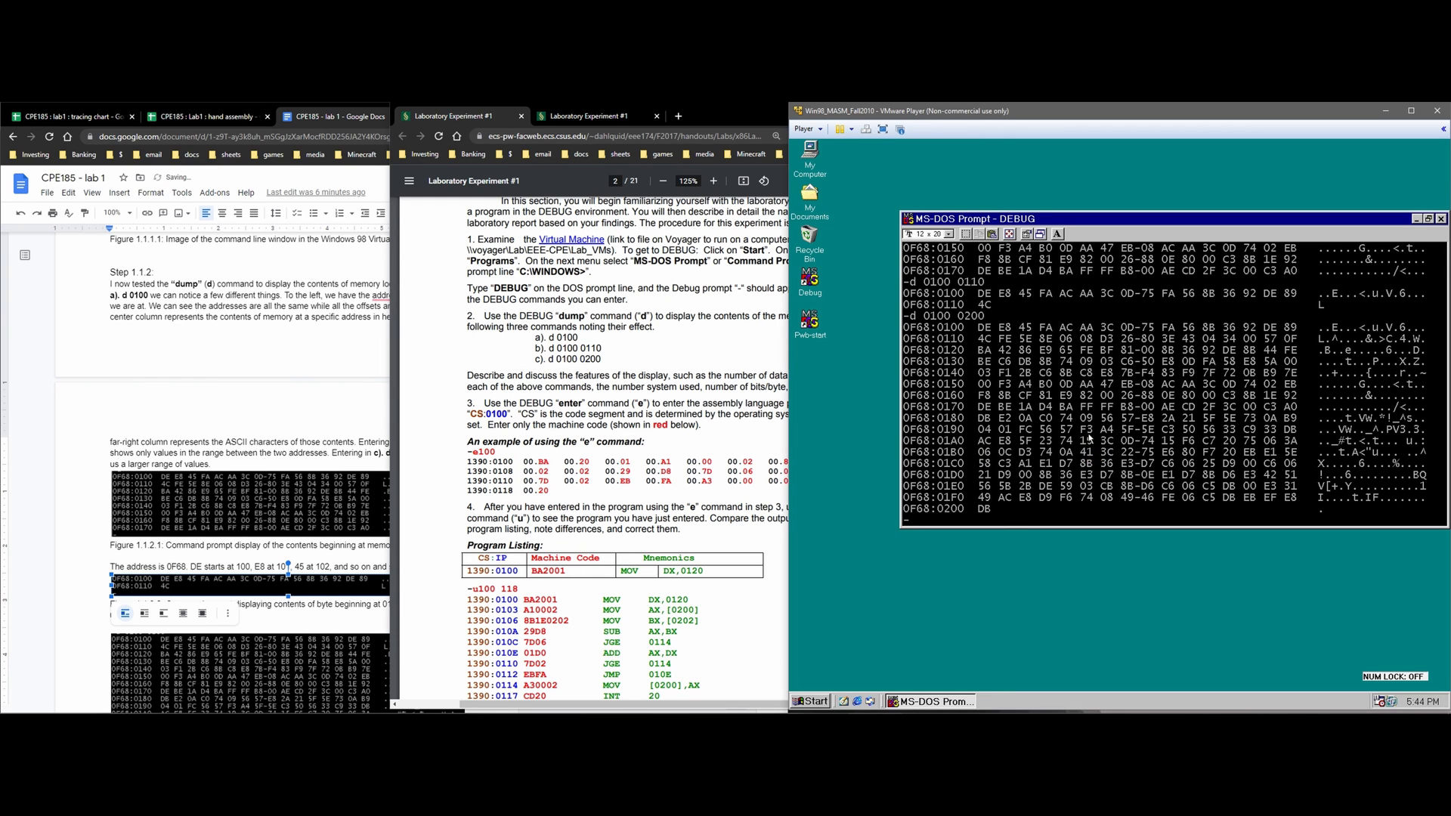
{"action": "mouse_move", "coordinate": [1196, 516]}
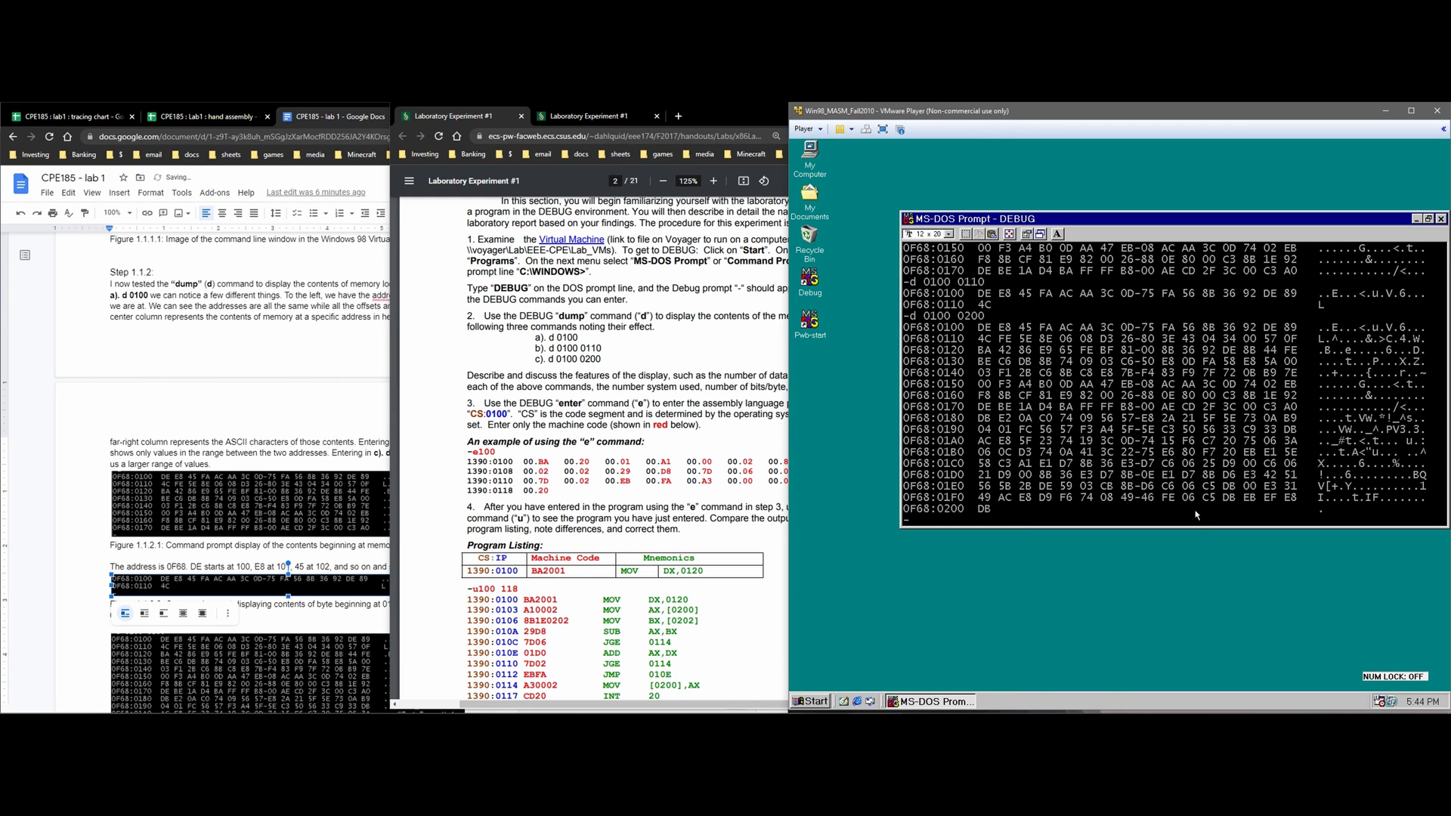
- Enter bytes BA 20 01 A1 AC at address 0100 with e100 and dump memory with d100 to confirm
{"action": "type", "text": "e100"}
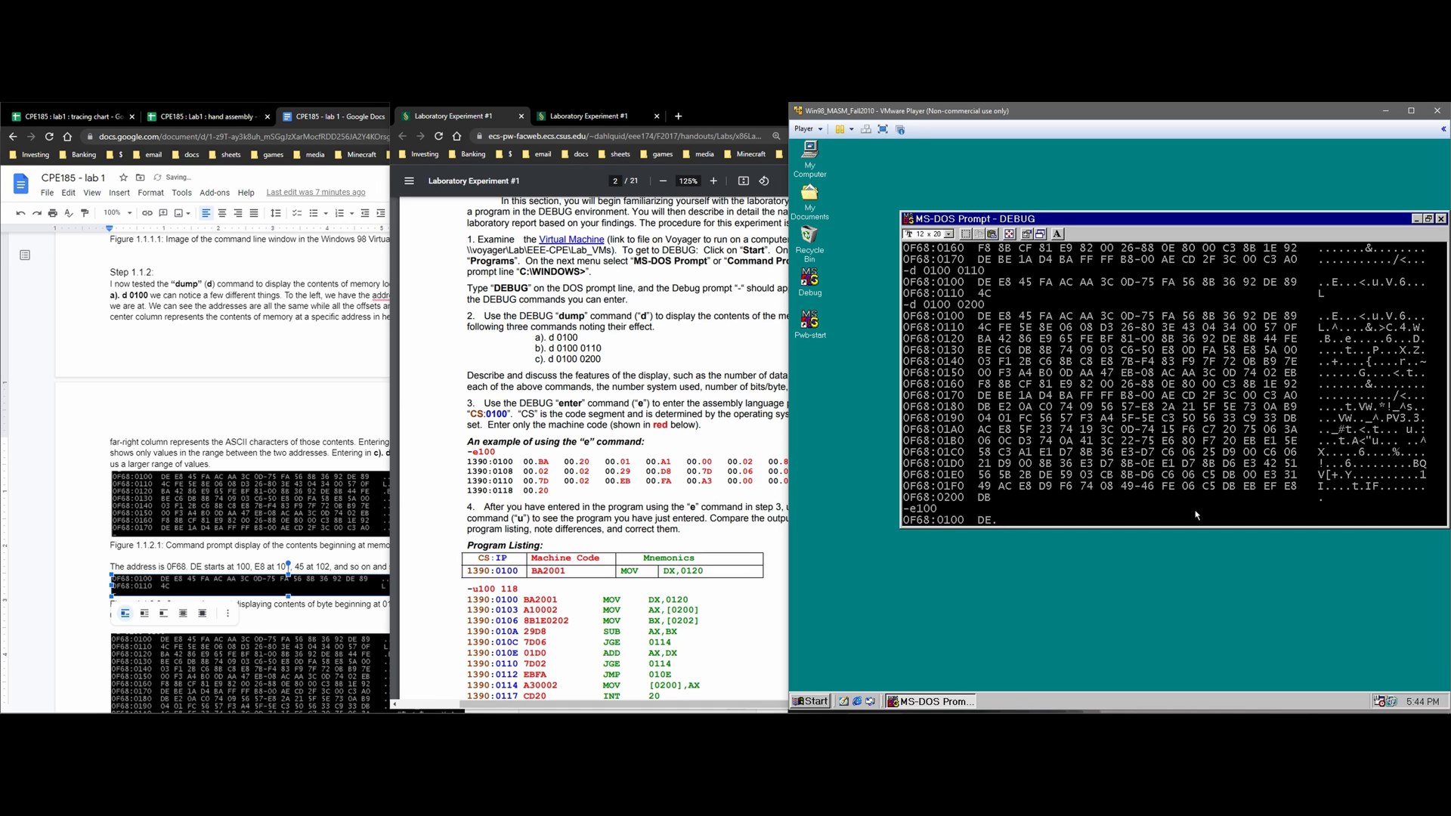
{"action": "type", "text": "BA"}
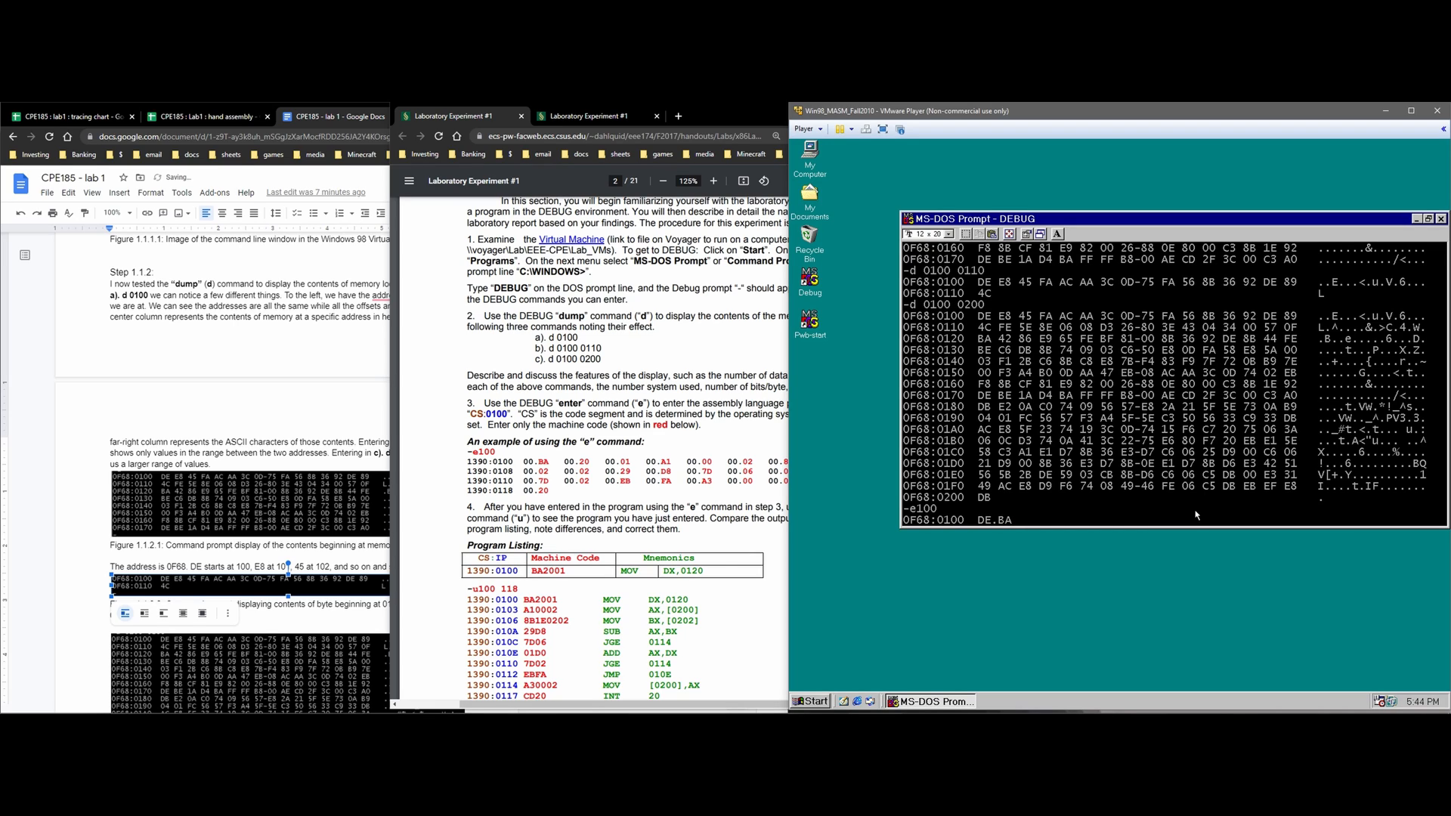
{"action": "type", "text": "E8."}
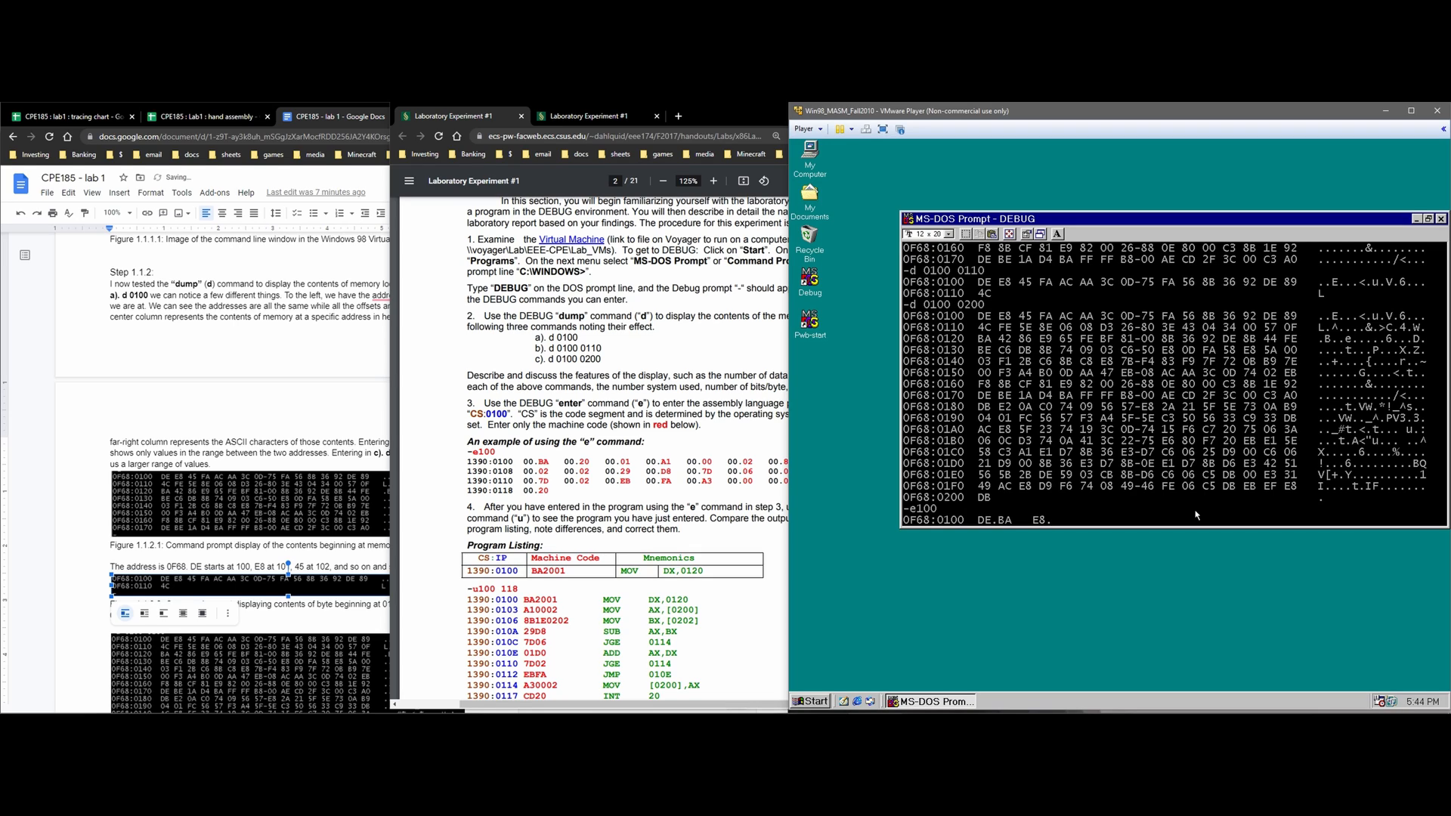
{"action": "type", "text": "20   45."}
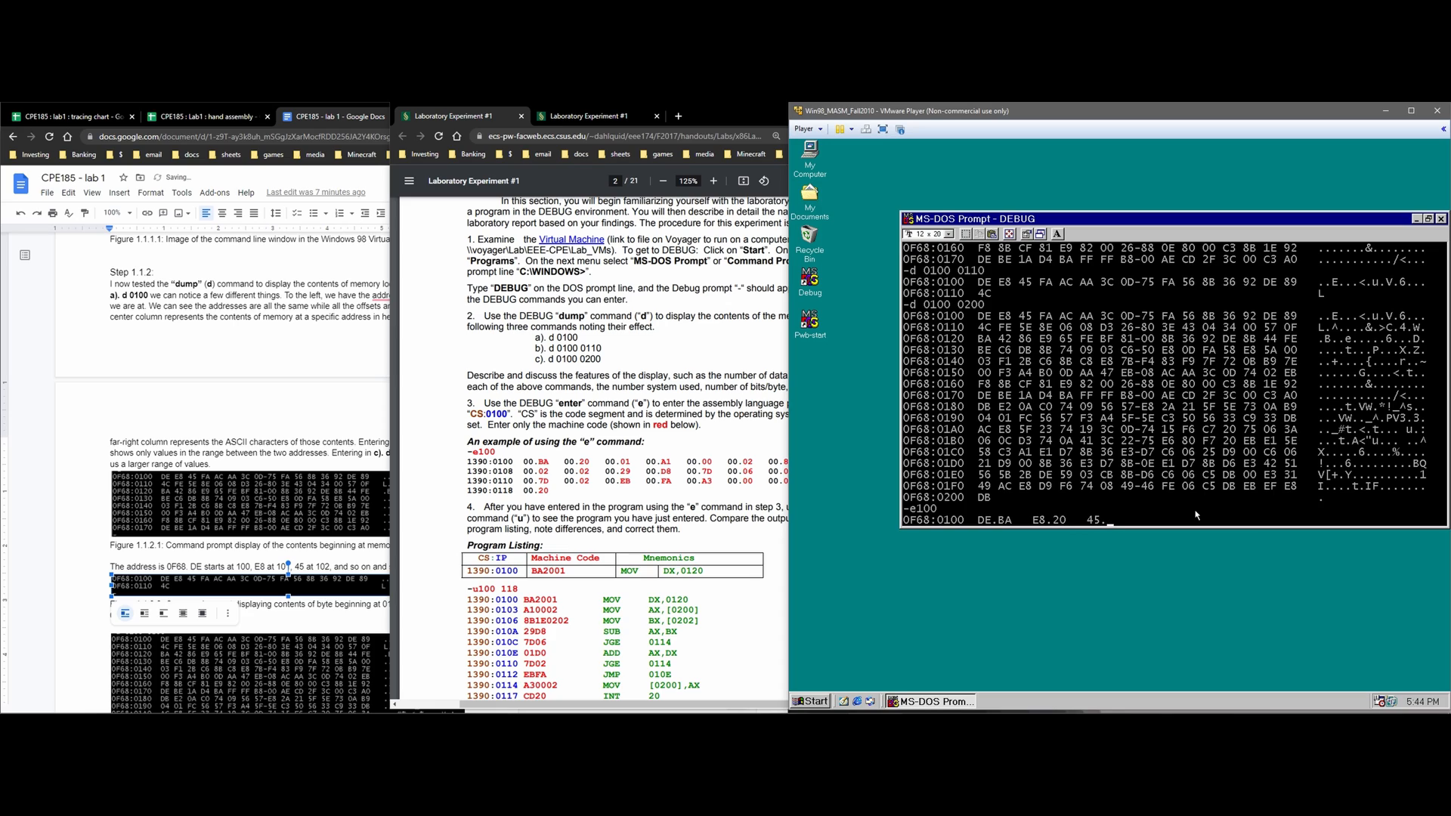
{"action": "type", "text": "01\tFA."}
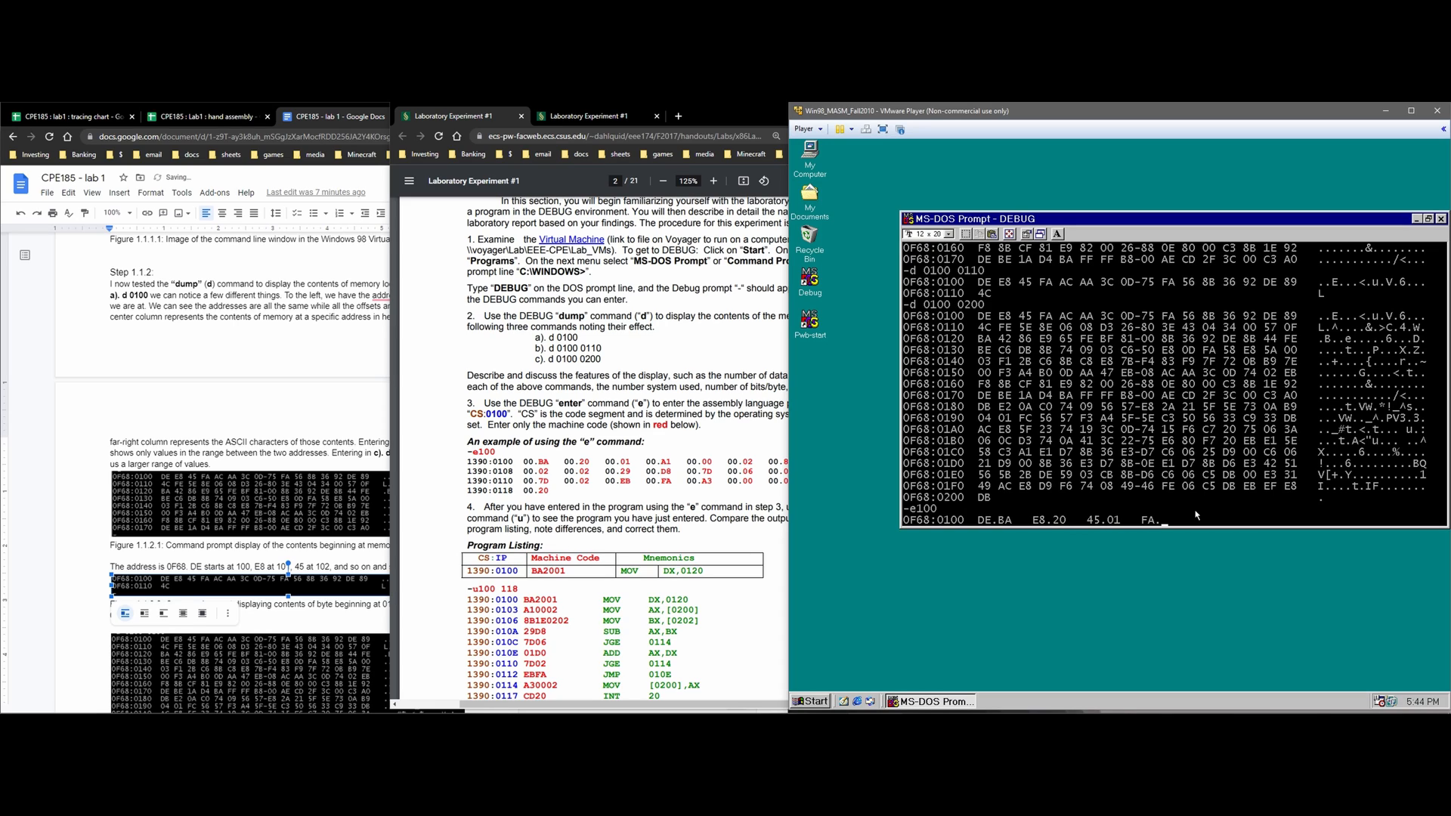
{"action": "type", "text": "A1 AC."}
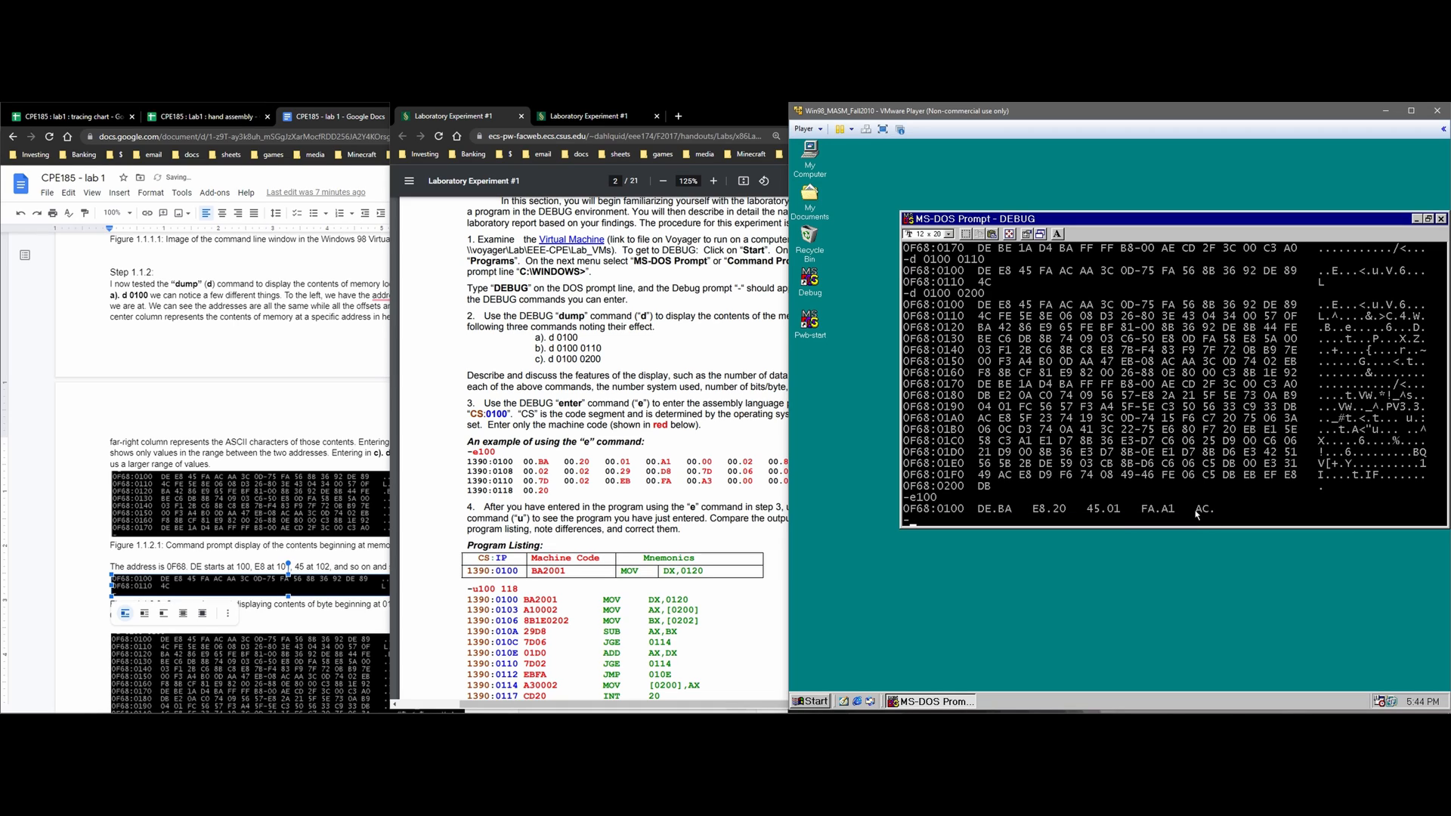
{"action": "type", "text": "d100"}
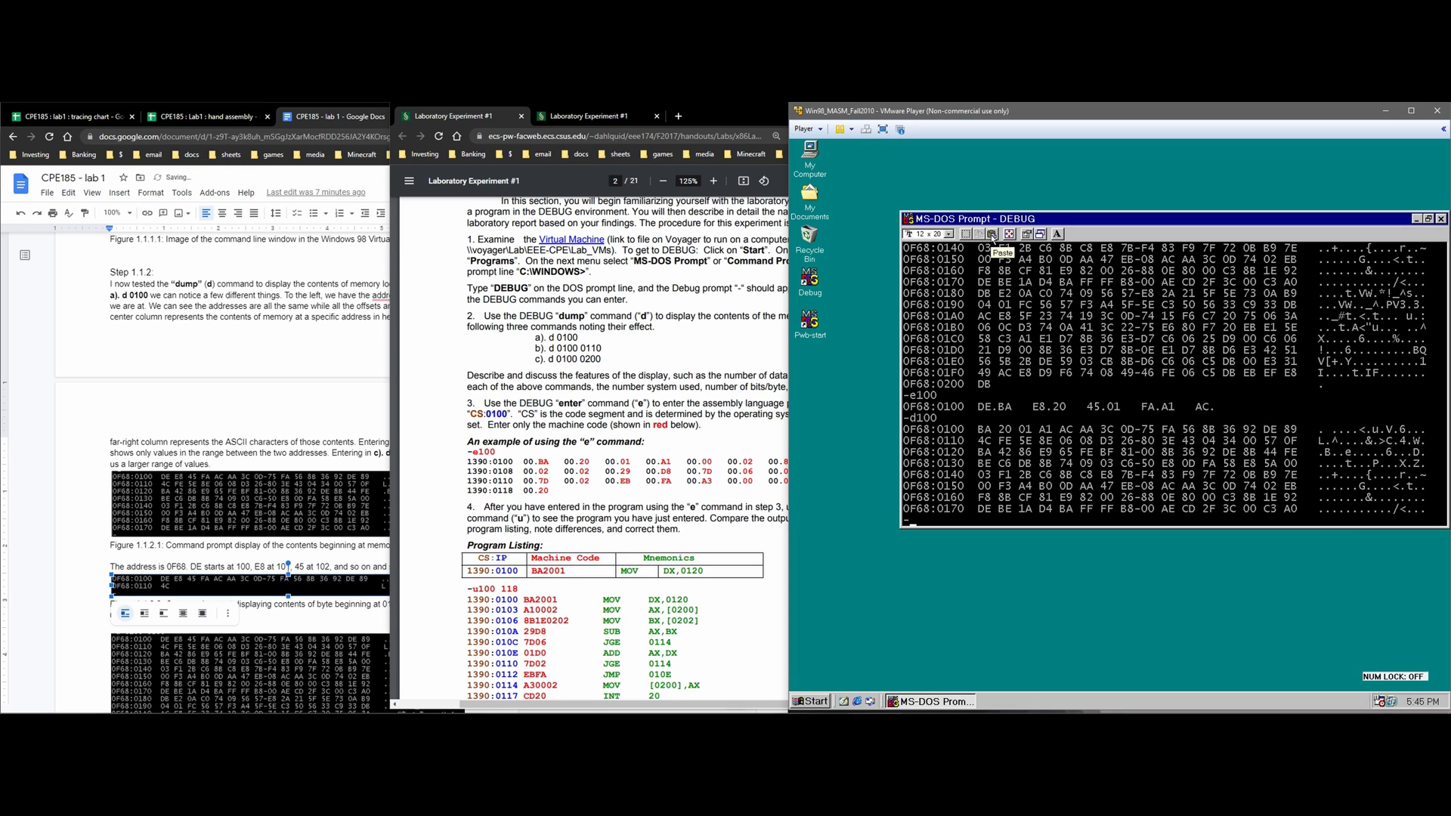
{"action": "type", "text": "e100"}
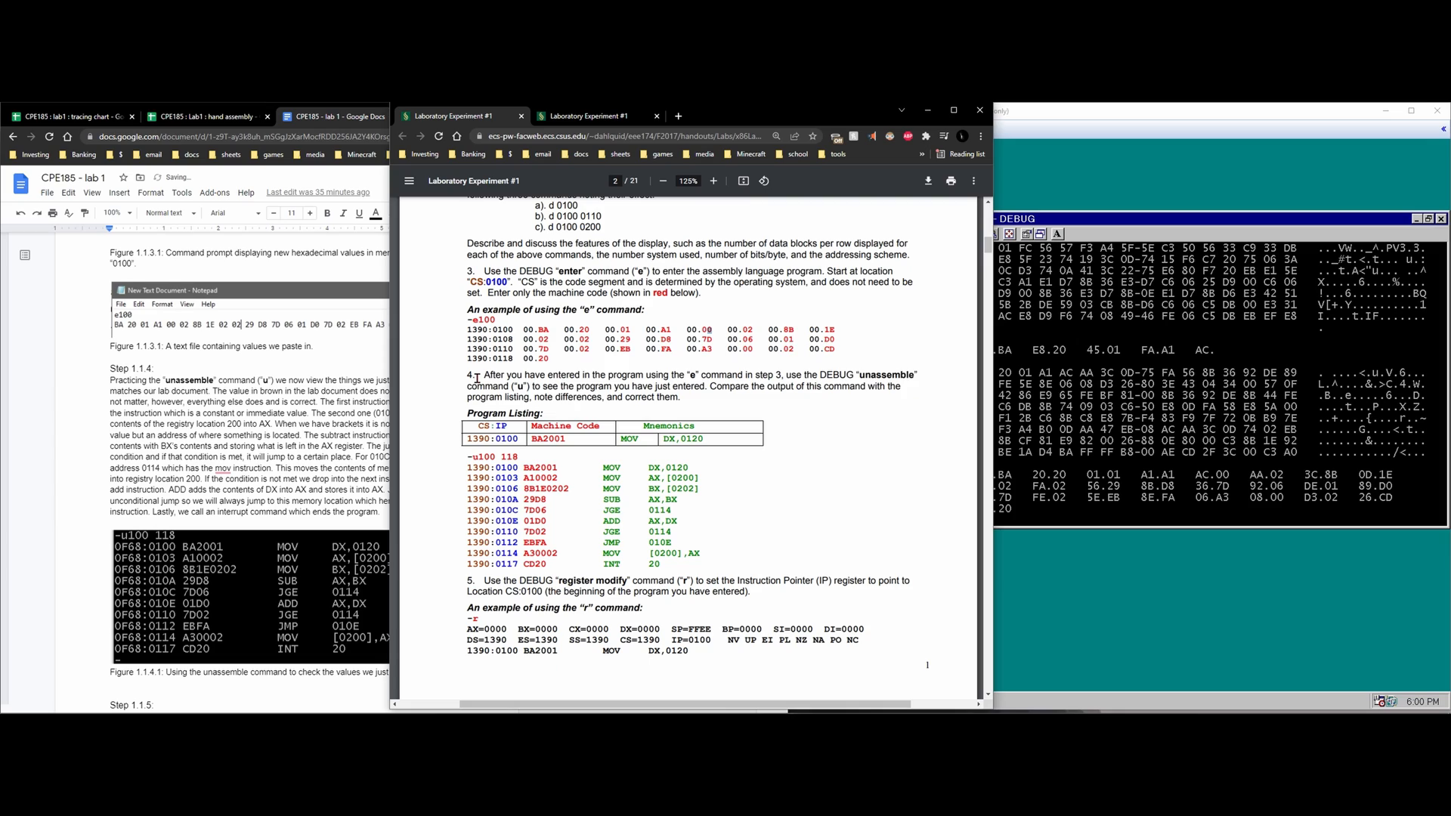
{"action": "left_click_drag", "start_coordinate": [471, 374], "coordinate": [574, 399]}
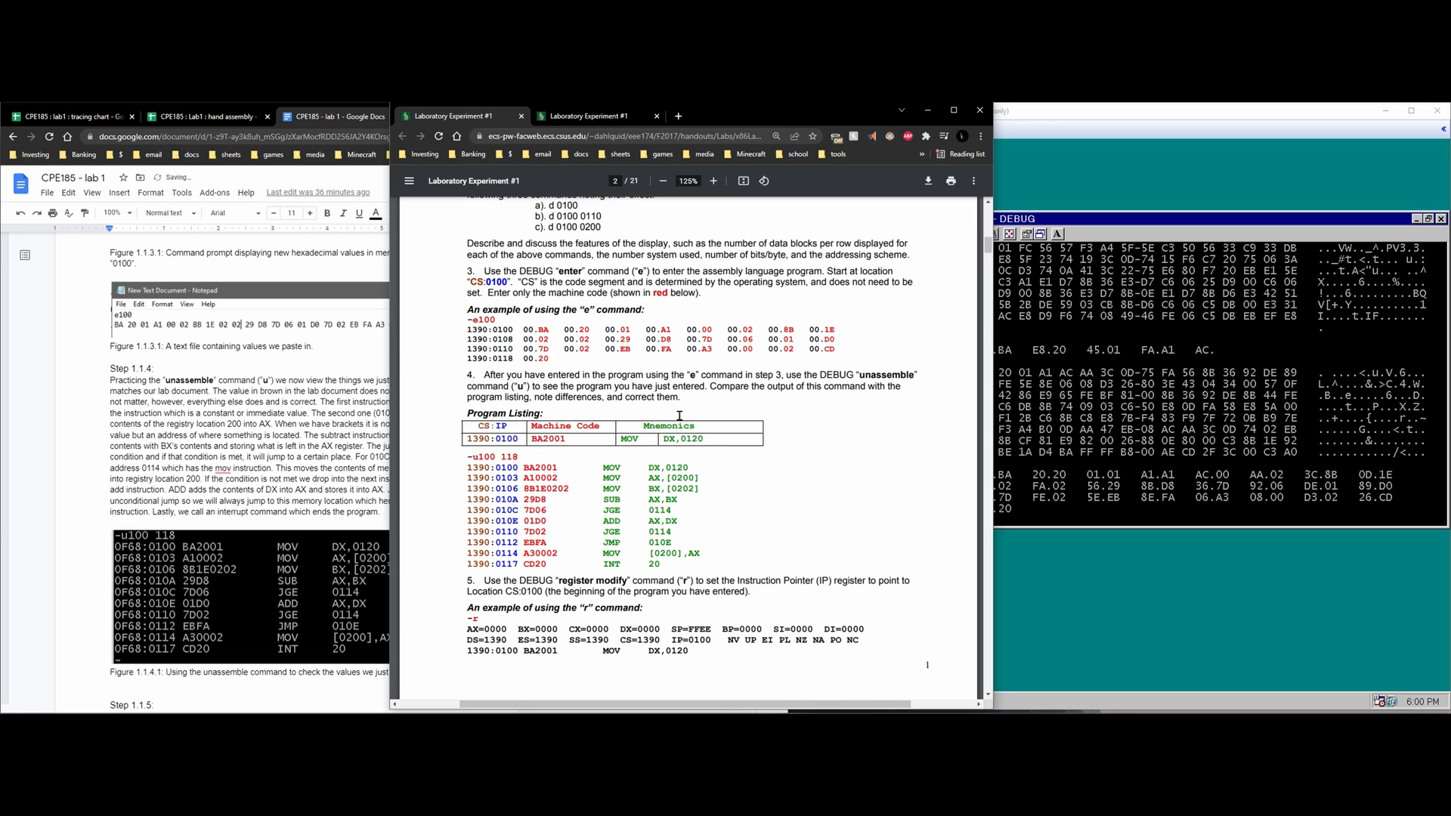
{"action": "mouse_move", "coordinate": [740, 451]}
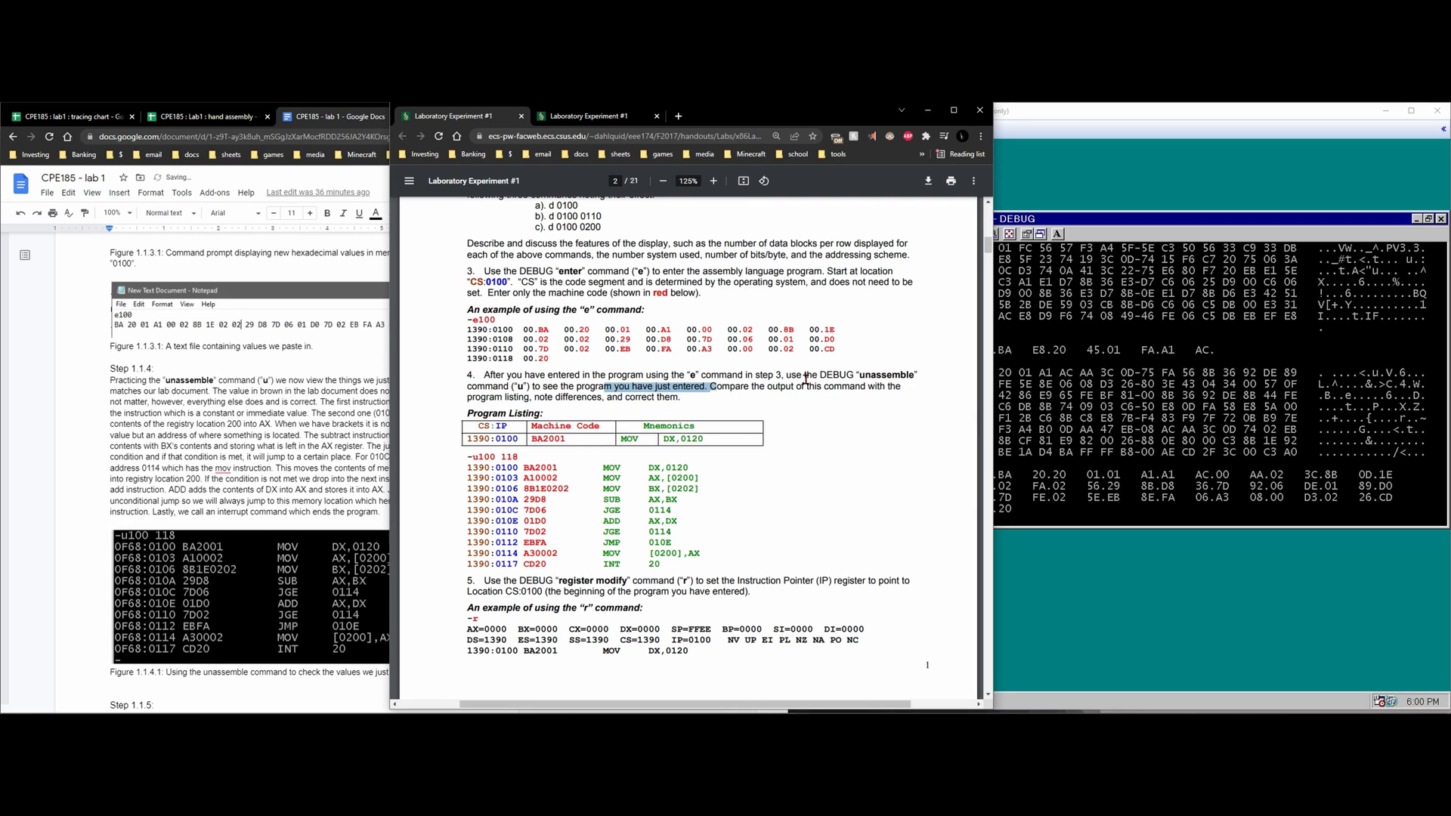
{"action": "scroll", "scroll_direction": "down", "scroll_amount": 3}
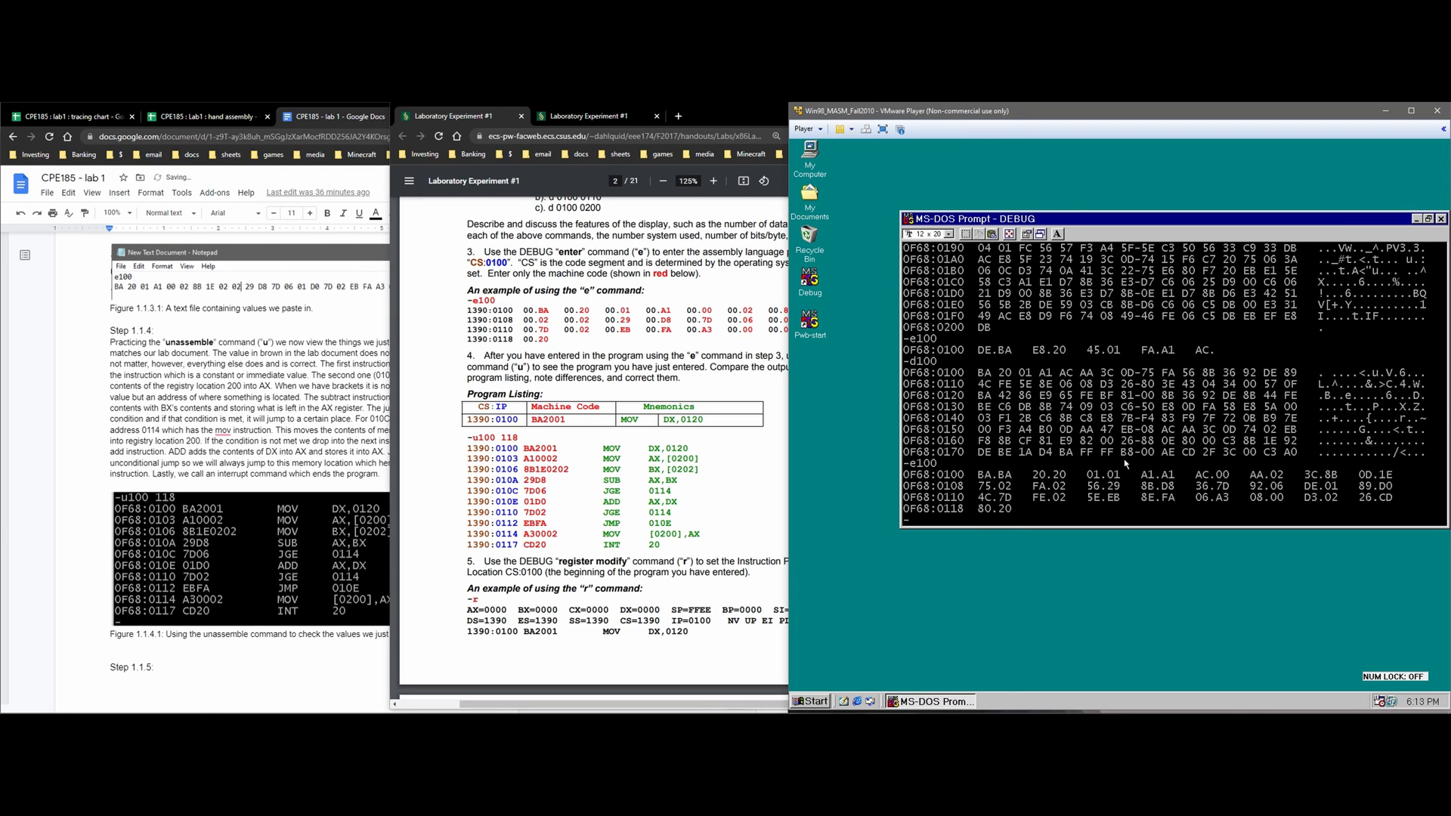
- Unassemble the entered program from 0100 to 0118 with u100 118
{"action": "type", "text": "u"}
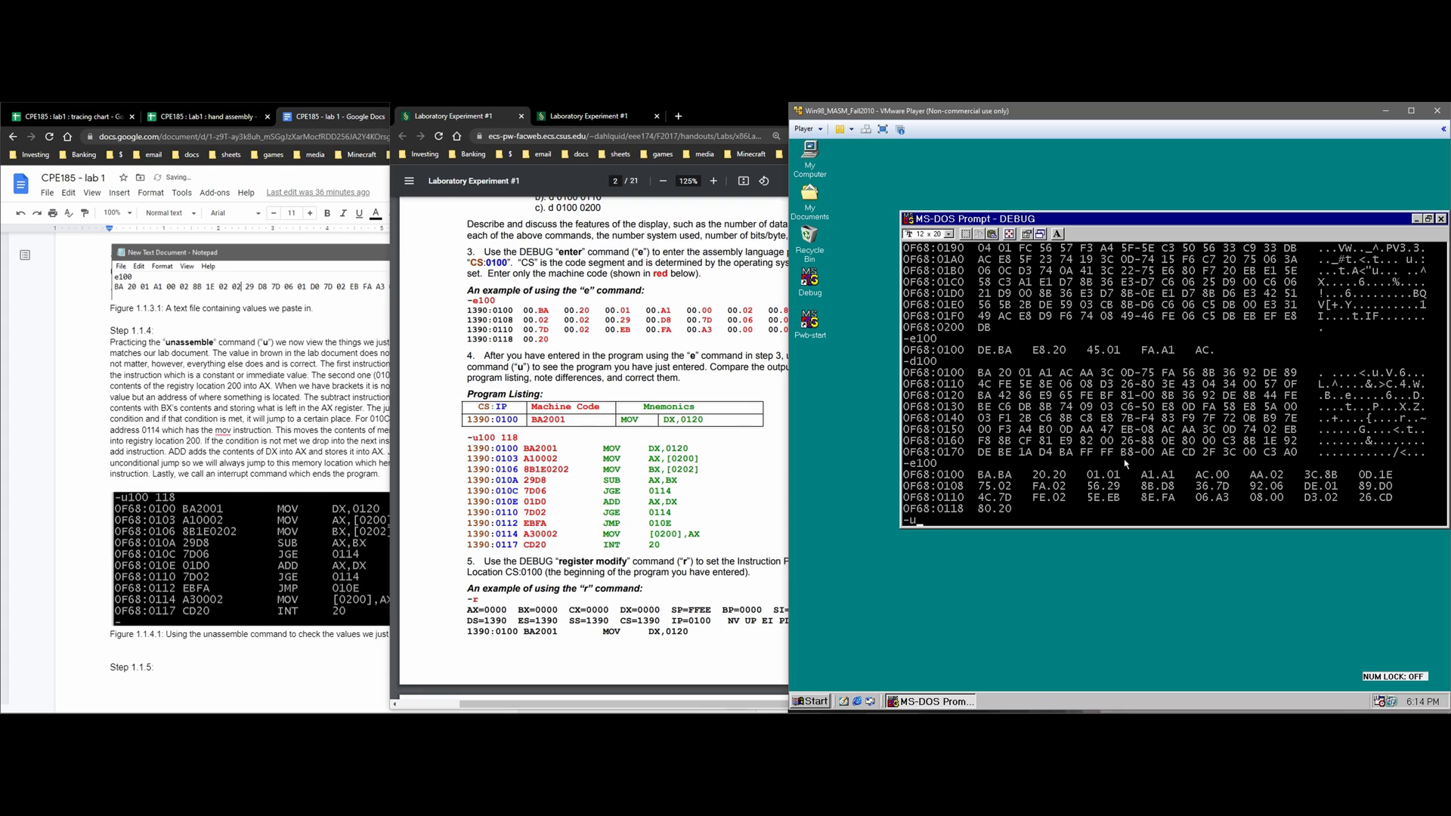
{"action": "type", "text": "100"}
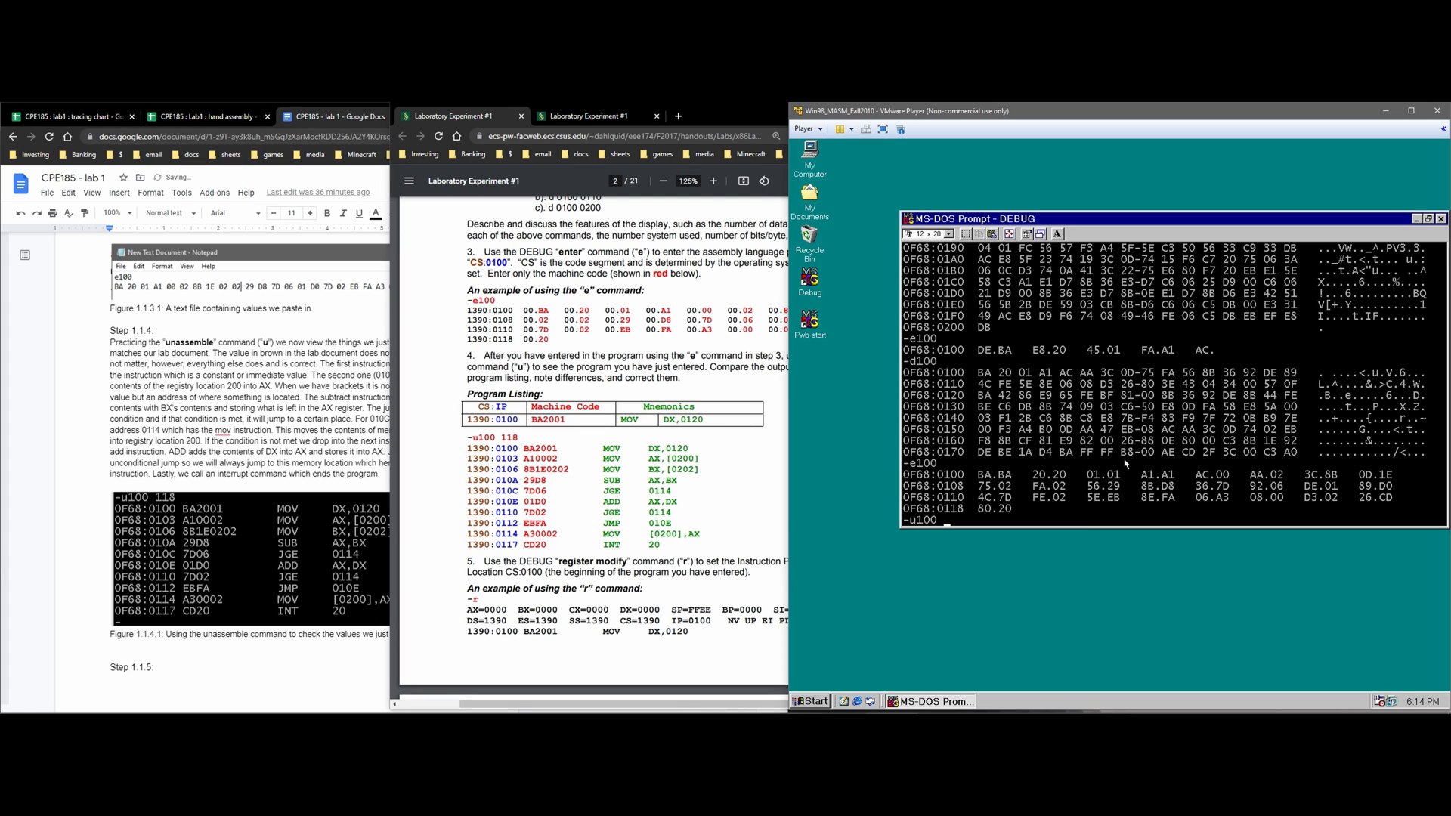
{"action": "type", "text": "118"}
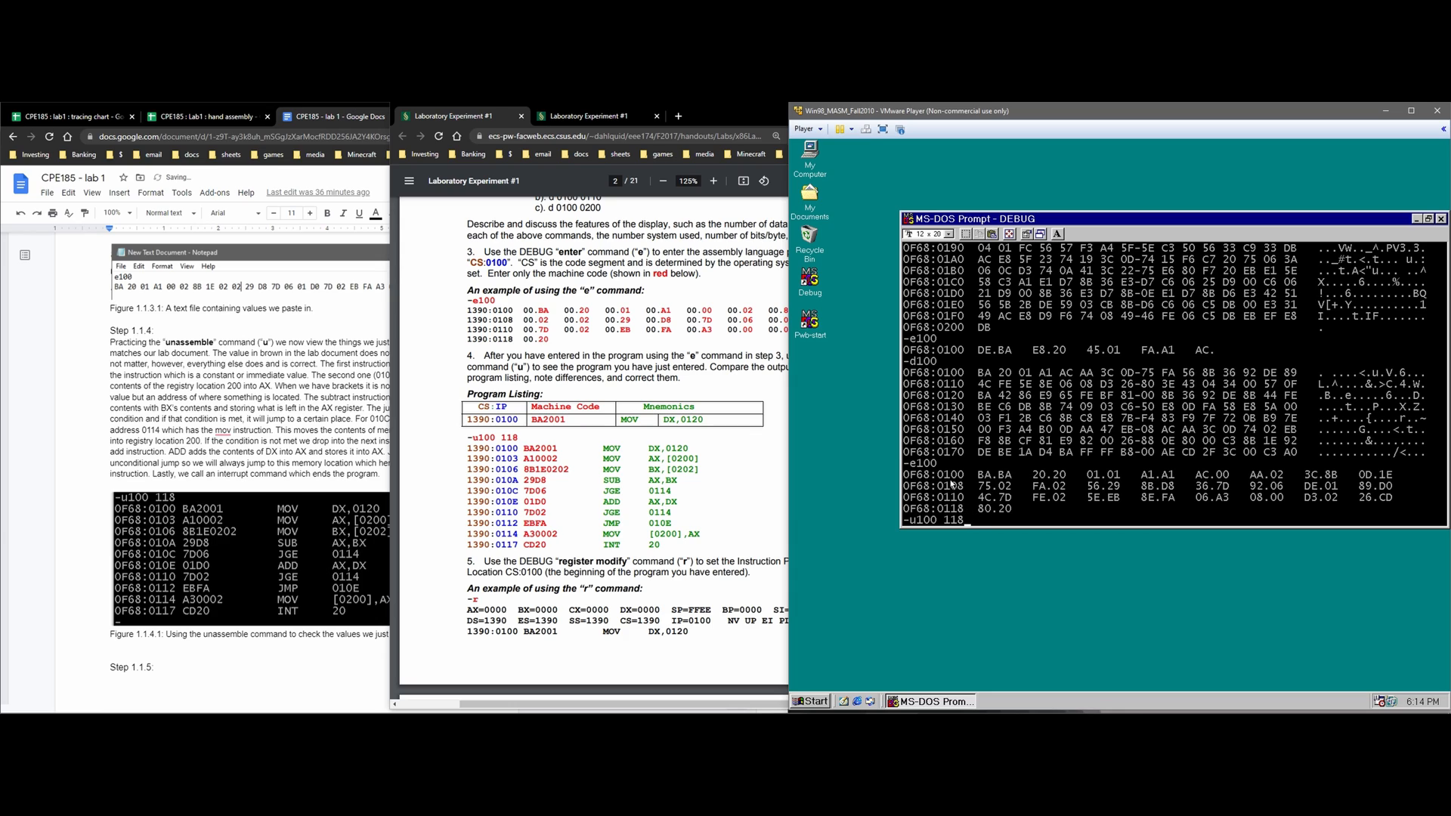
{"action": "mouse_move", "coordinate": [963, 514]}
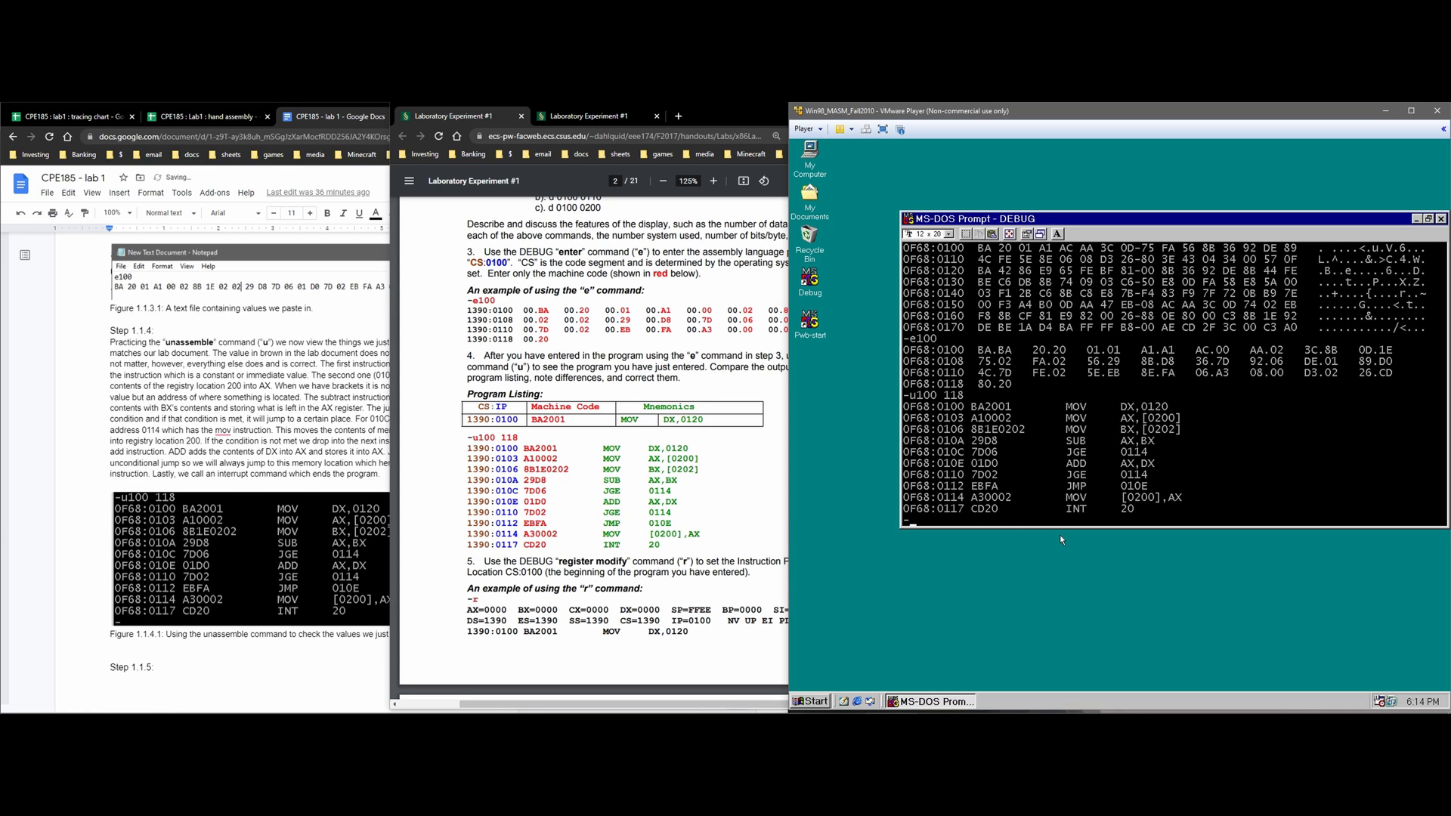
{"action": "mouse_move", "coordinate": [971, 414]}
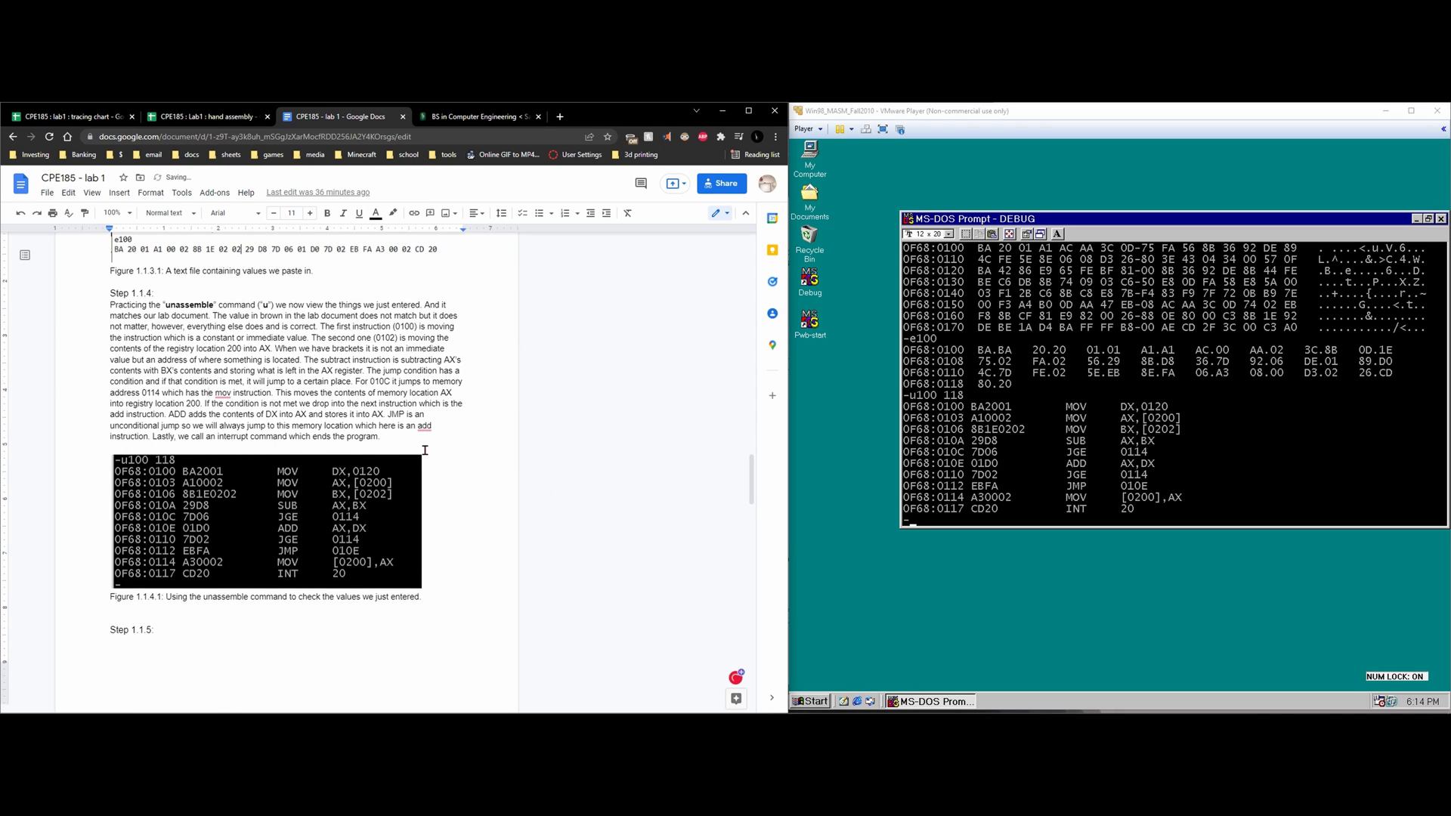
{"action": "scroll", "scroll_direction": "down", "scroll_amount": 3}
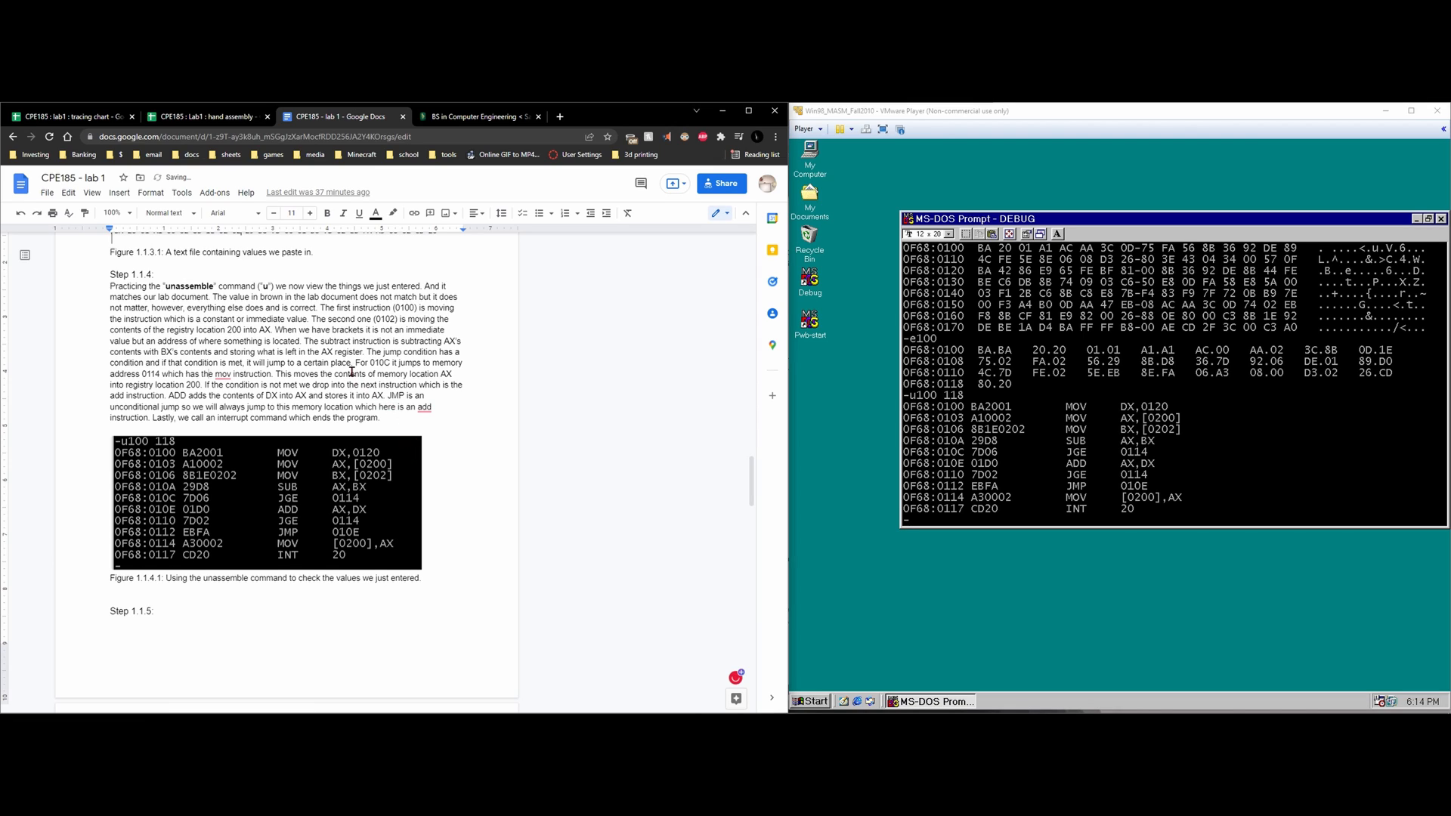
{"action": "mouse_move", "coordinate": [407, 313]}
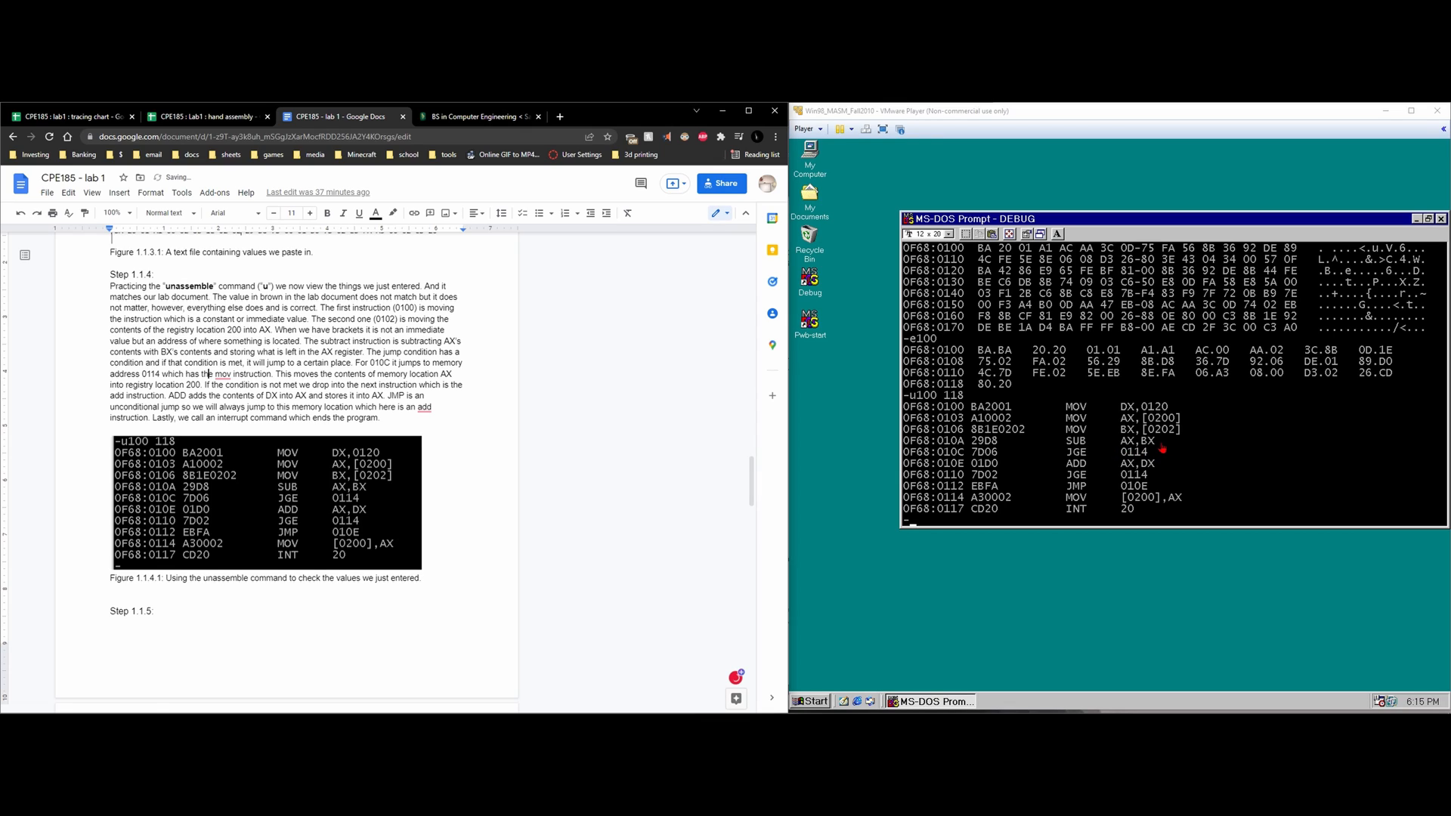
{"action": "mouse_move", "coordinate": [1156, 448]}
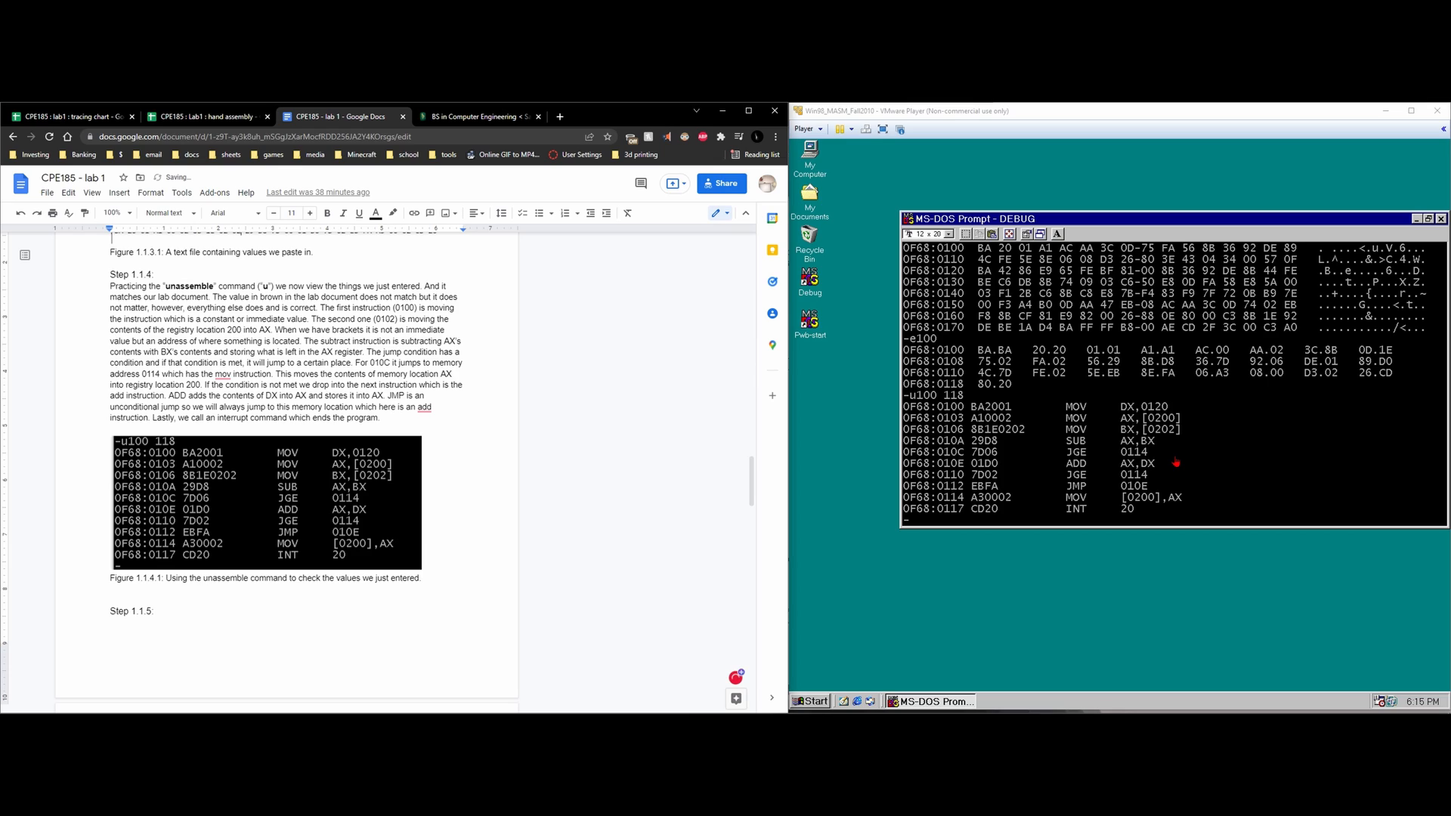
{"action": "mouse_move", "coordinate": [1097, 463]}
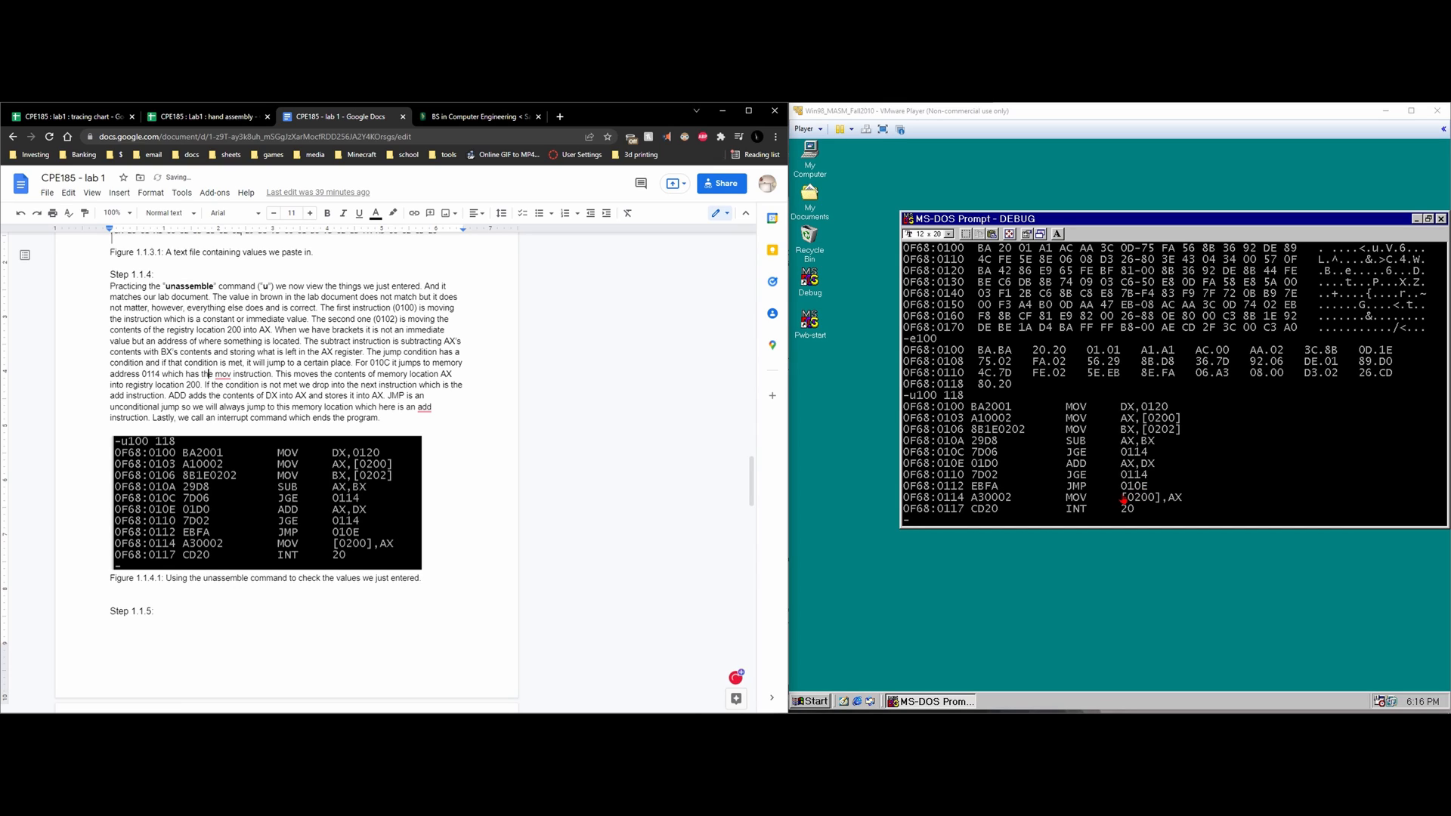
{"action": "mouse_move", "coordinate": [1132, 472]}
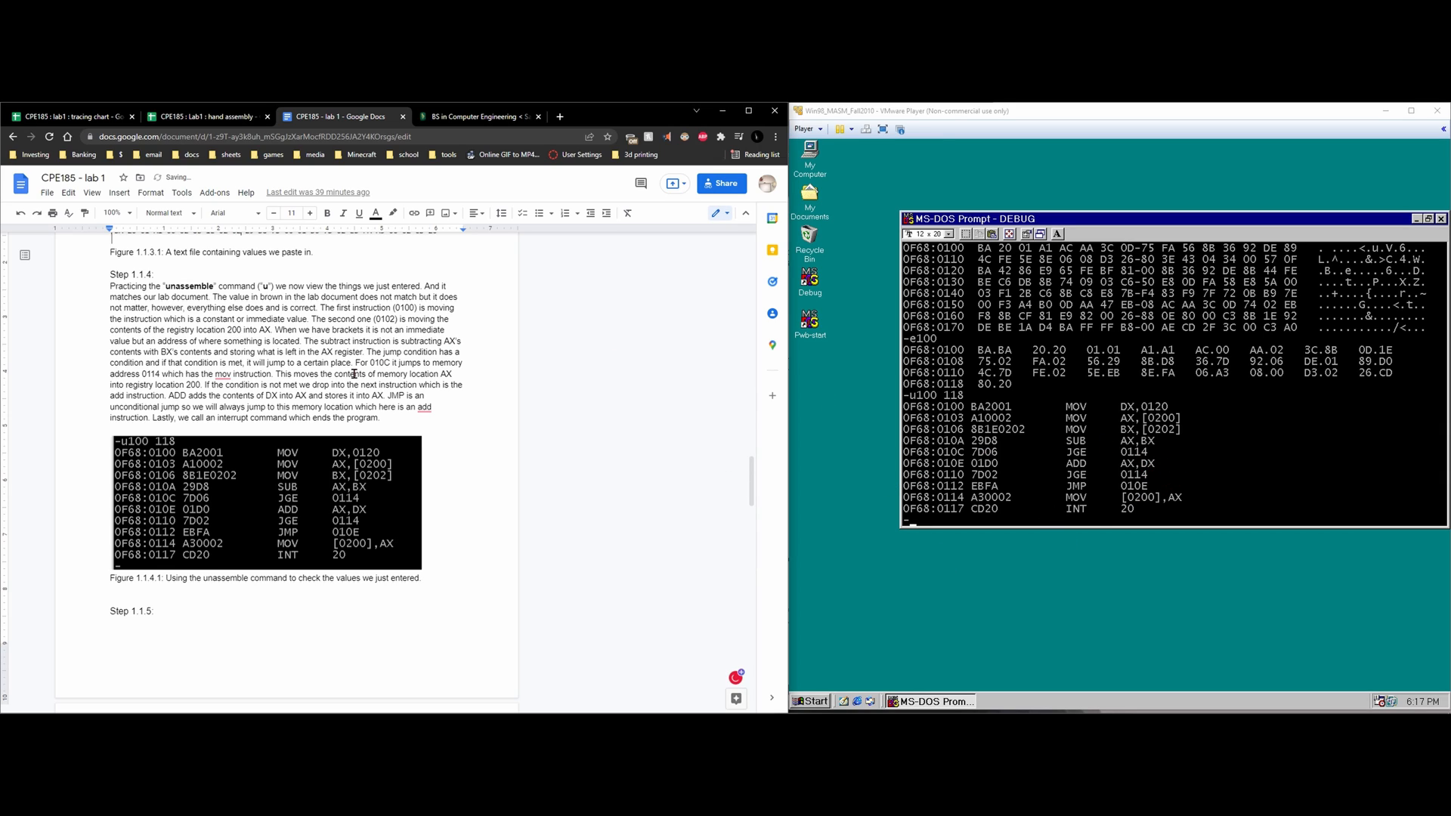
{"action": "scroll", "scroll_direction": "down", "scroll_amount": 3}
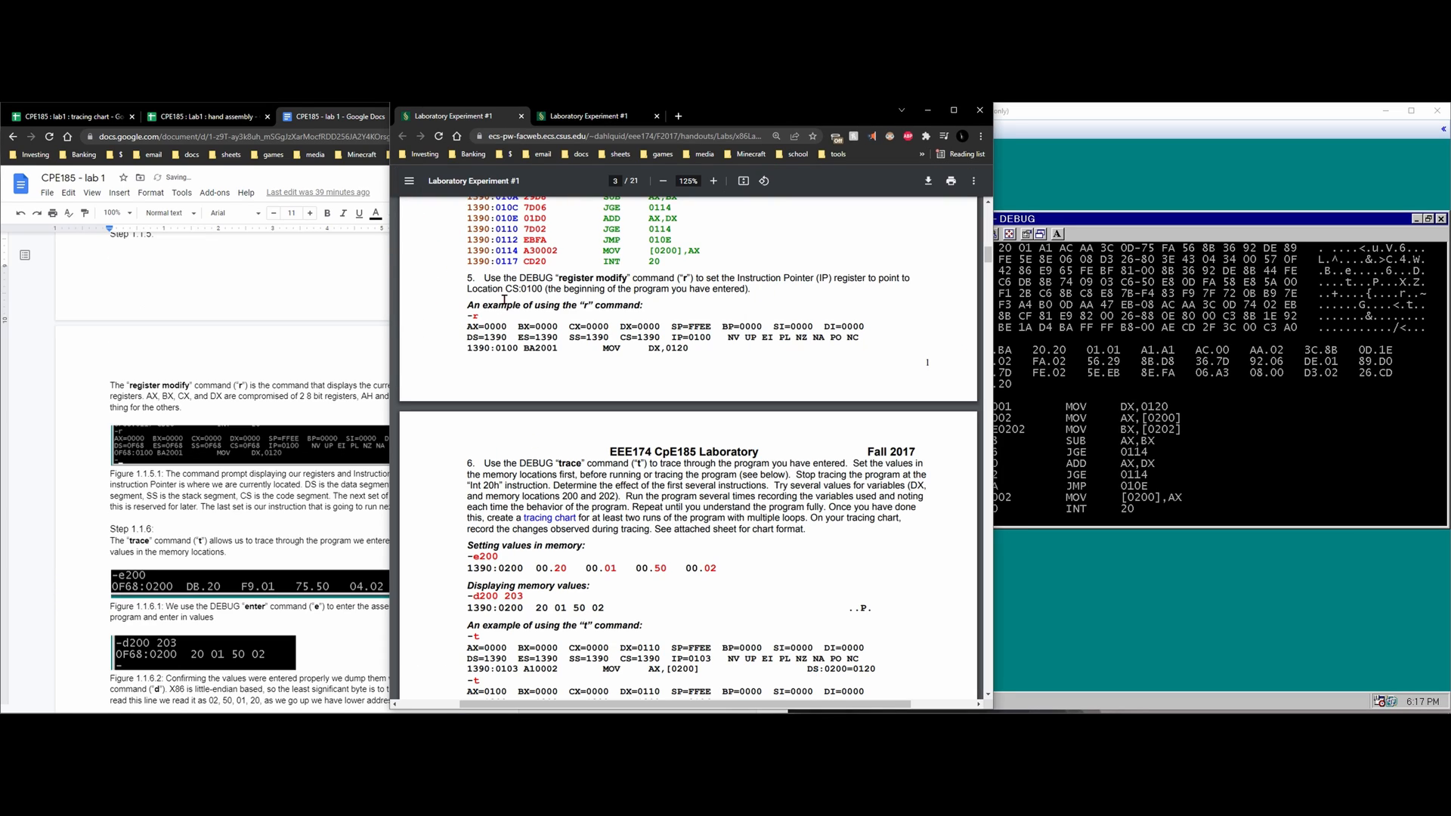
{"action": "mouse_move", "coordinate": [628, 269]}
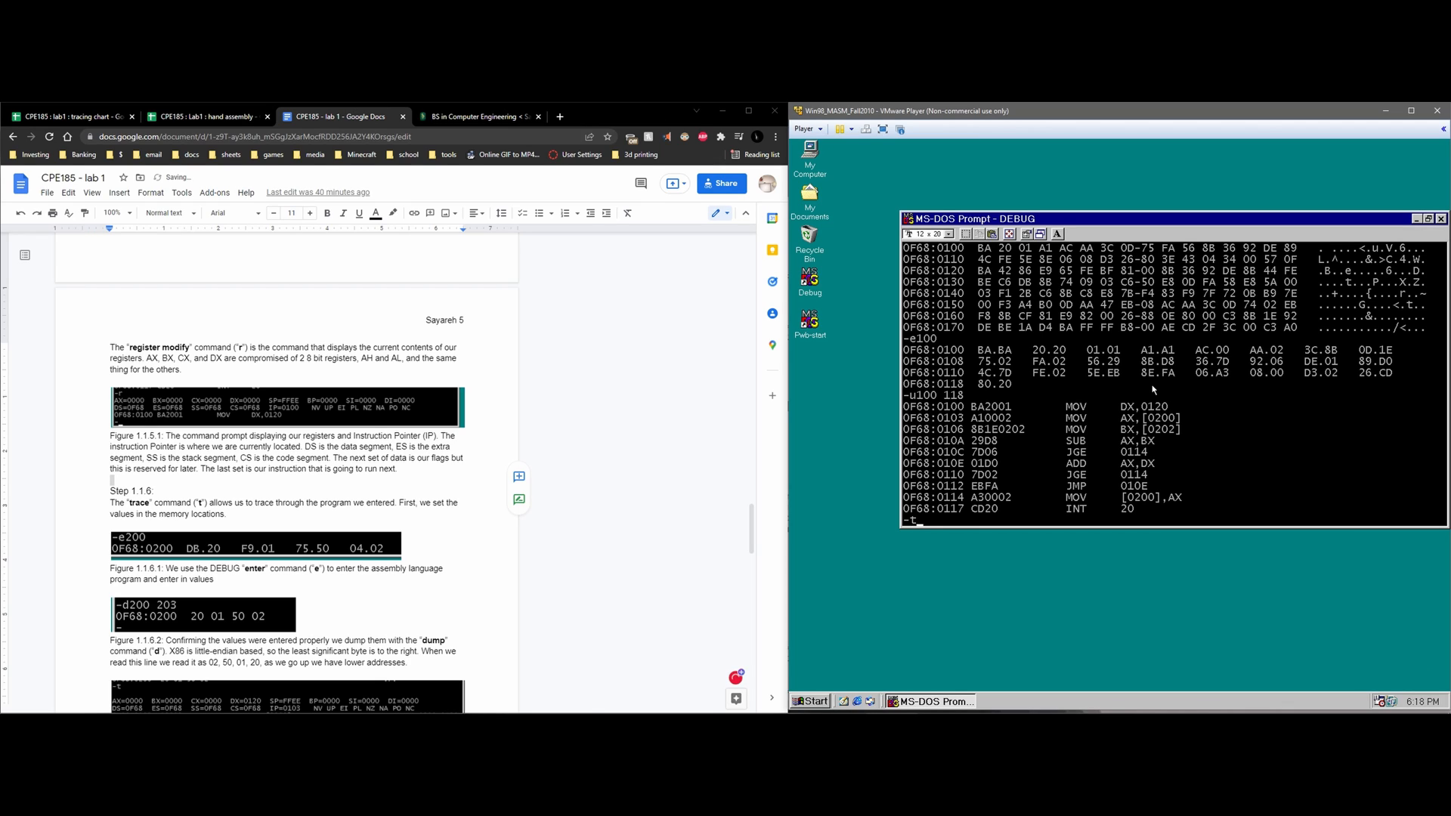
- Show the CPU registers with r, IP at 0100 and MOV DX,0120 next
{"action": "type", "text": "r"}
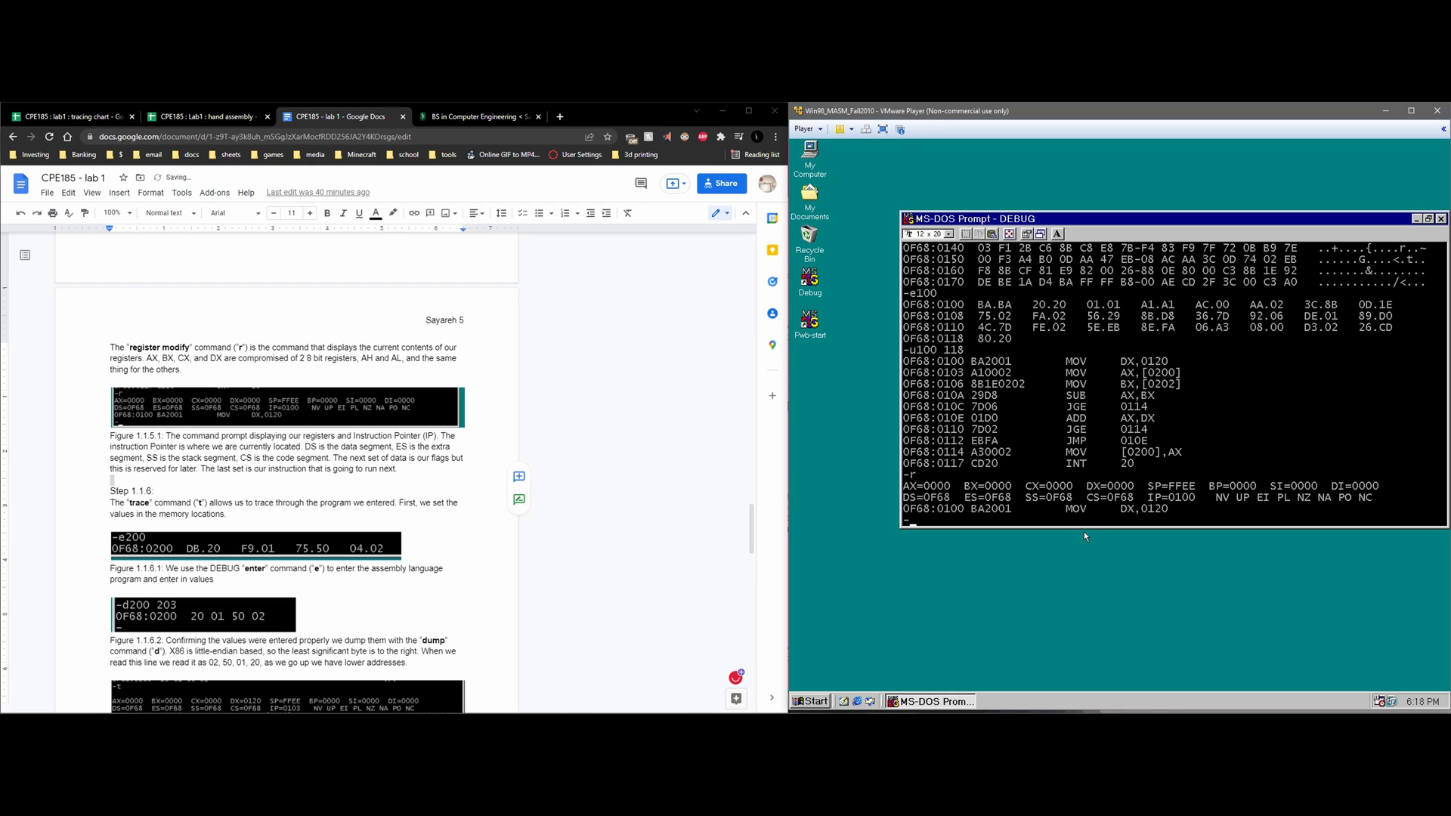
{"action": "mouse_move", "coordinate": [1288, 492]}
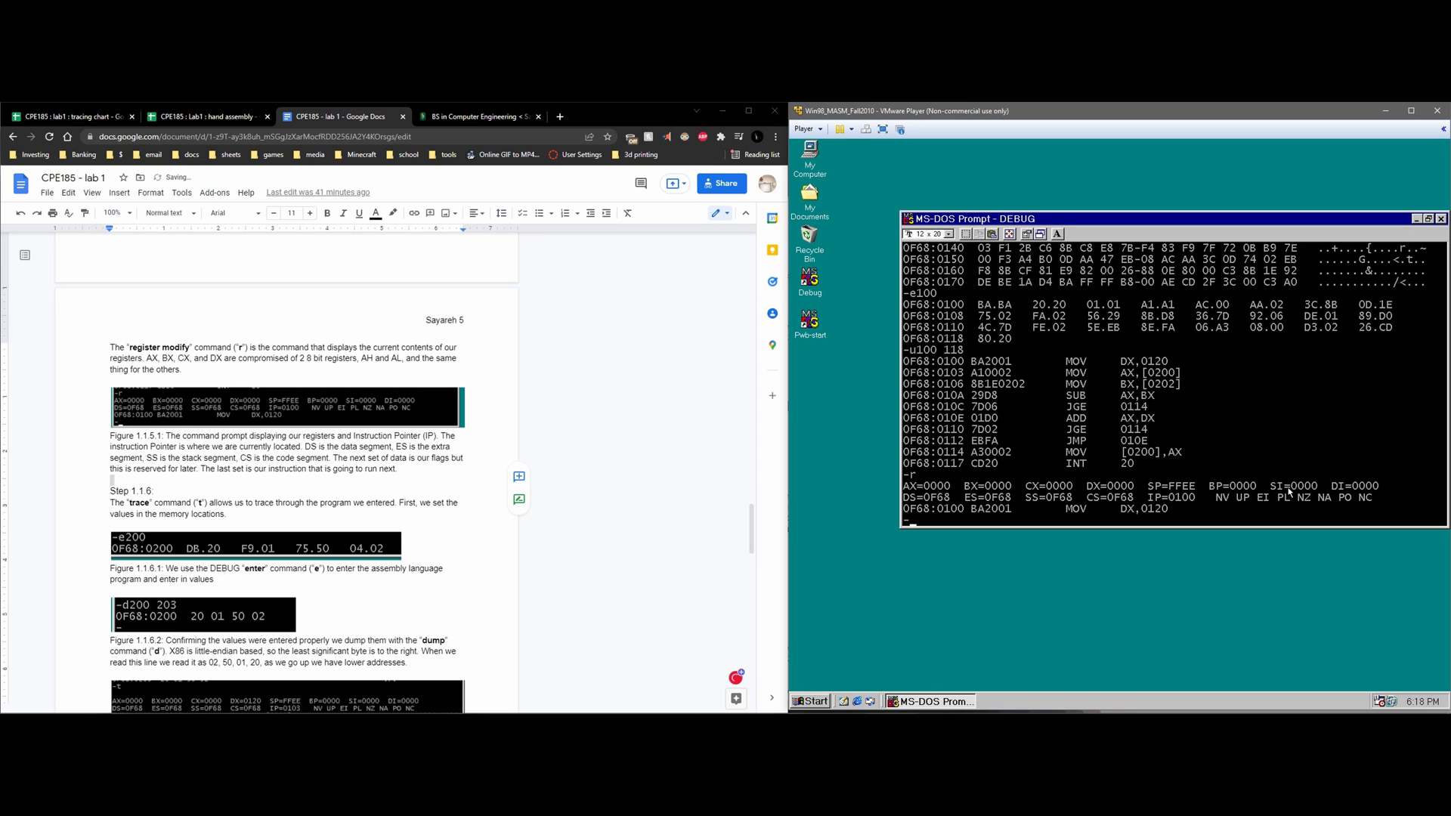